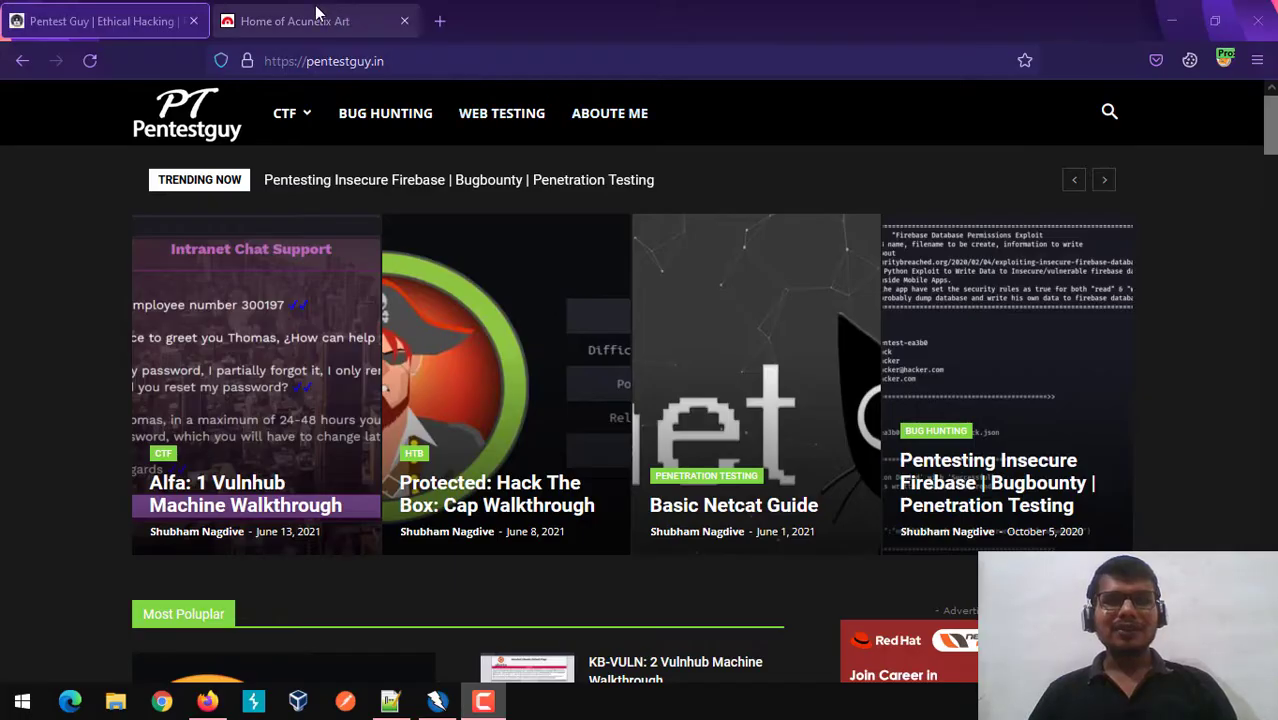
Switch to the 'Home of Acunetix Art' tab showing testphp.vulnweb.com.
click(310, 20)
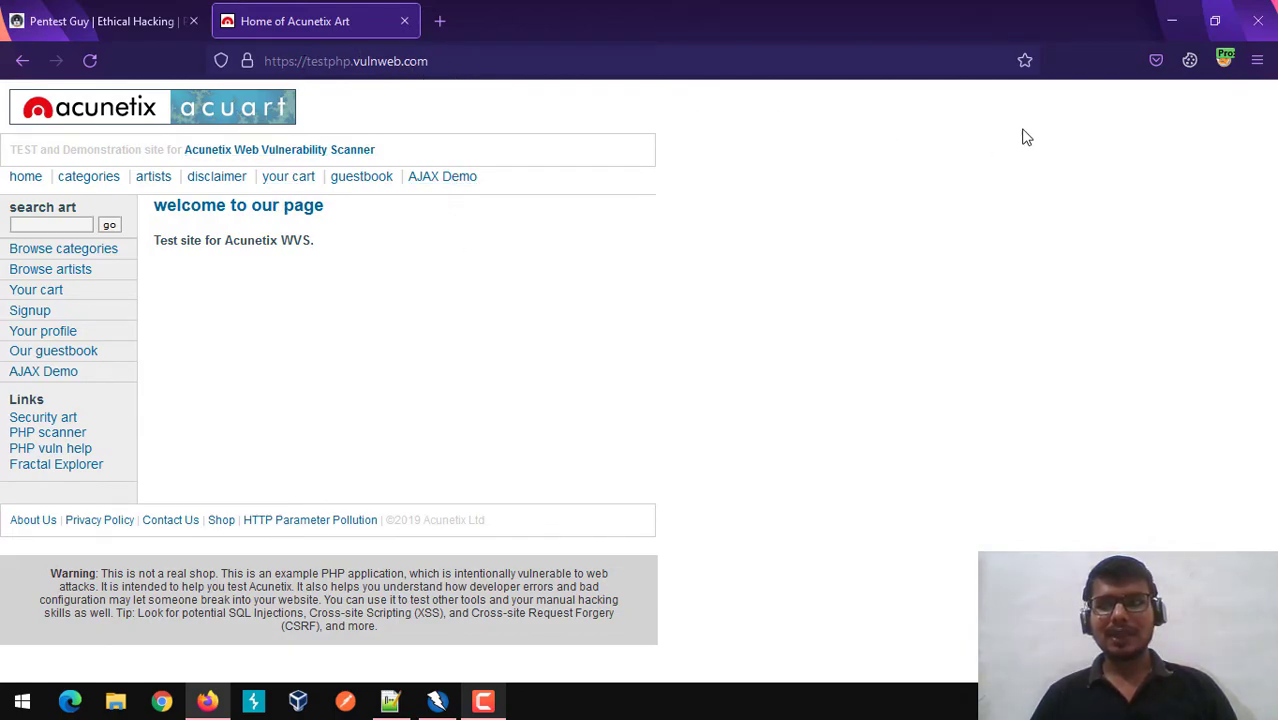
mouse_move(1240, 112)
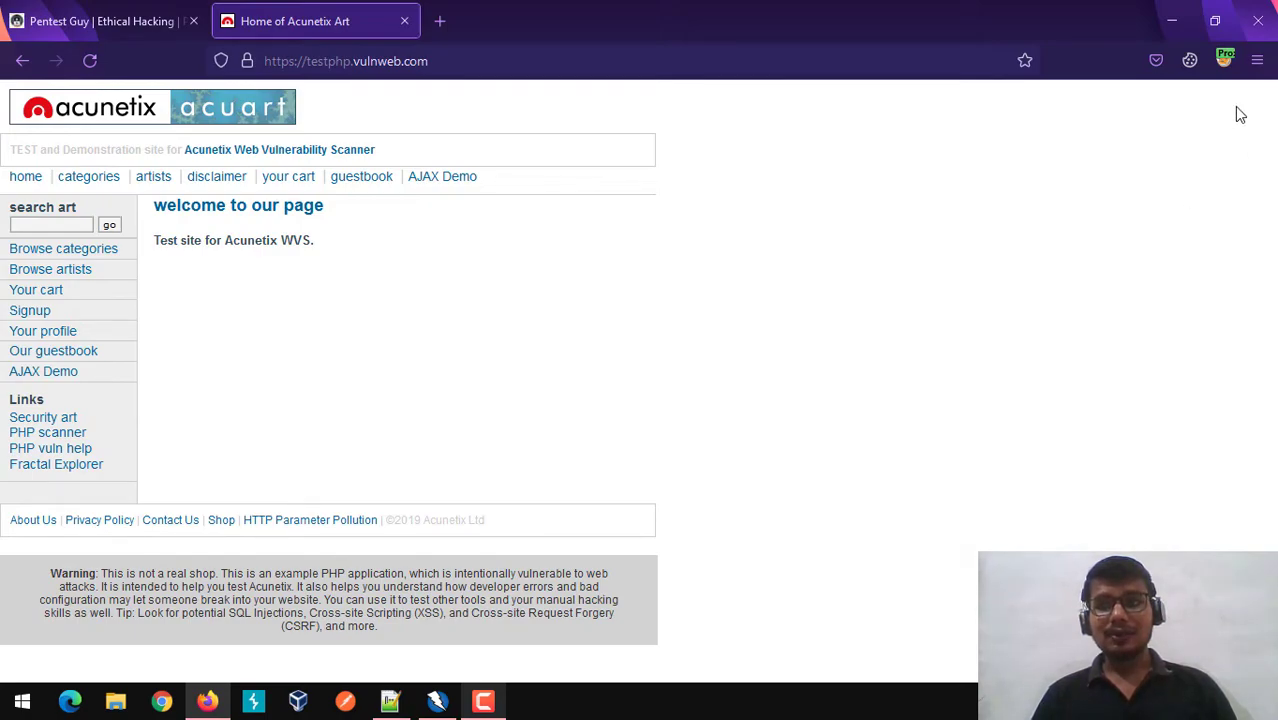
mouse_move(754, 380)
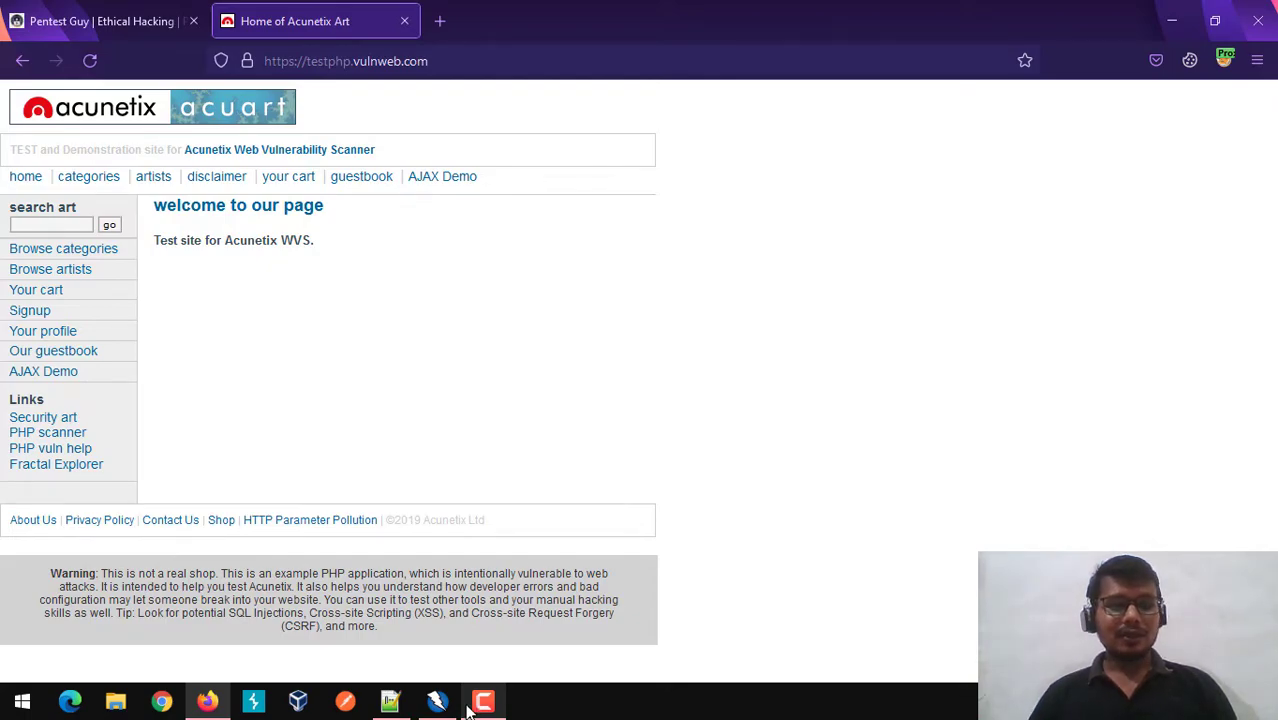
Run Attack > Spider on the testphp.vulnweb.com site node until 89 URLs are found.
click(434, 700)
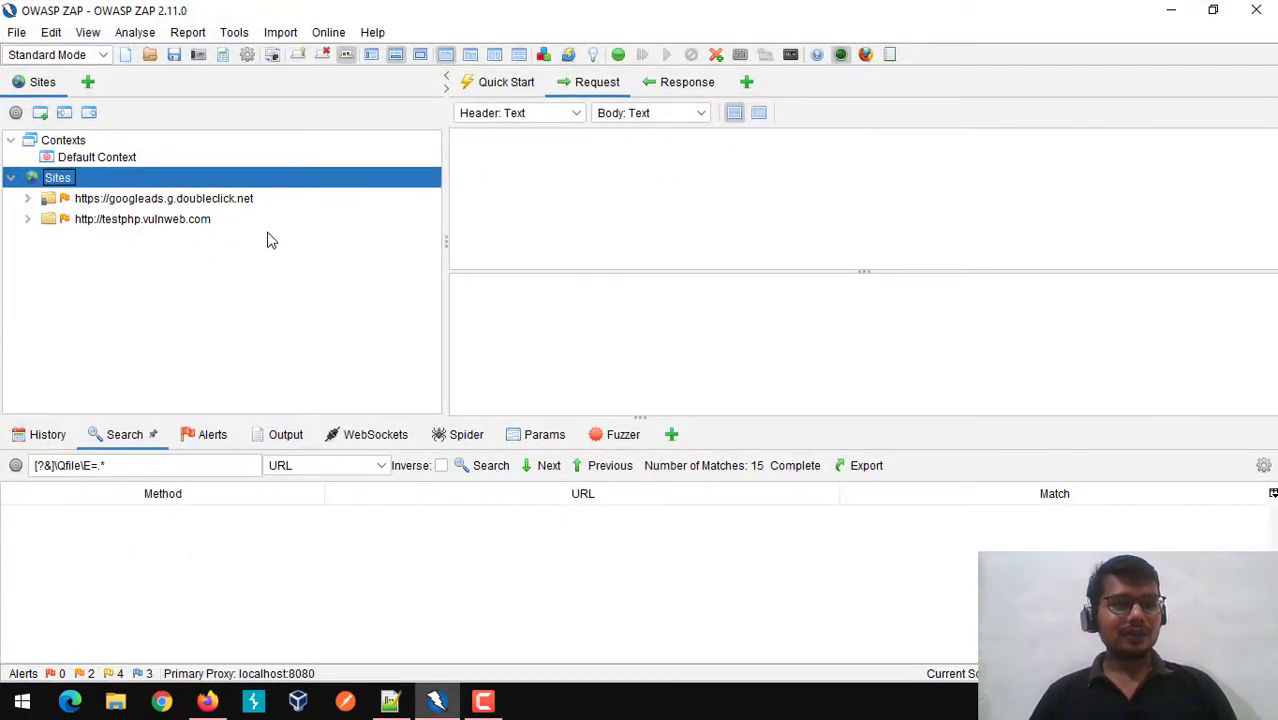
mouse_move(110, 198)
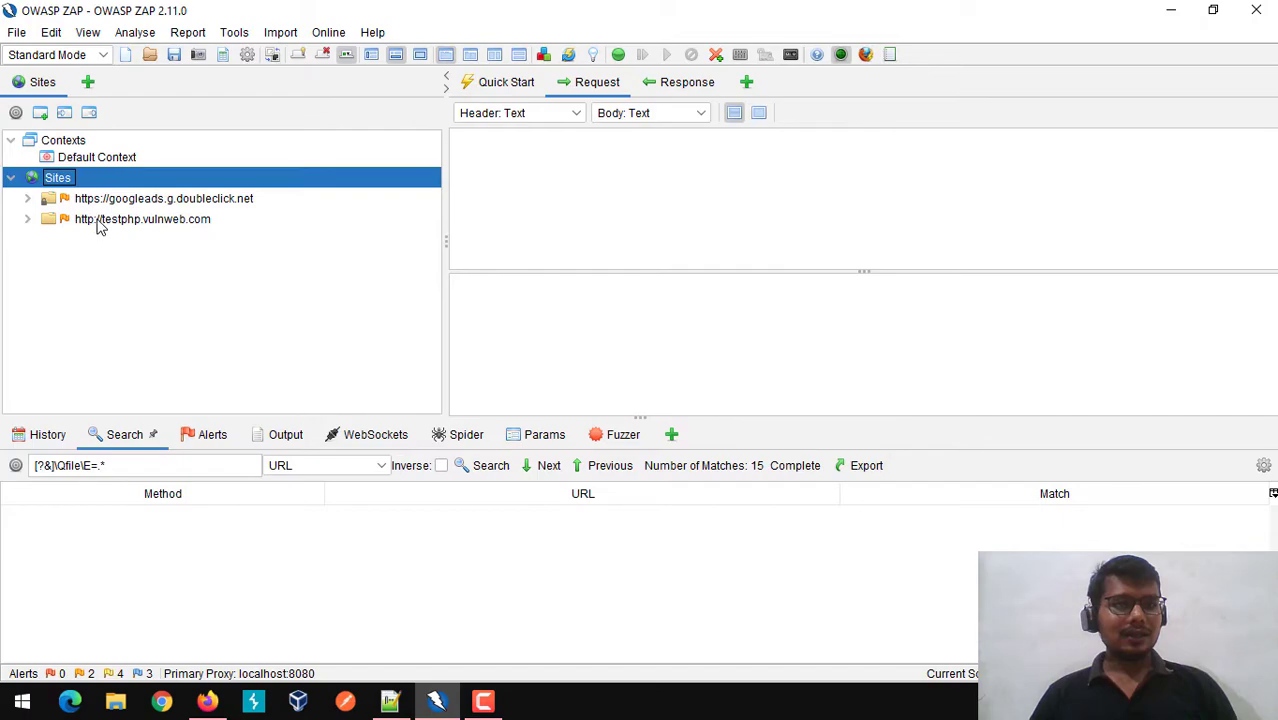
click(142, 218)
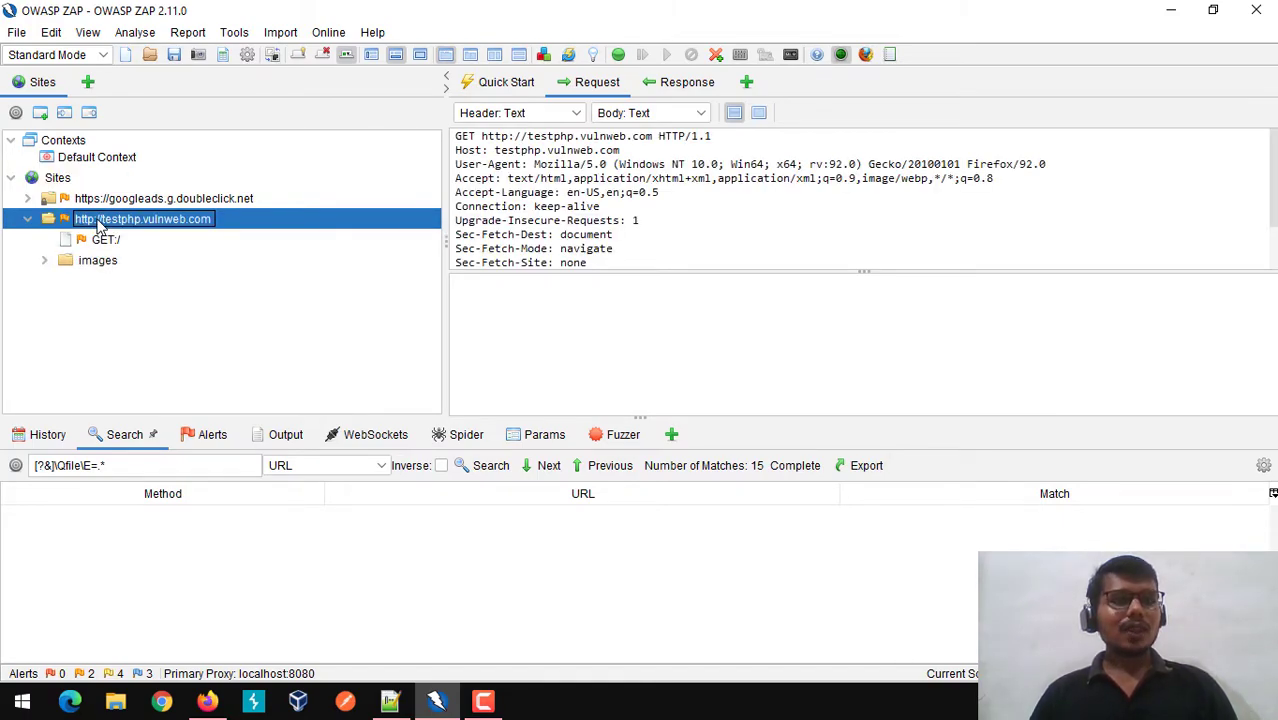
right_click(140, 218)
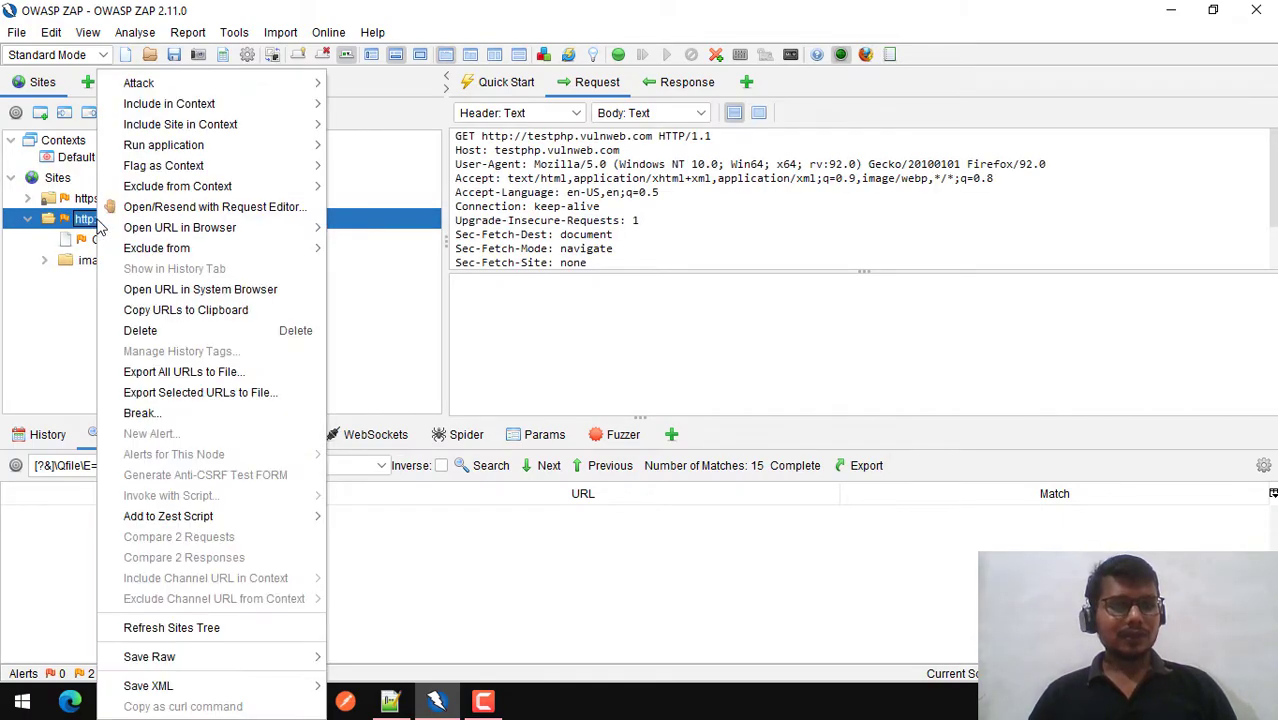
mouse_move(138, 84)
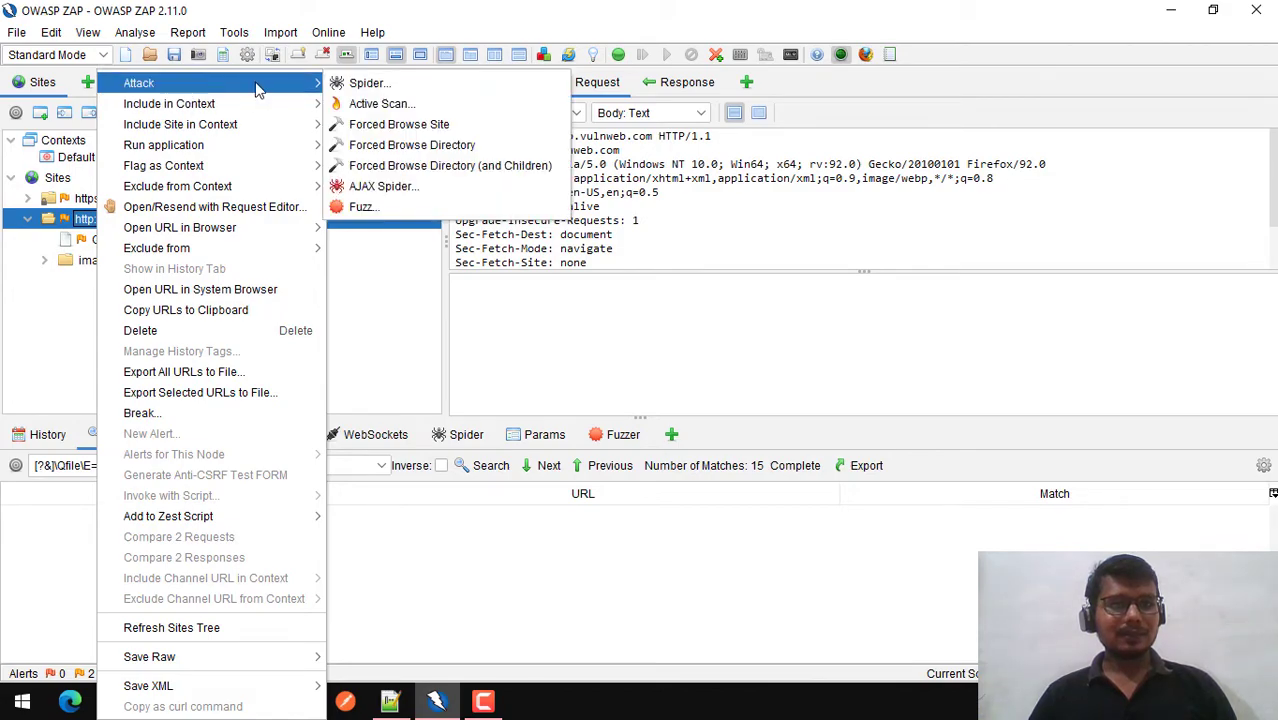
mouse_move(370, 84)
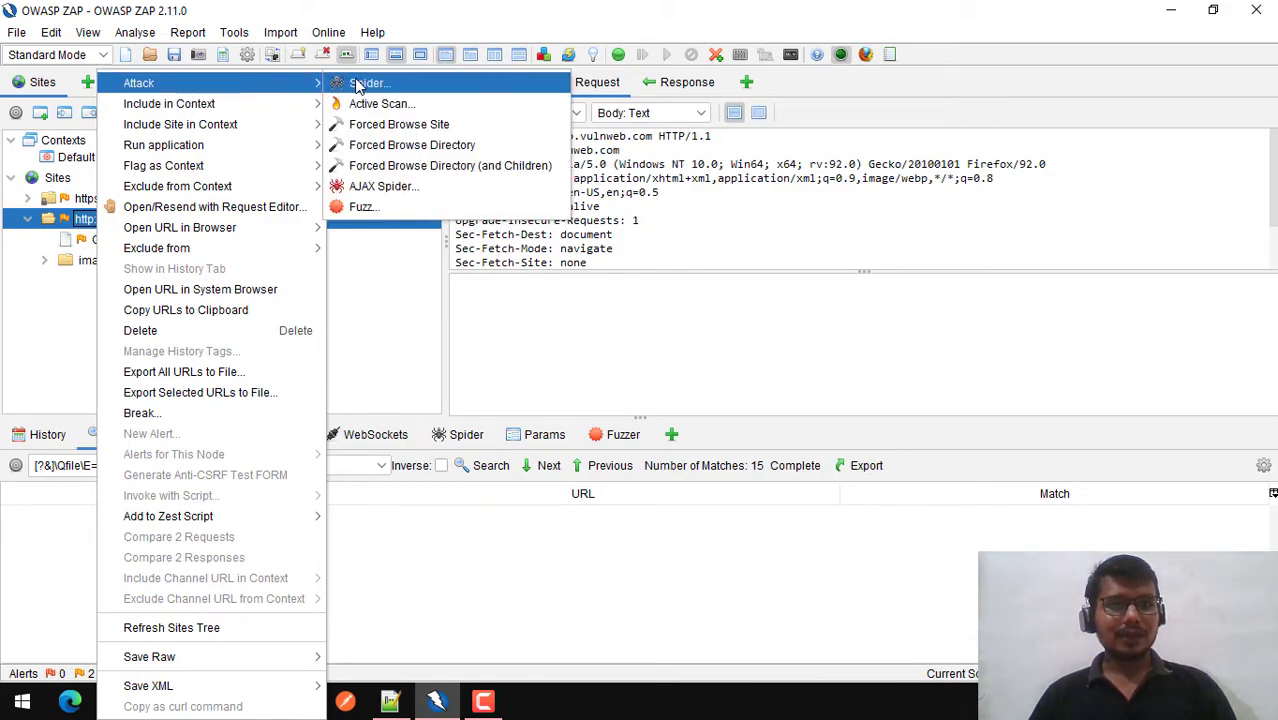
click(364, 84)
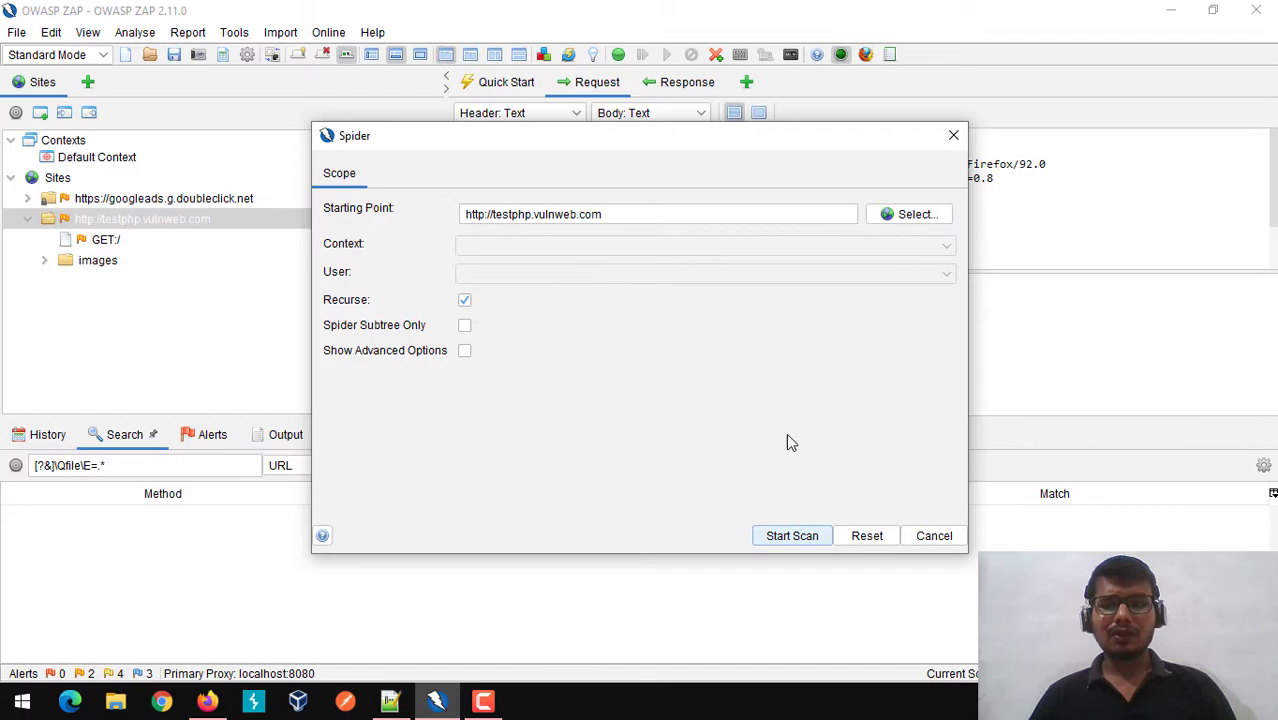
click(792, 536)
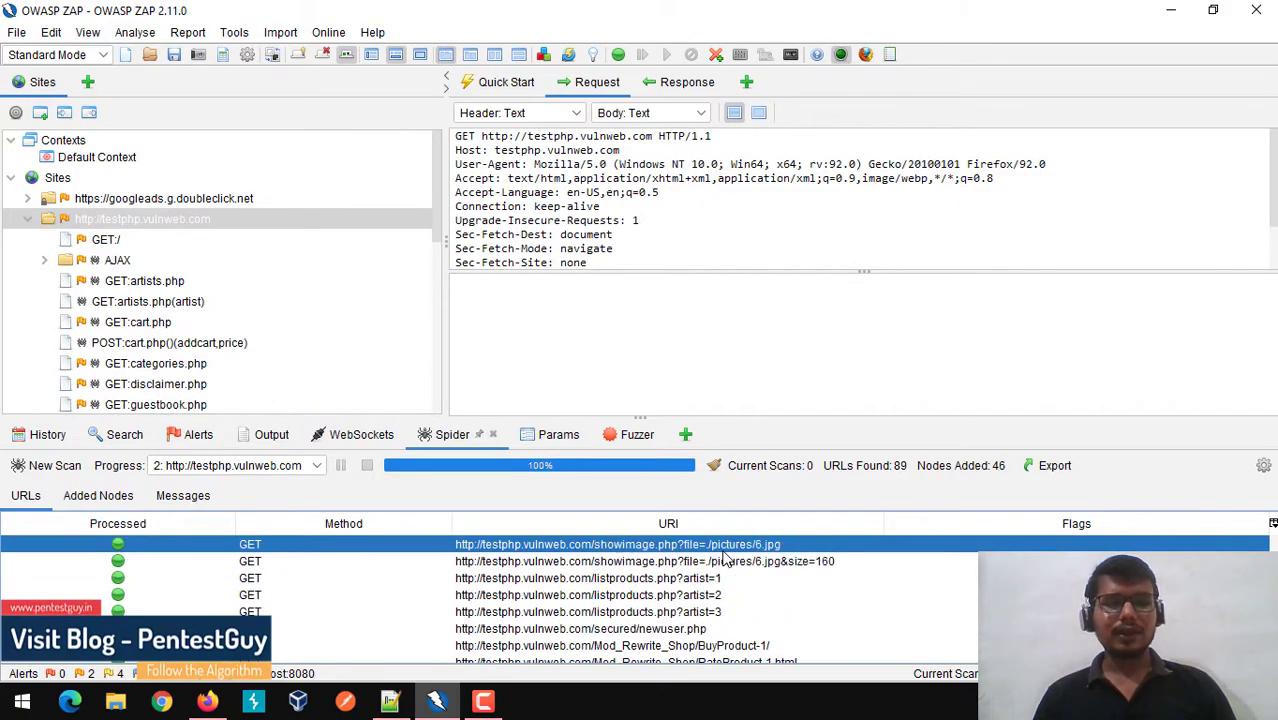
mouse_move(92, 56)
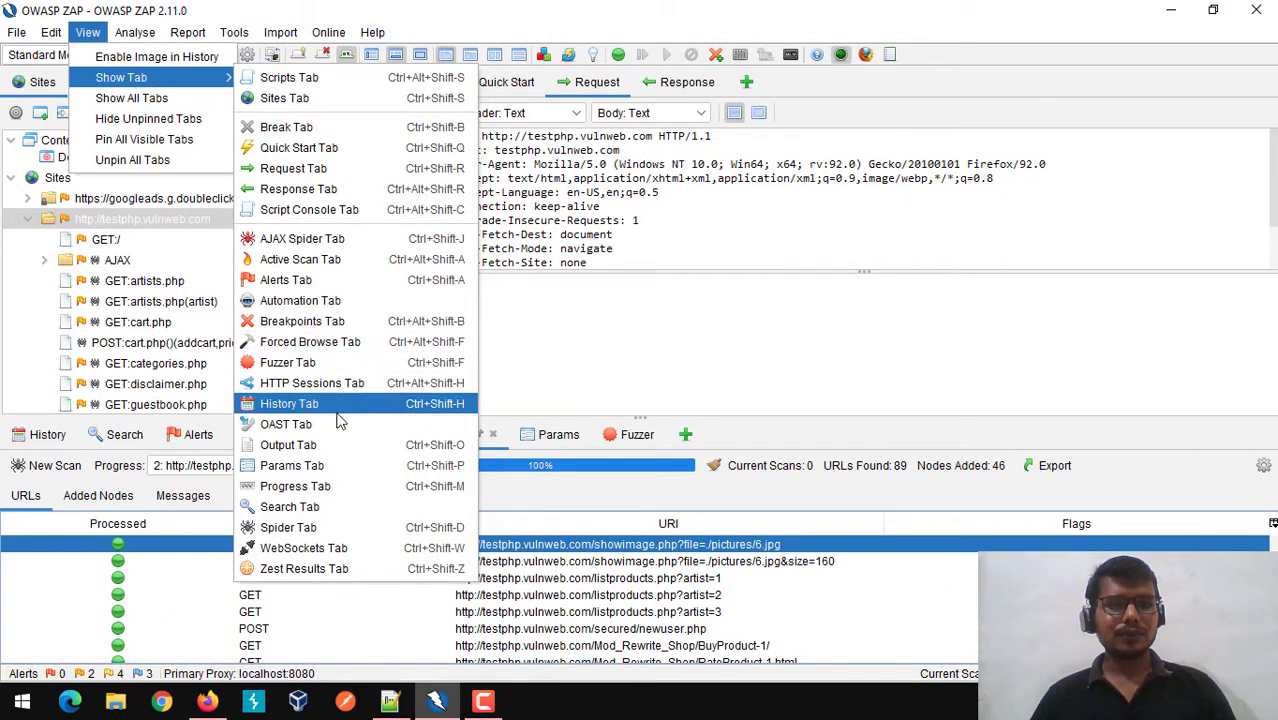
Search from the Params tab for requests using the cat parameter, listing four listproducts.php matches.
click(288, 464)
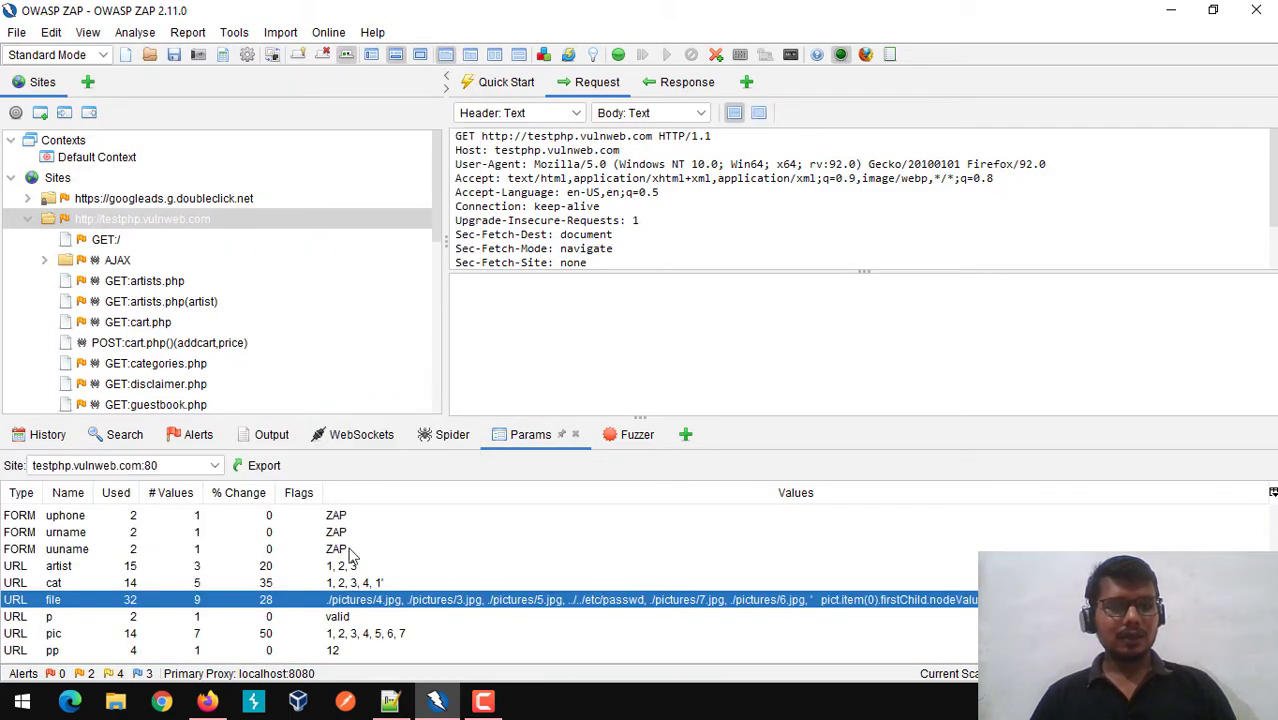
mouse_move(292, 584)
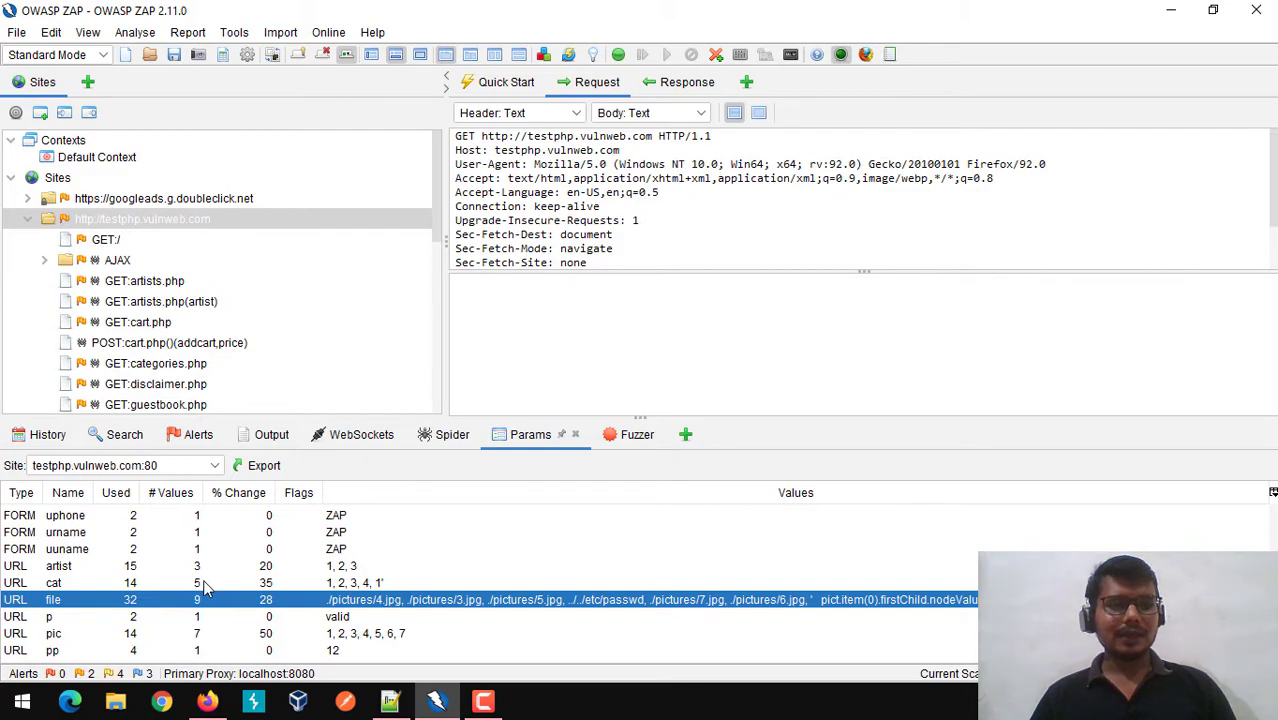
click(54, 584)
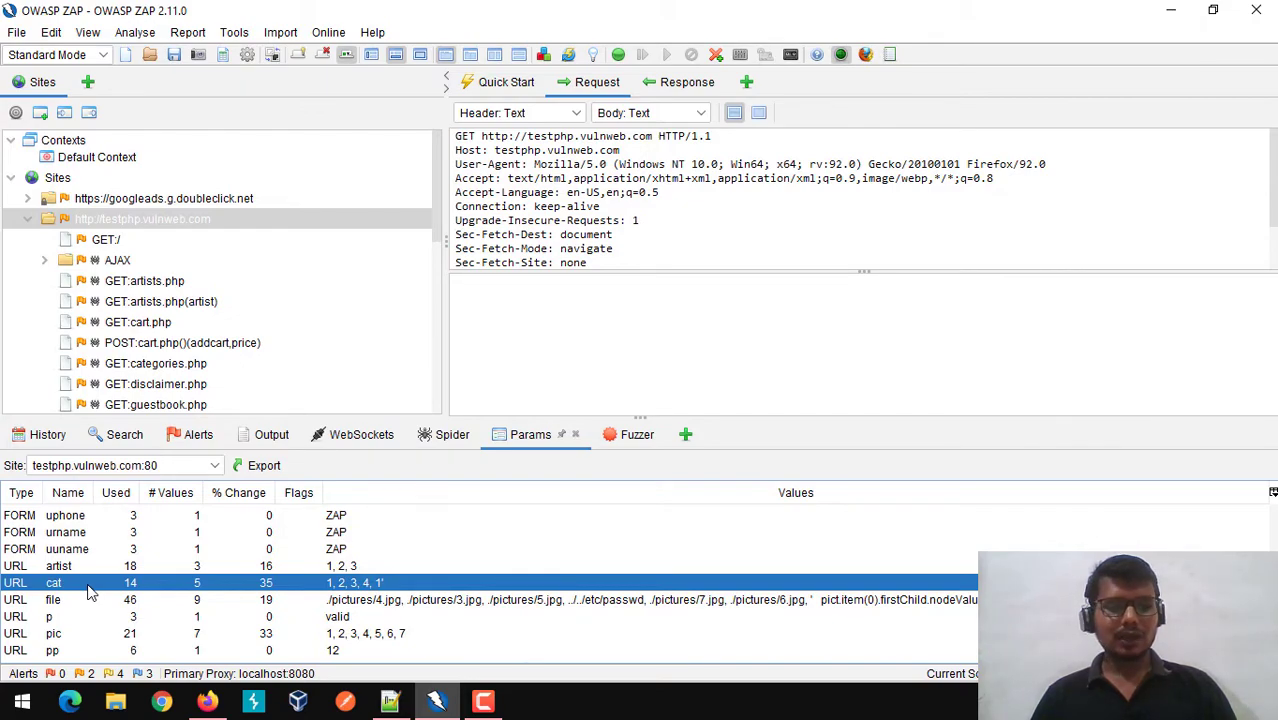
right_click(88, 584)
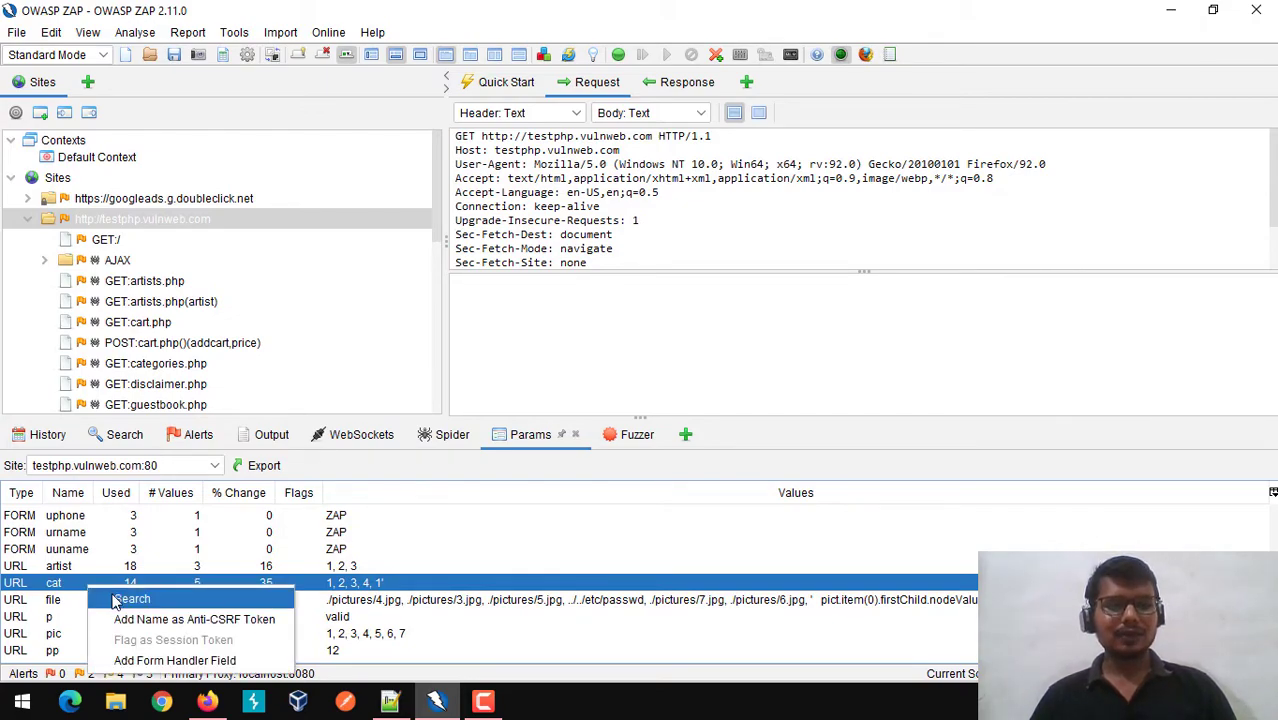
click(136, 598)
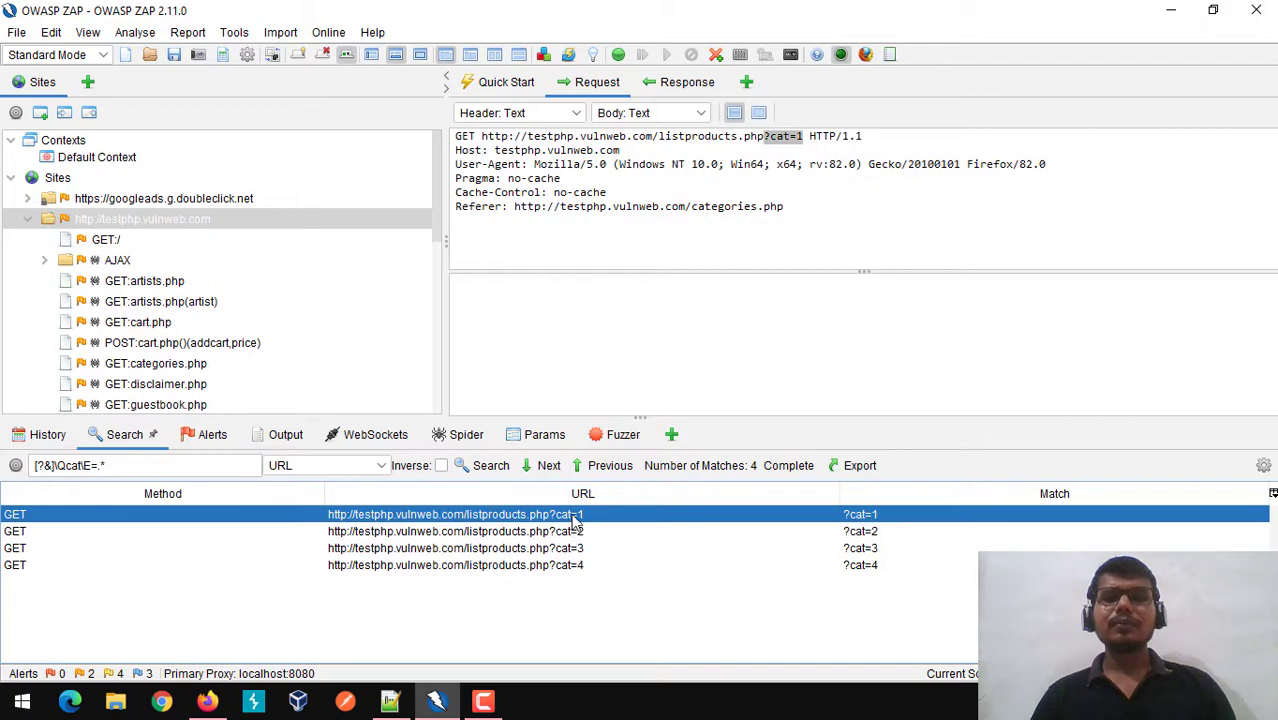
Resend listproducts.php?cat=1 from the Request Editor with a trailing ' appended.
right_click(454, 514)
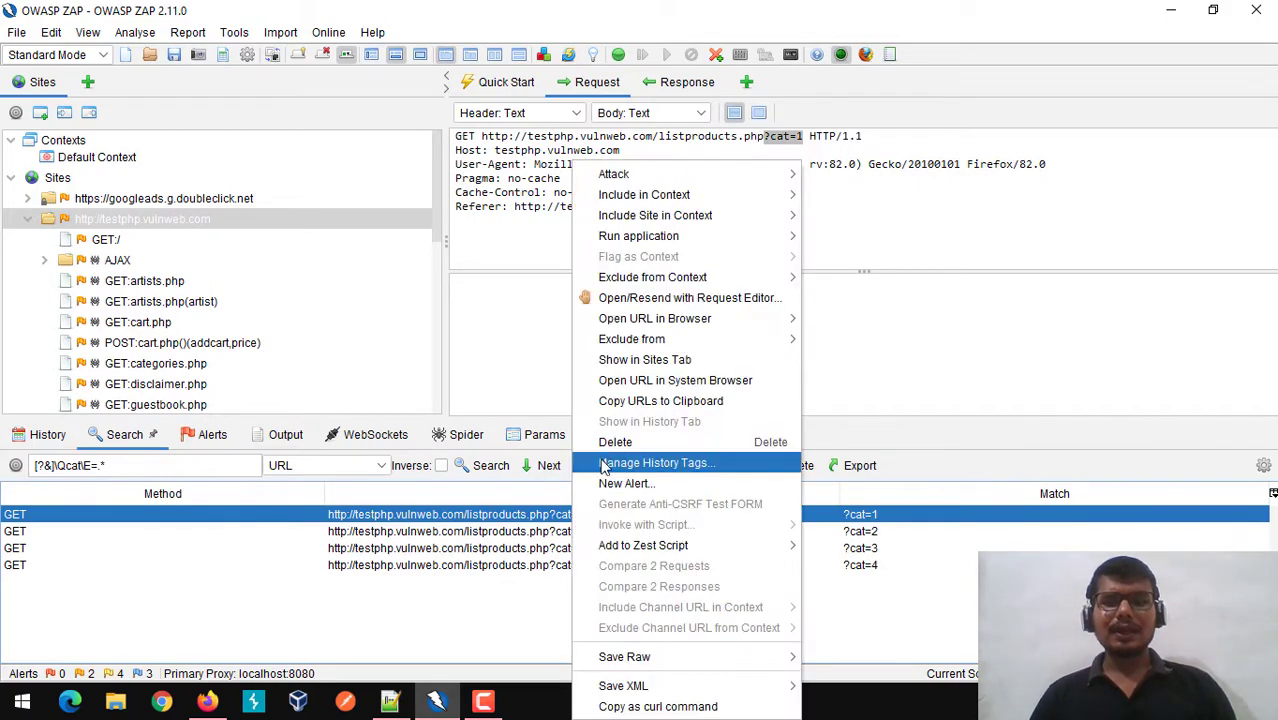
click(674, 296)
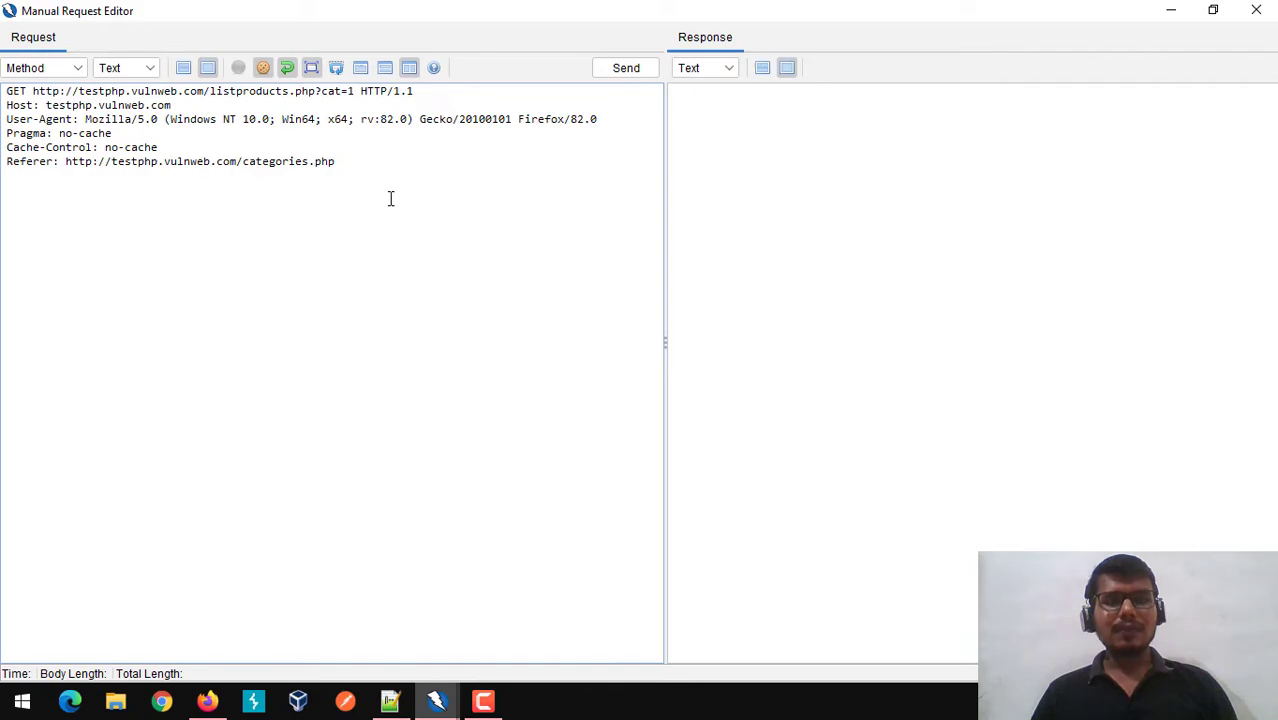
text(')
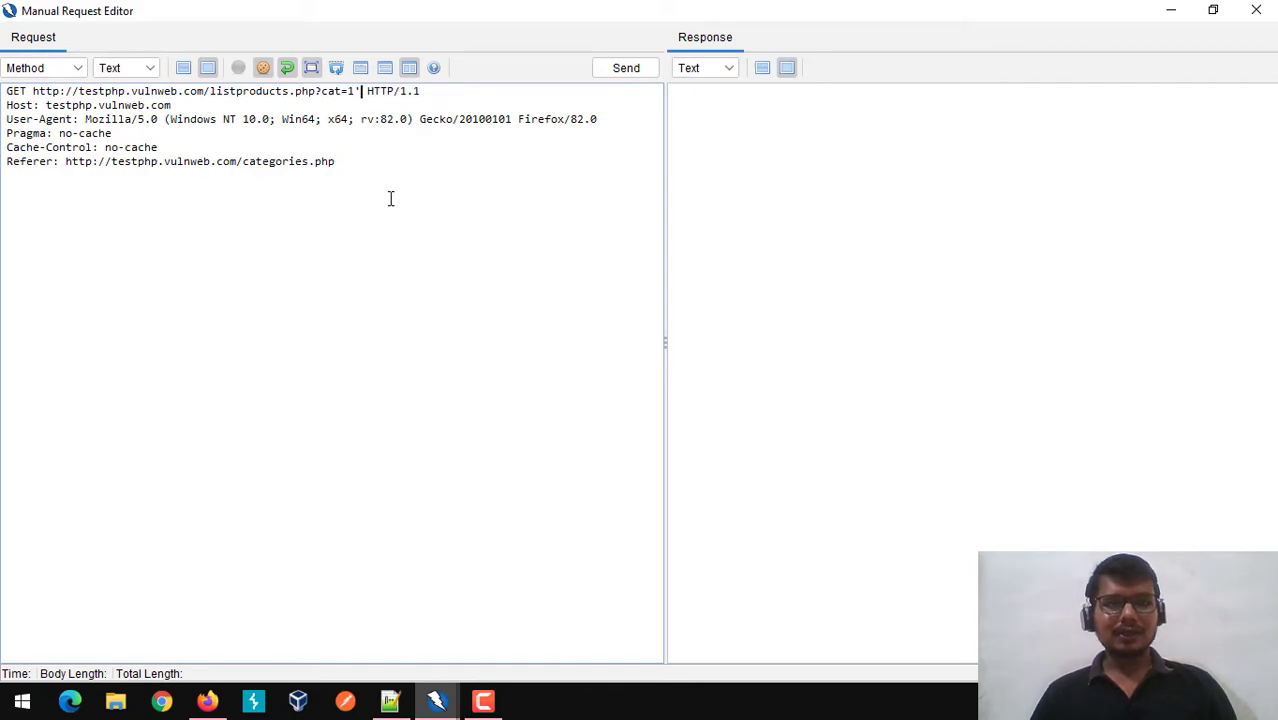
click(624, 68)
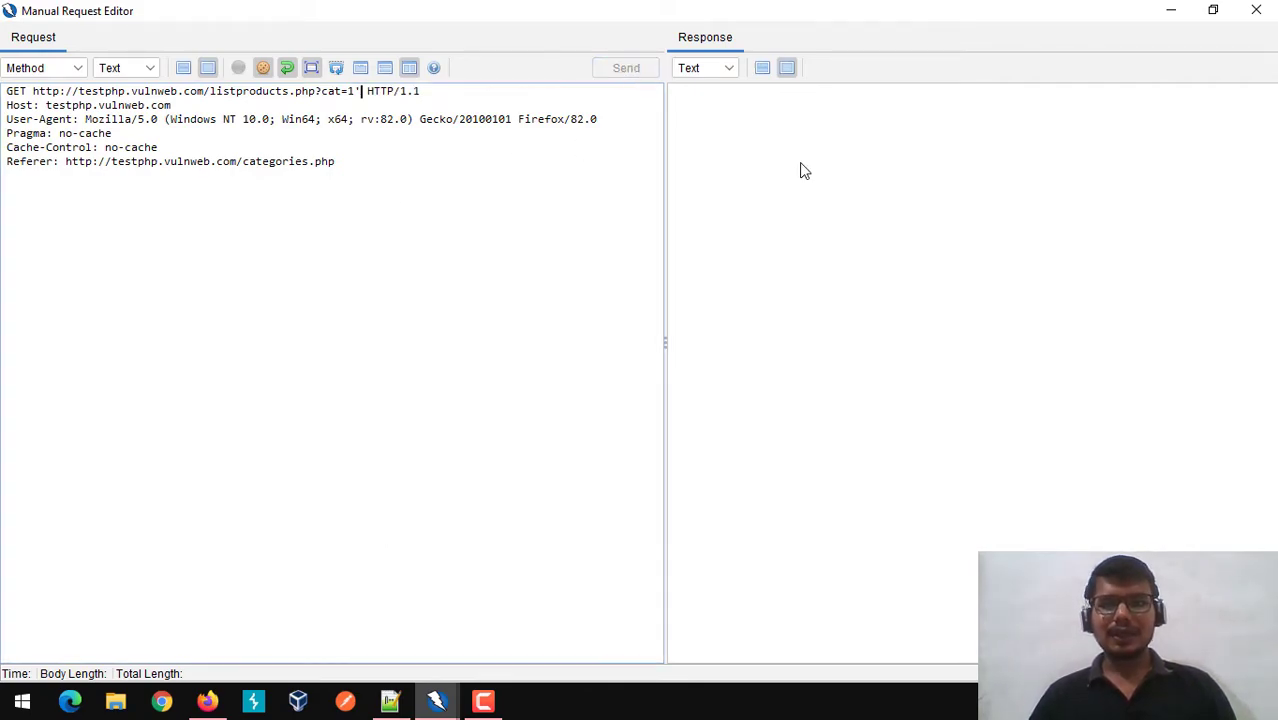
Search the response for sql to locate the MySQL syntax error.
click(624, 68)
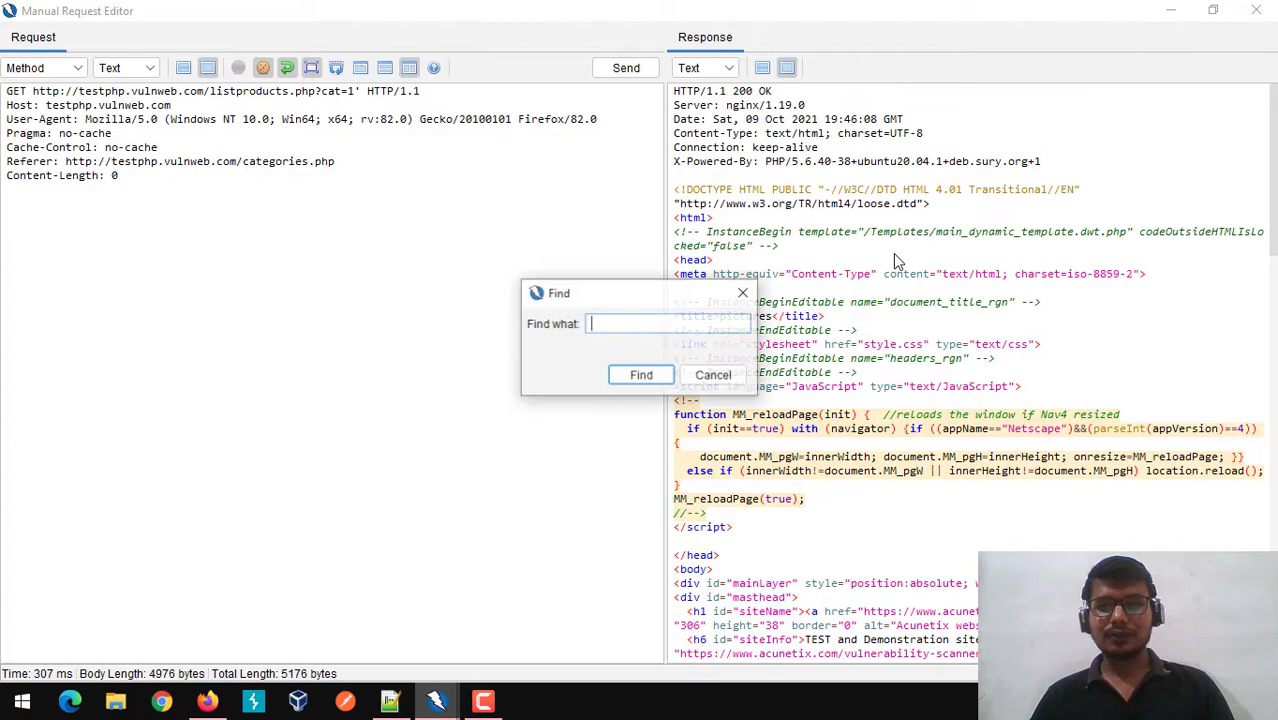
text(sql)
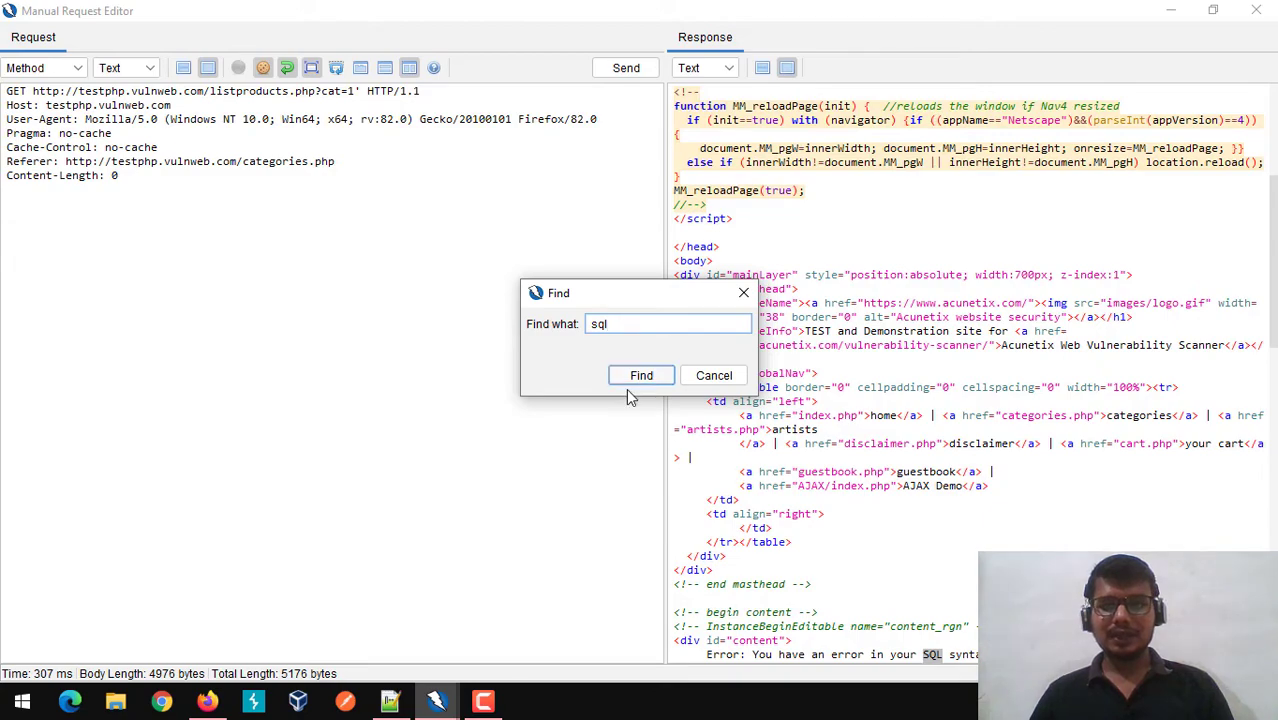
click(712, 376)
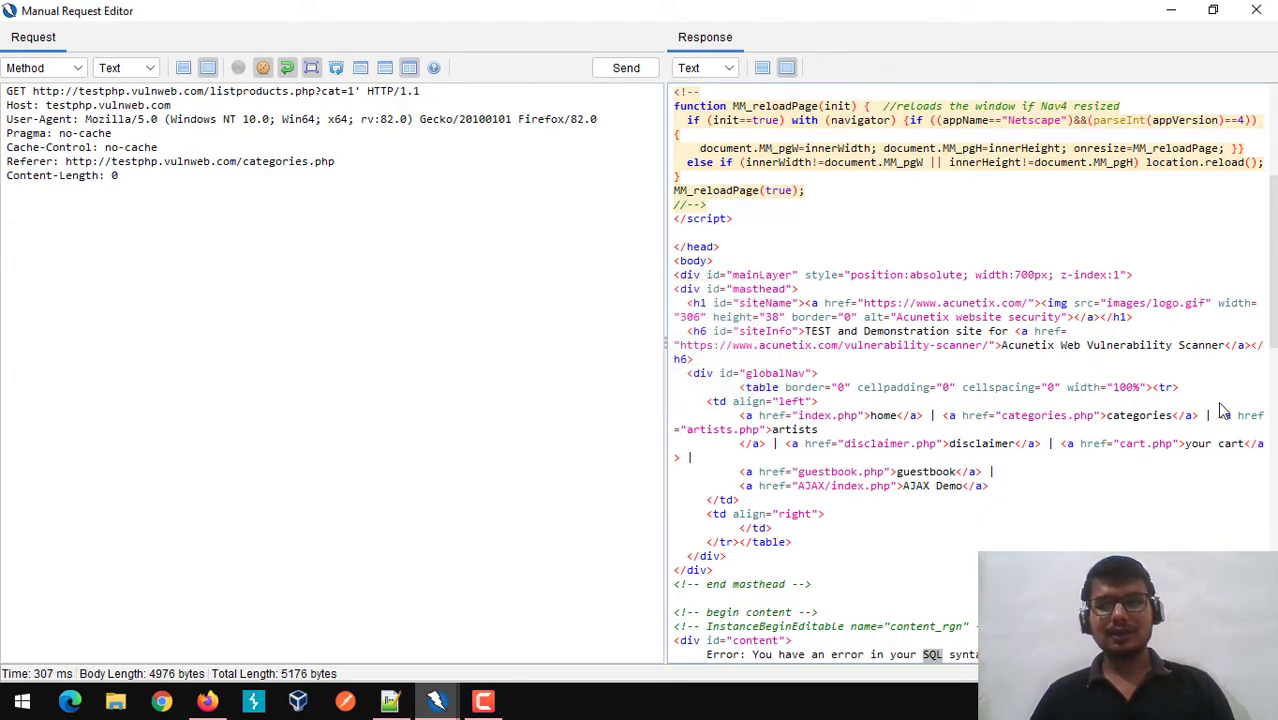
scroll(down, 3)
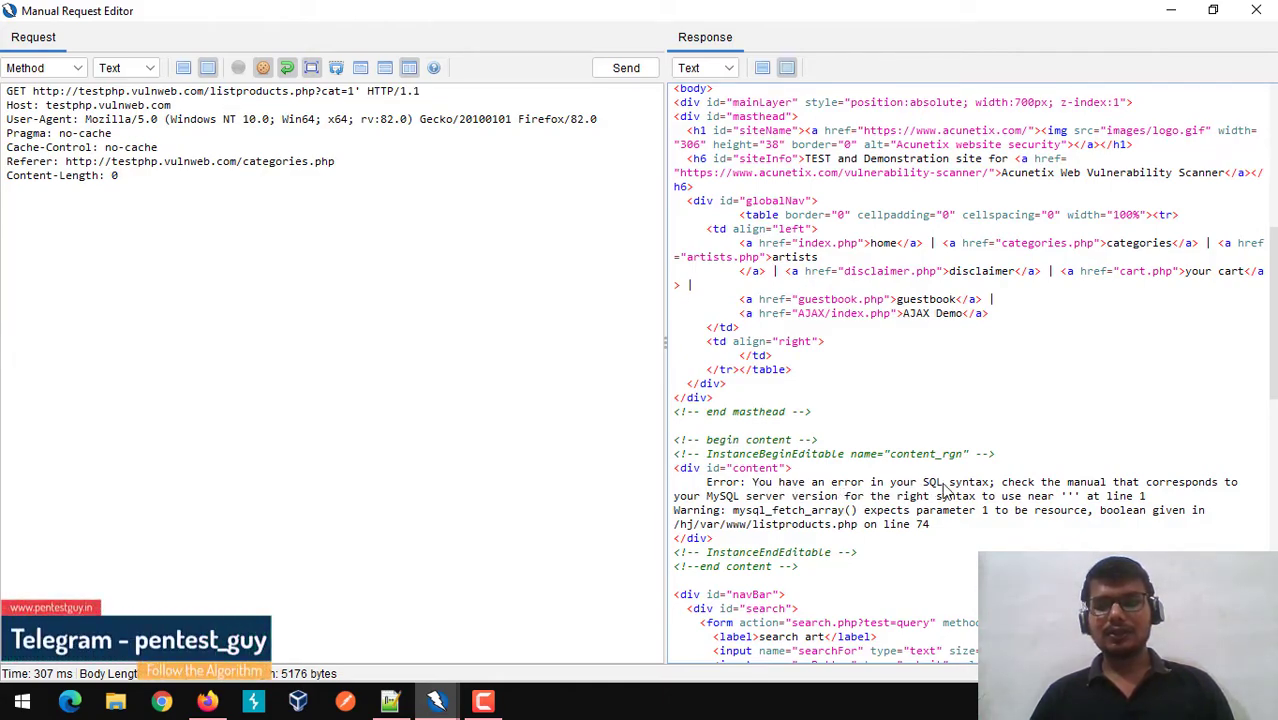
mouse_move(1234, 38)
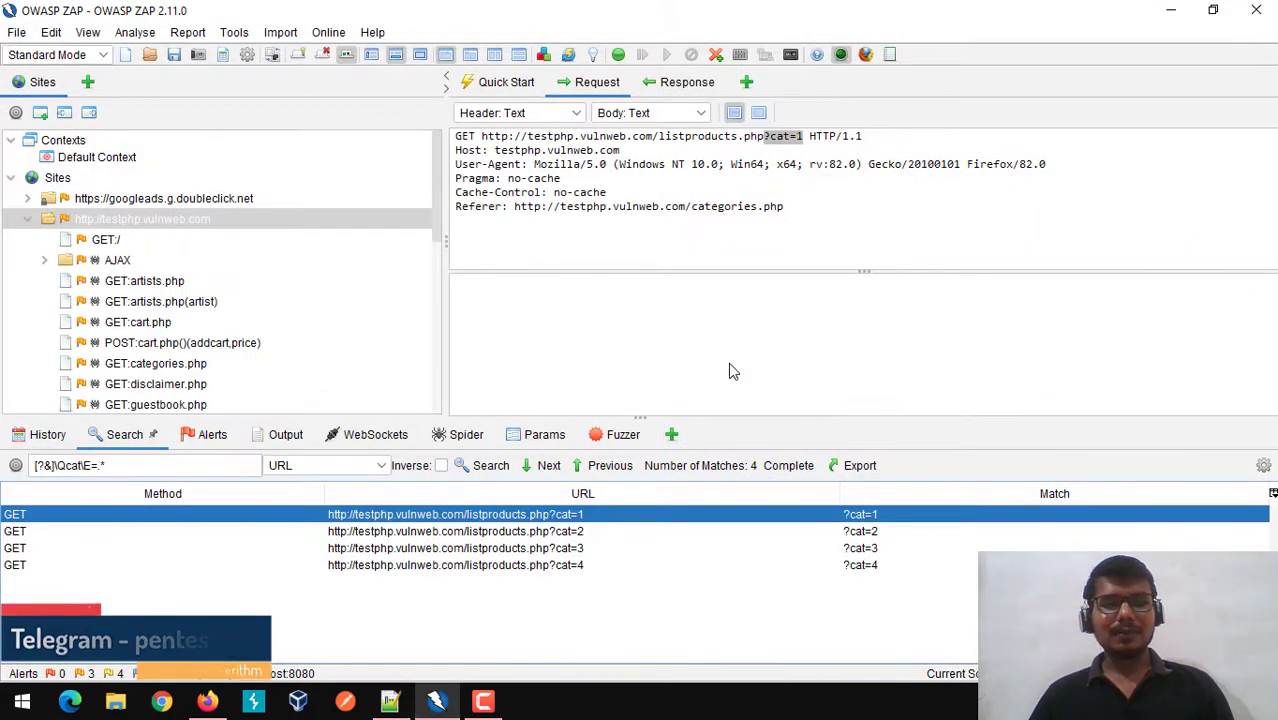
Search for requests using the file parameter and view showimage.php?file=./pictures/1.jpg.
click(526, 434)
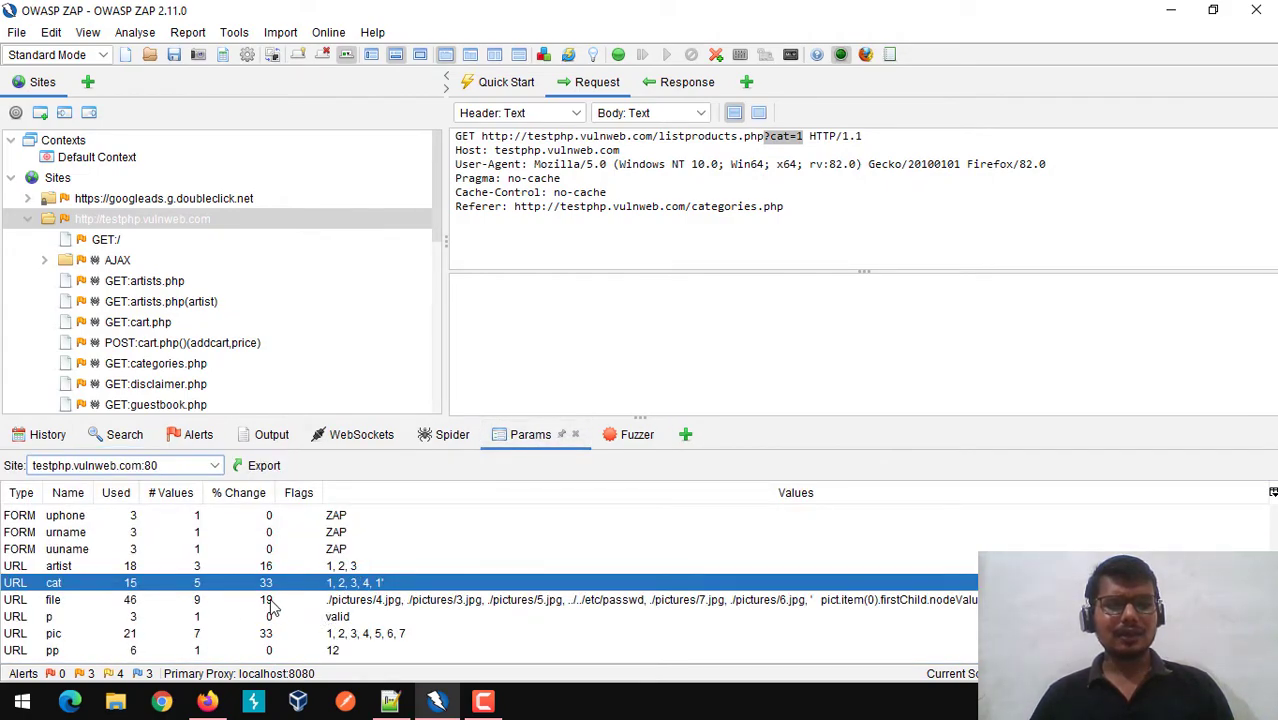
click(250, 600)
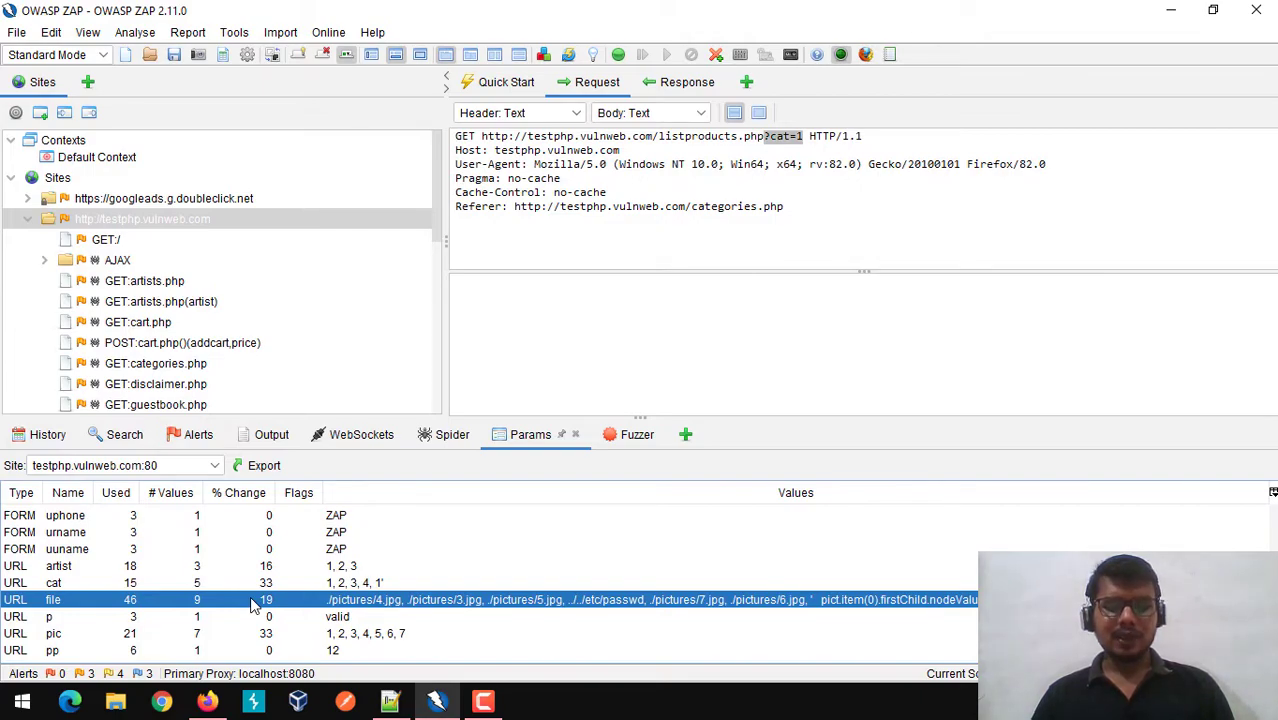
right_click(252, 600)
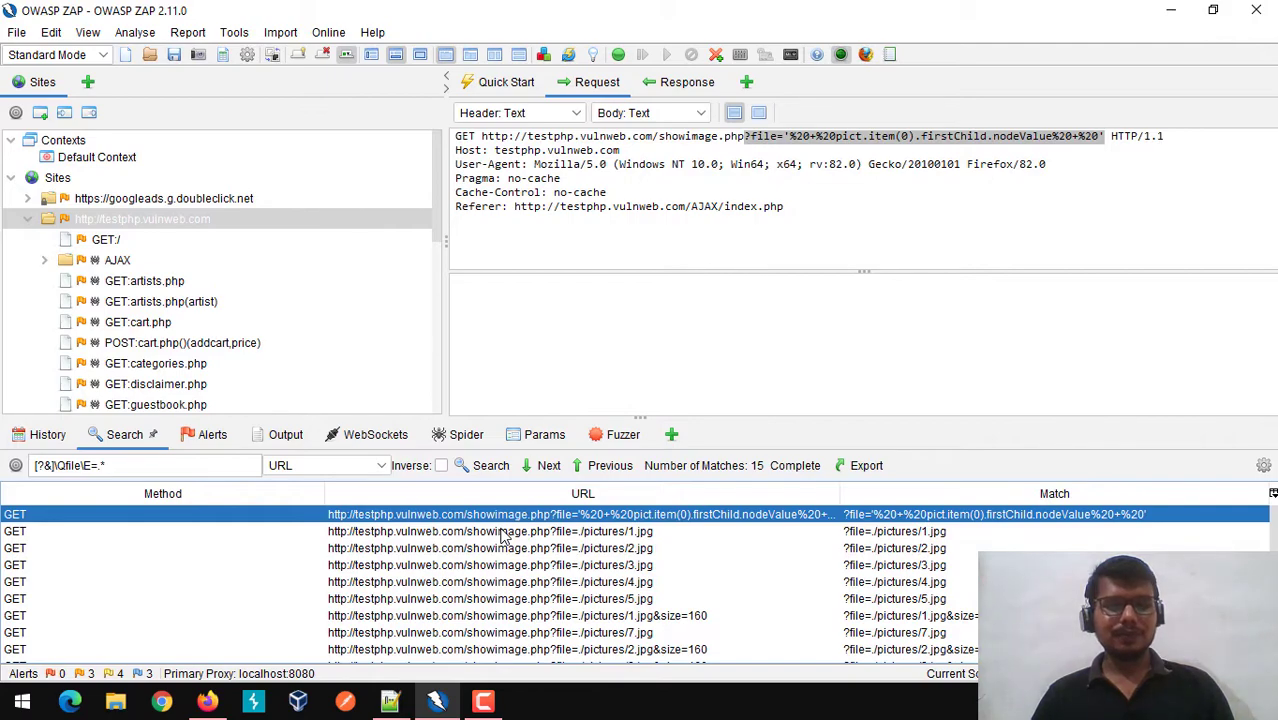
click(502, 532)
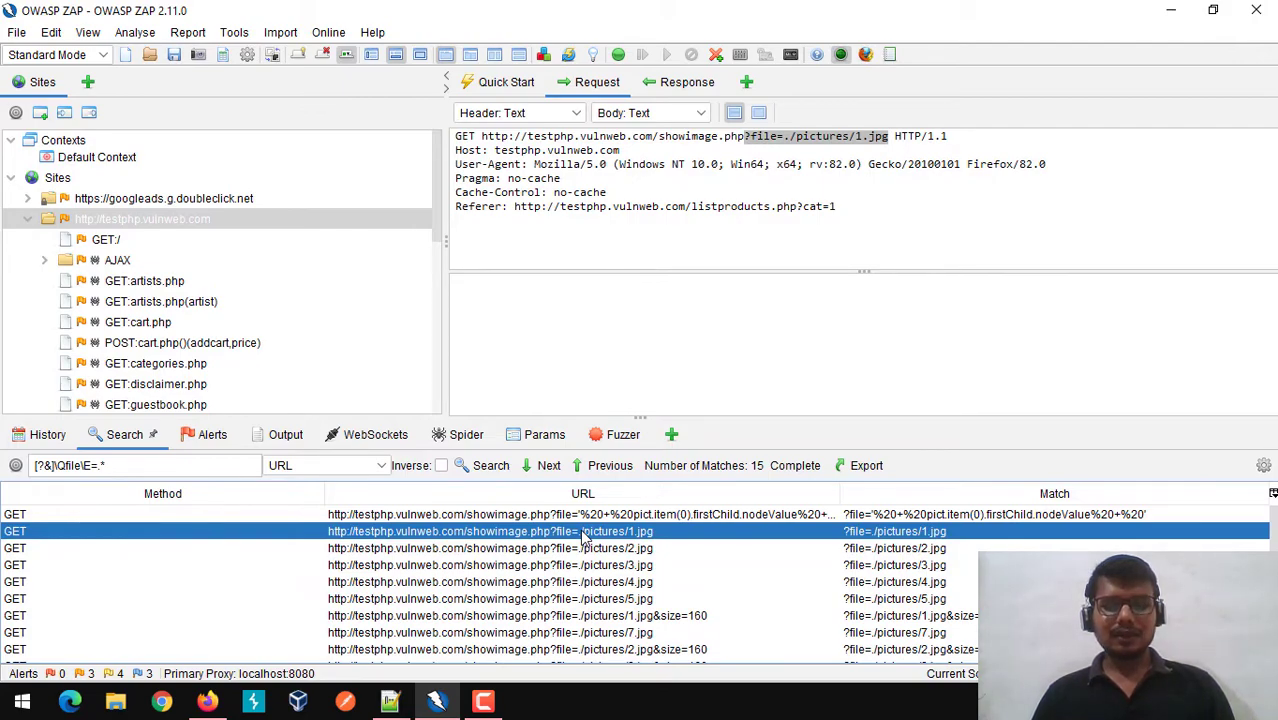
Start a Fuzz on the showimage request with the ./pictures/1.jpg file value as location.
right_click(584, 532)
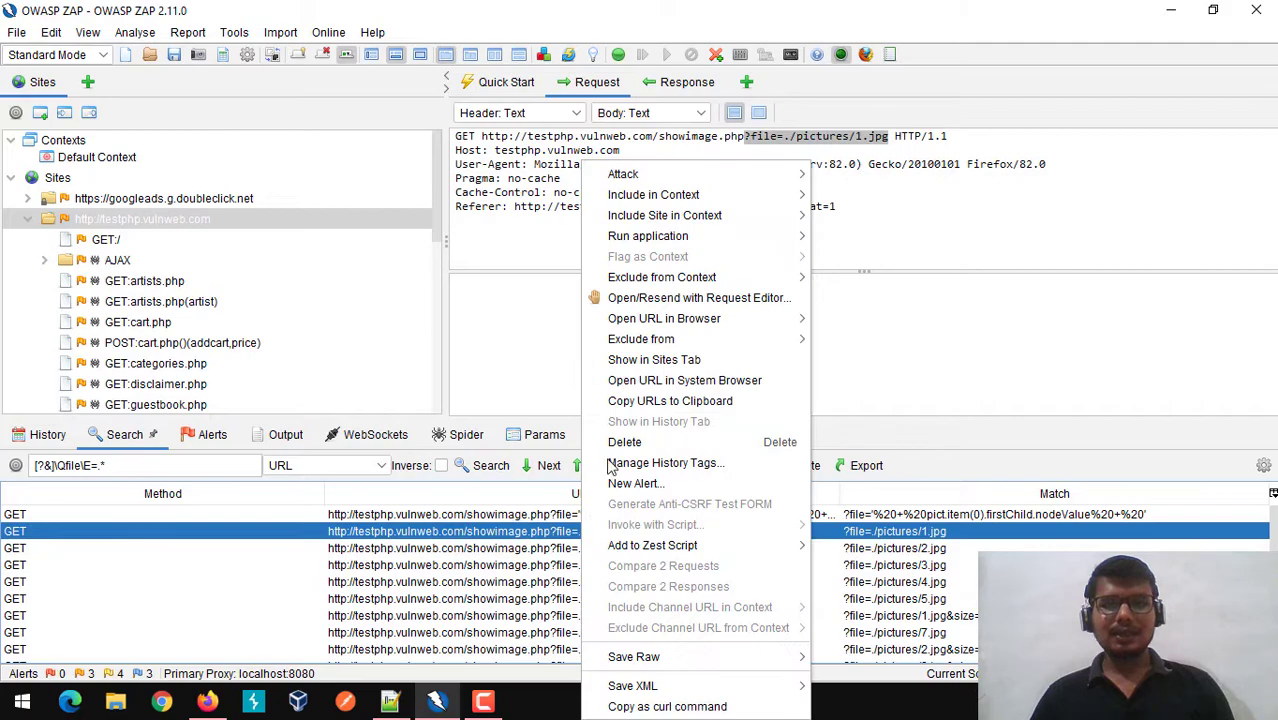
click(702, 298)
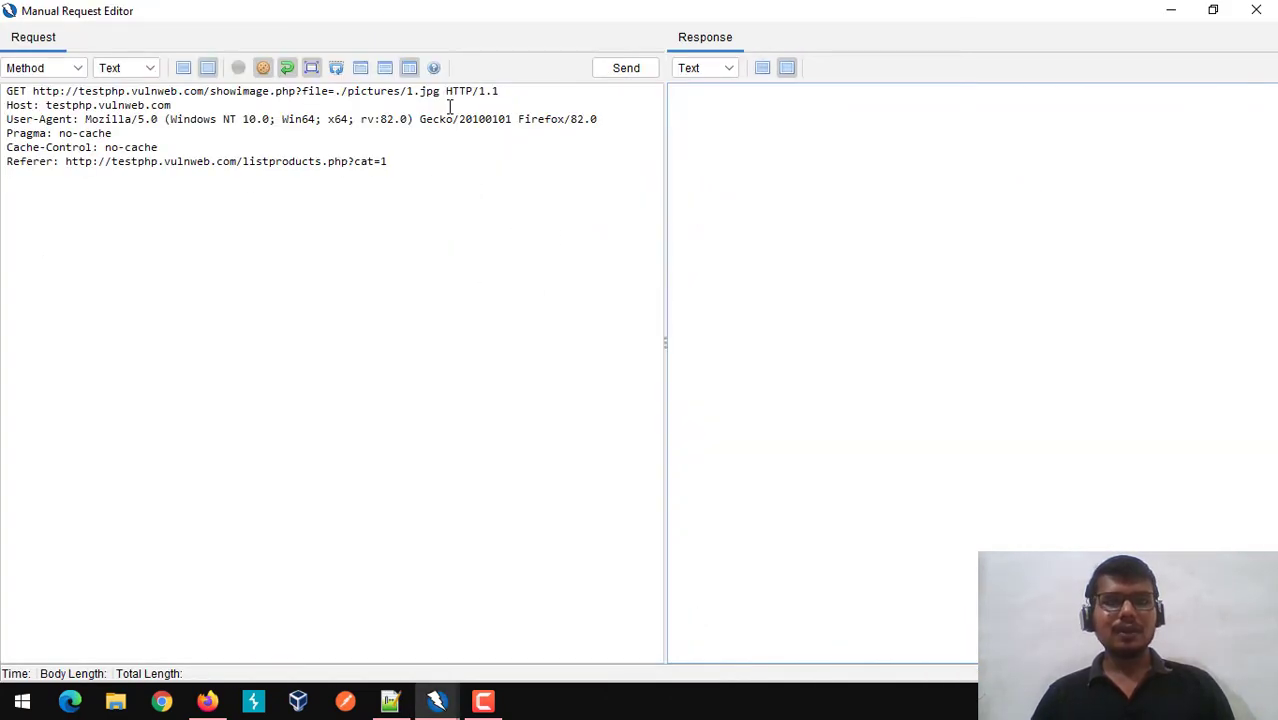
drag(384, 92, 440, 92)
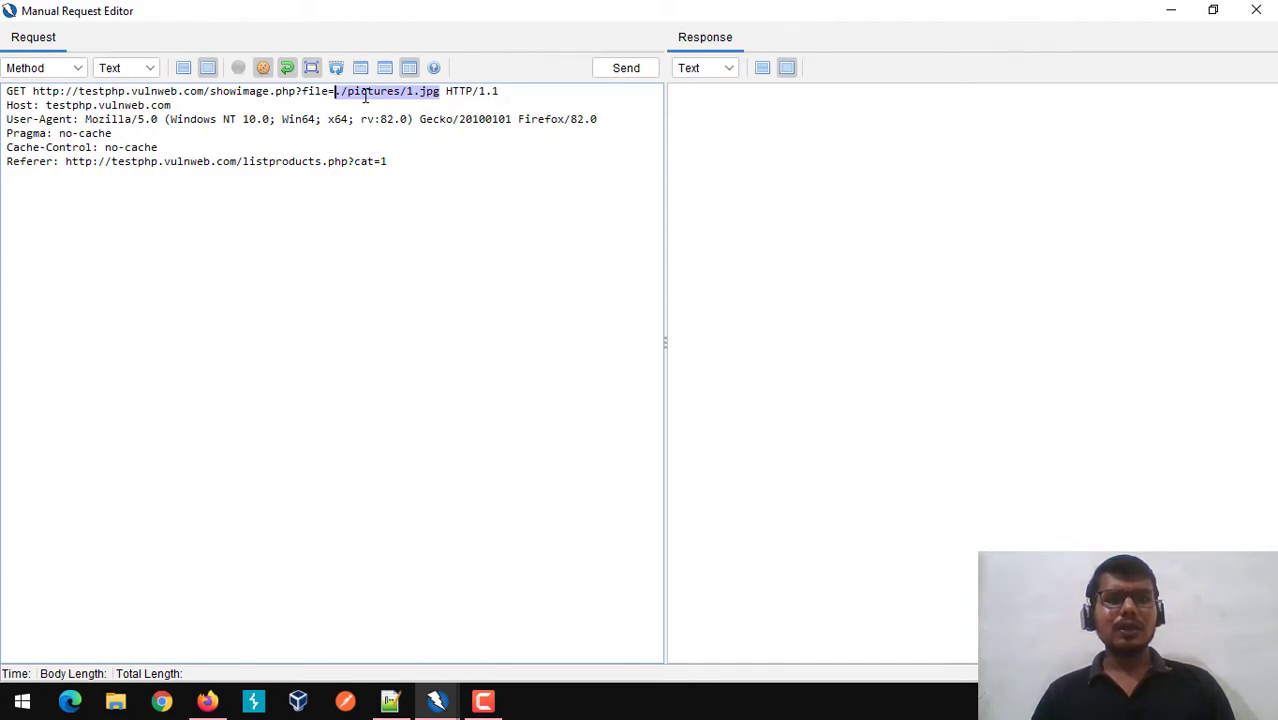
right_click(364, 92)
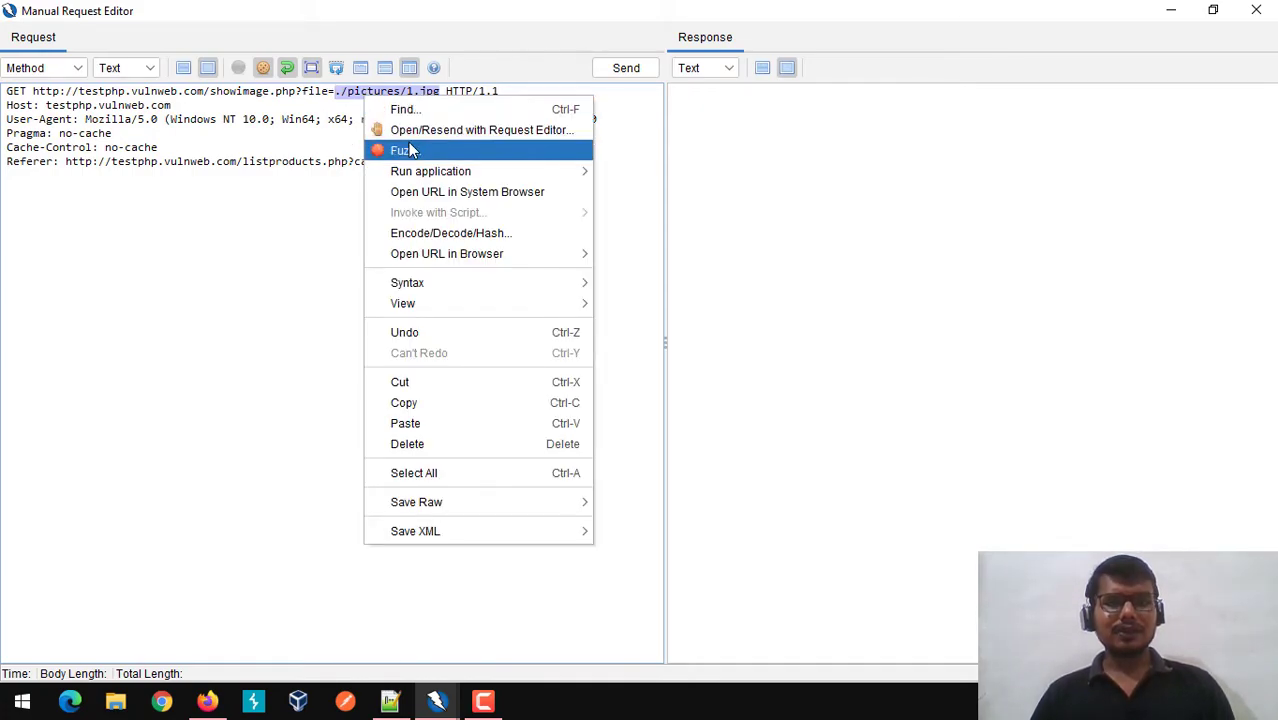
click(400, 150)
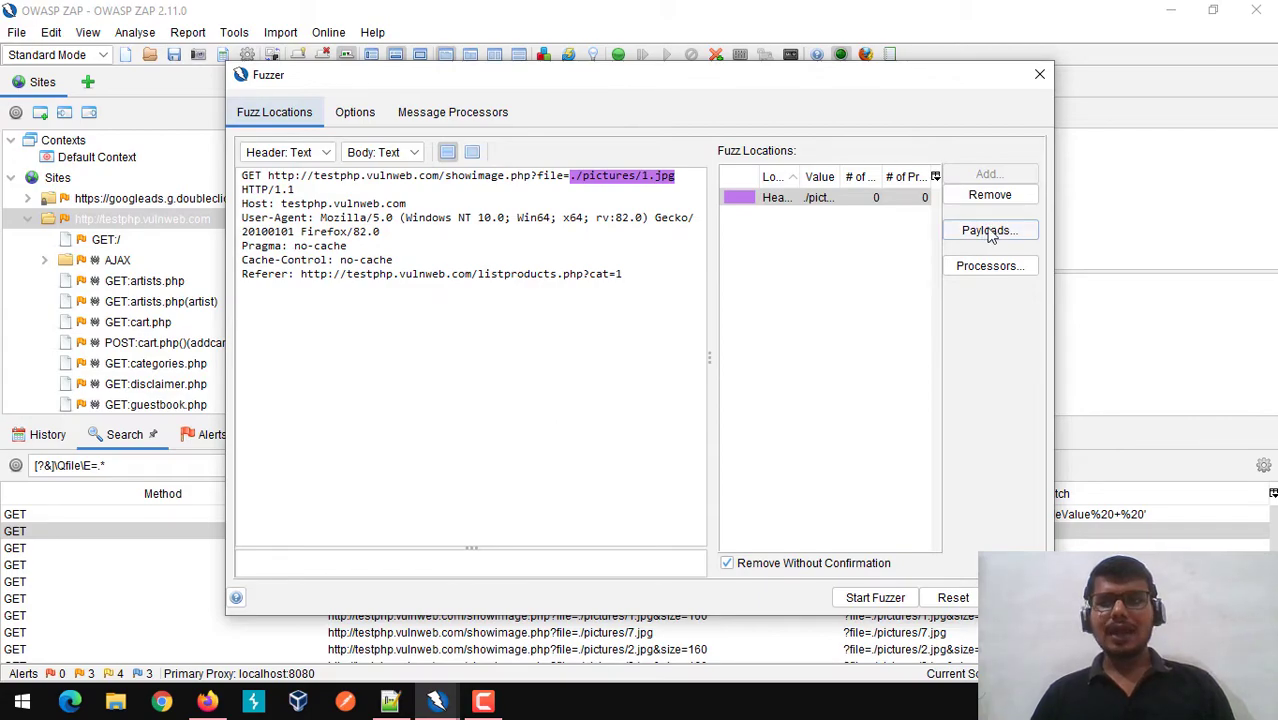
Add a Strings payload of ../etc/passwd path-traversal variants to the fuzz location.
click(990, 230)
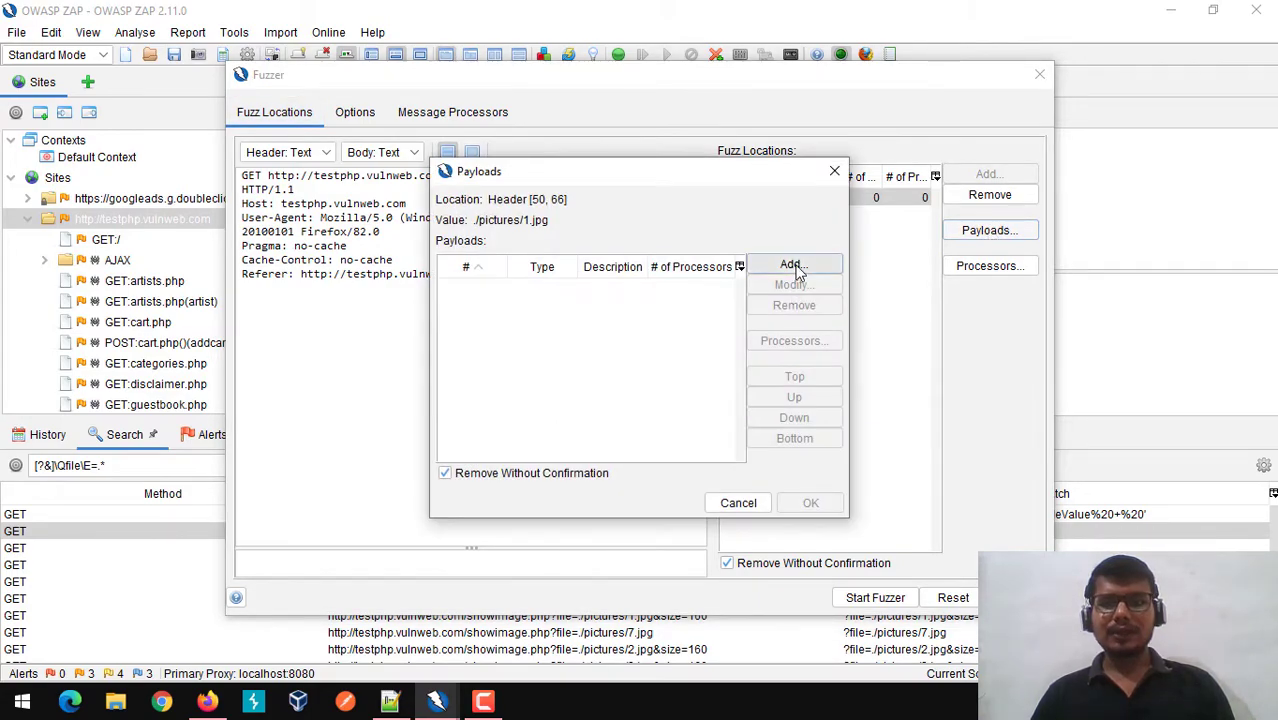
click(794, 264)
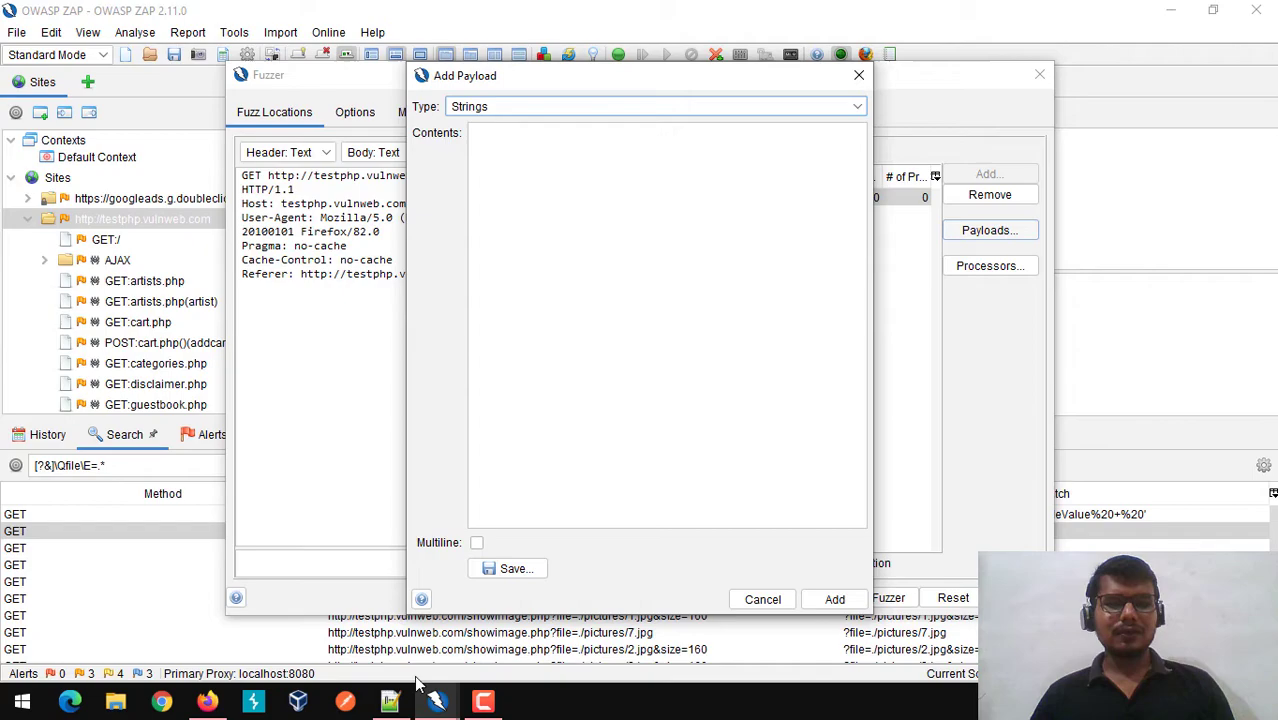
click(388, 700)
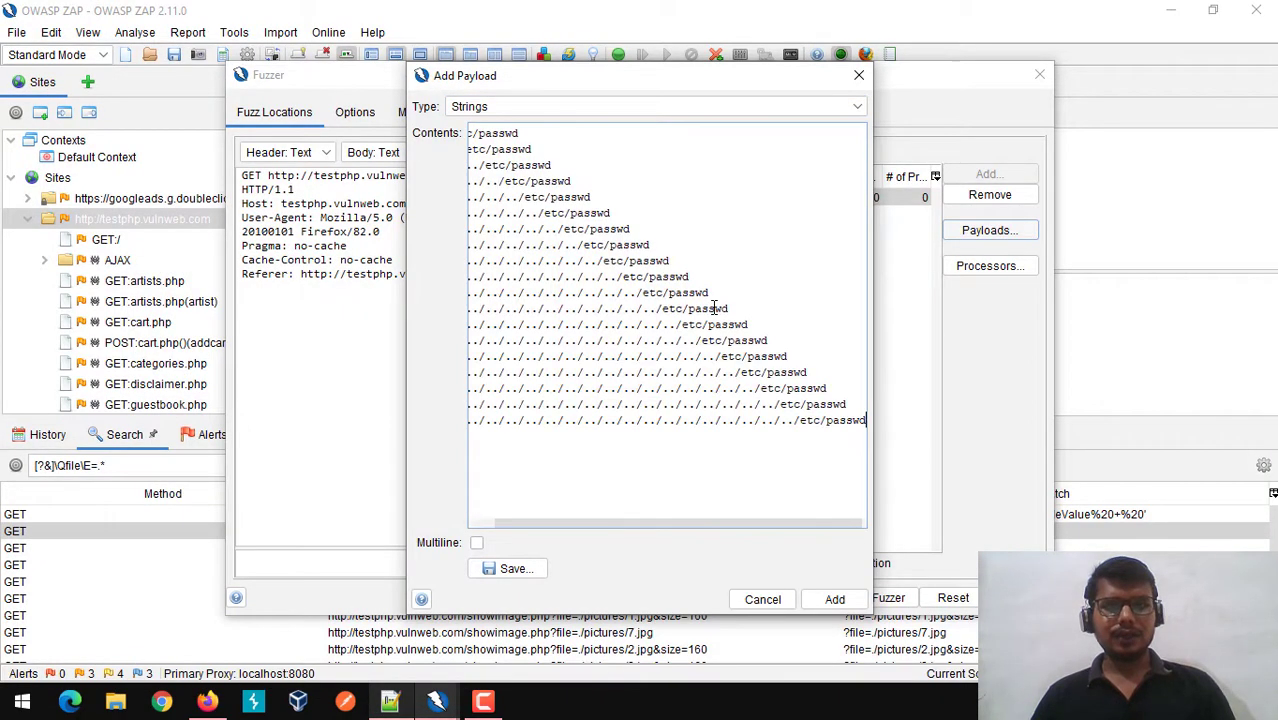
click(832, 598)
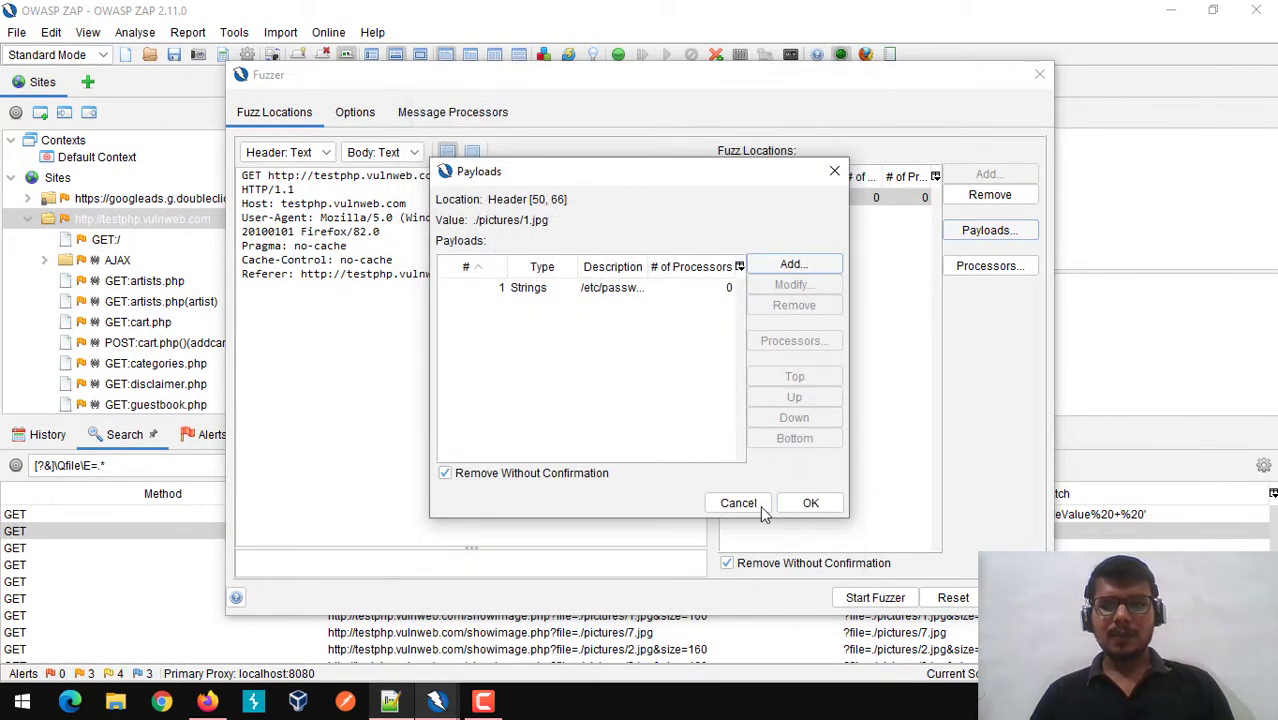
click(808, 504)
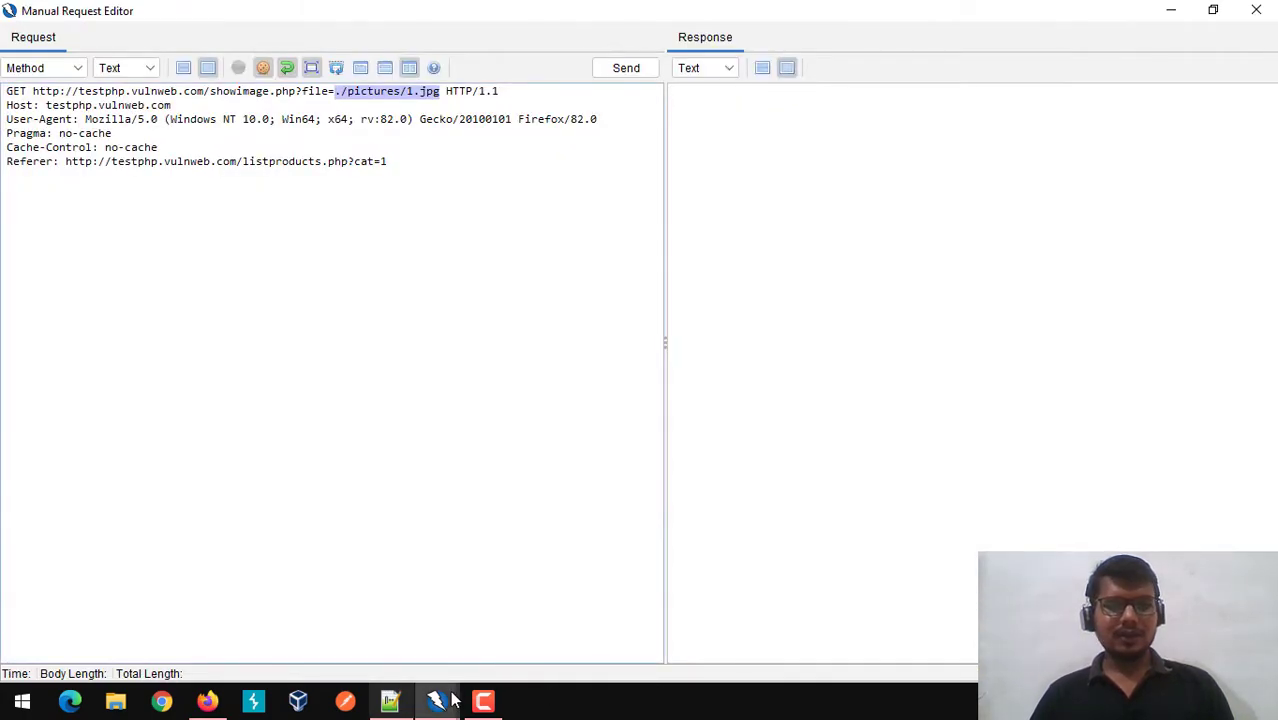
Sort fuzz results by response body size and view the 845-byte result's response as text.
click(436, 700)
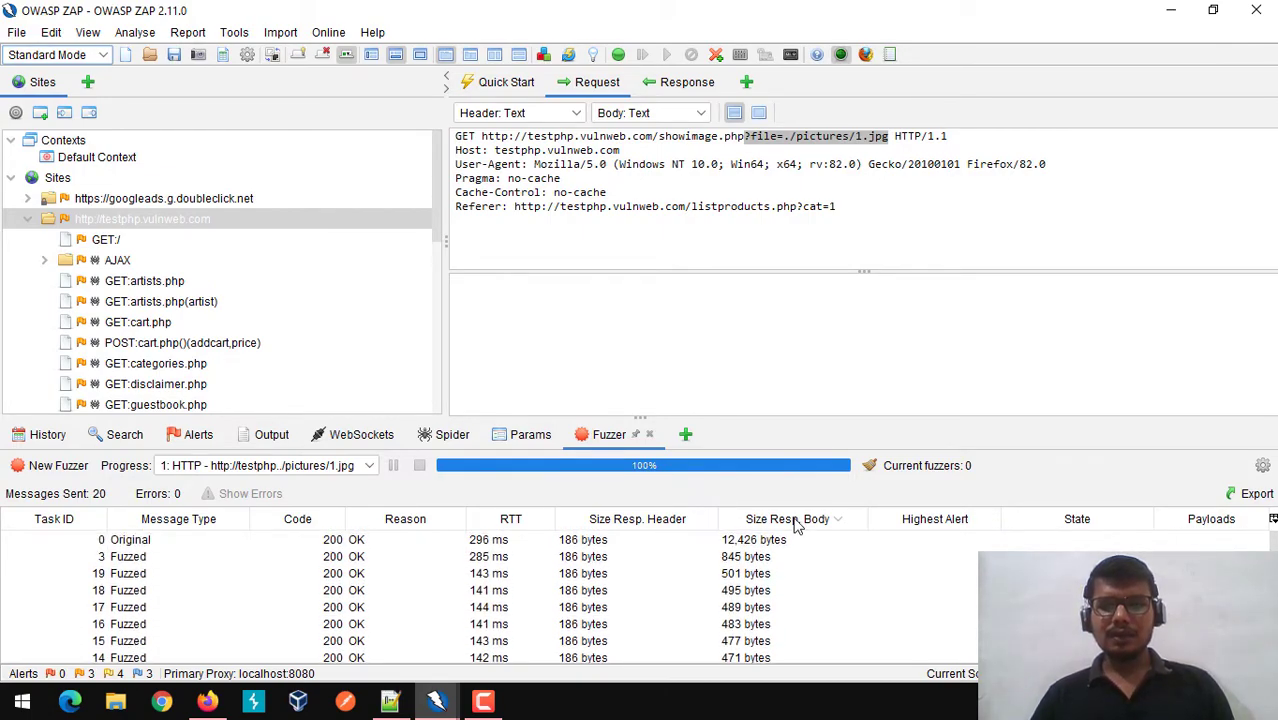
click(788, 520)
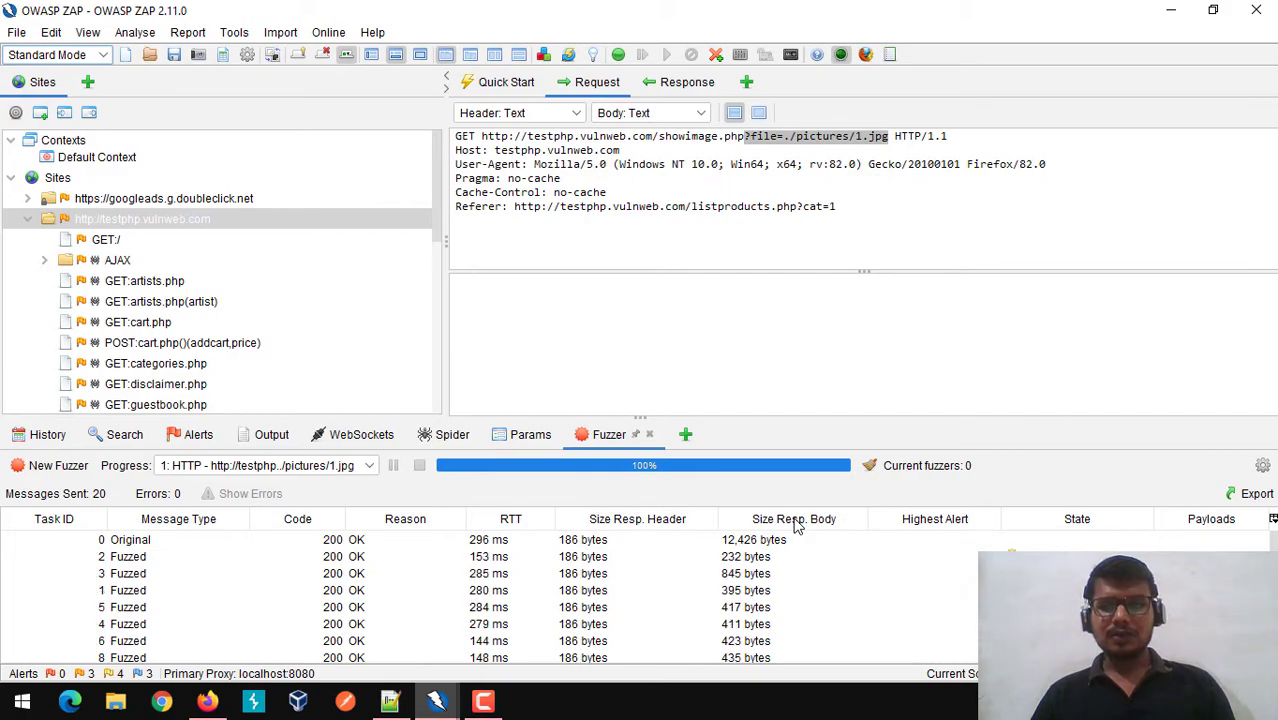
mouse_move(822, 550)
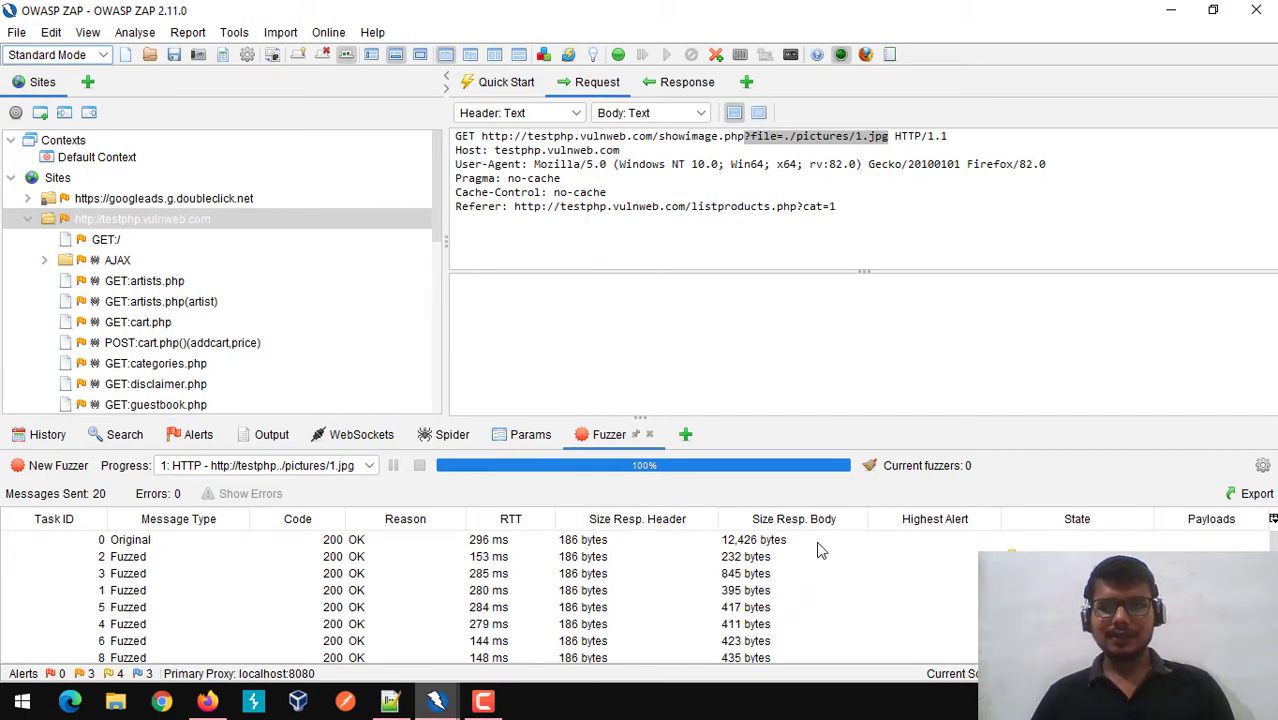
mouse_move(800, 568)
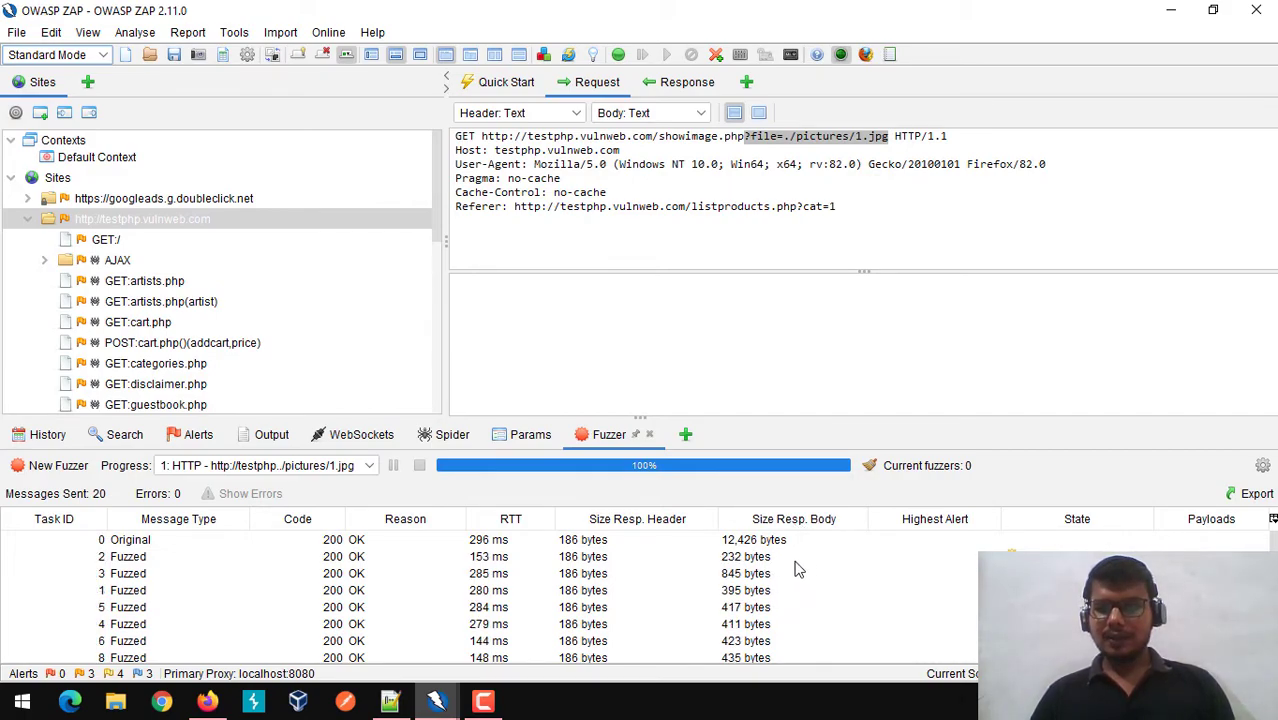
click(124, 572)
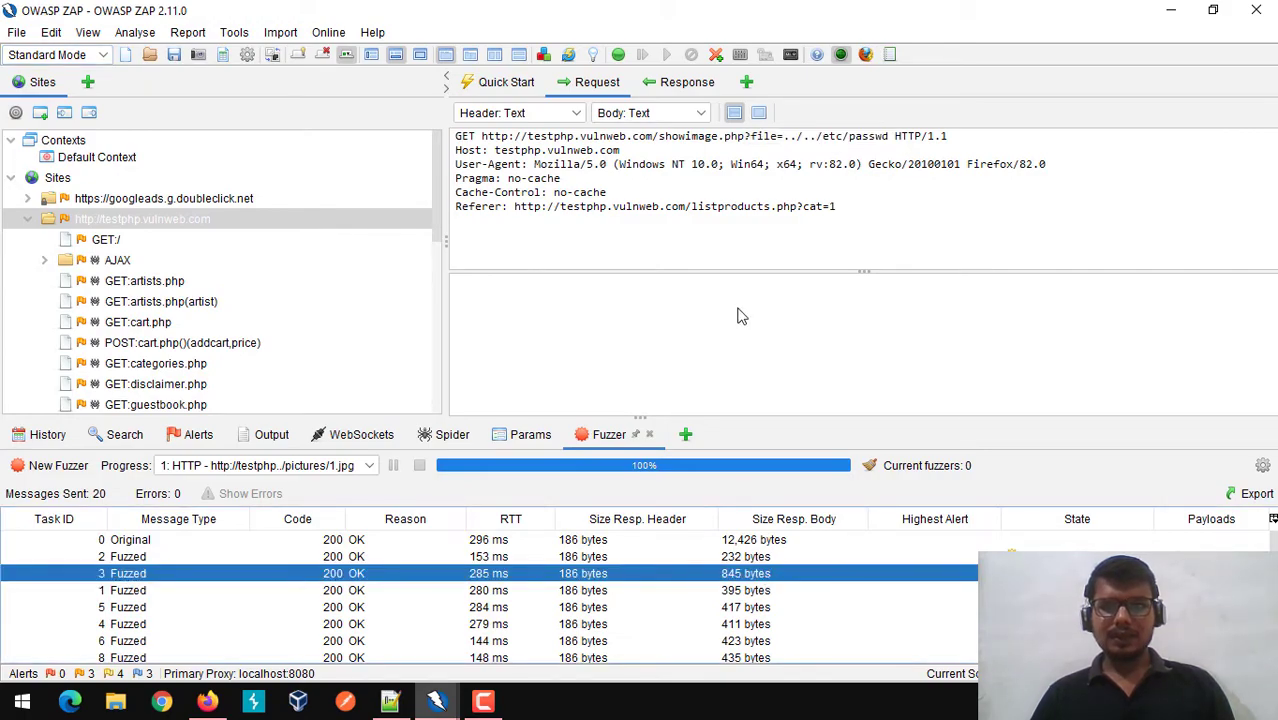
mouse_move(748, 382)
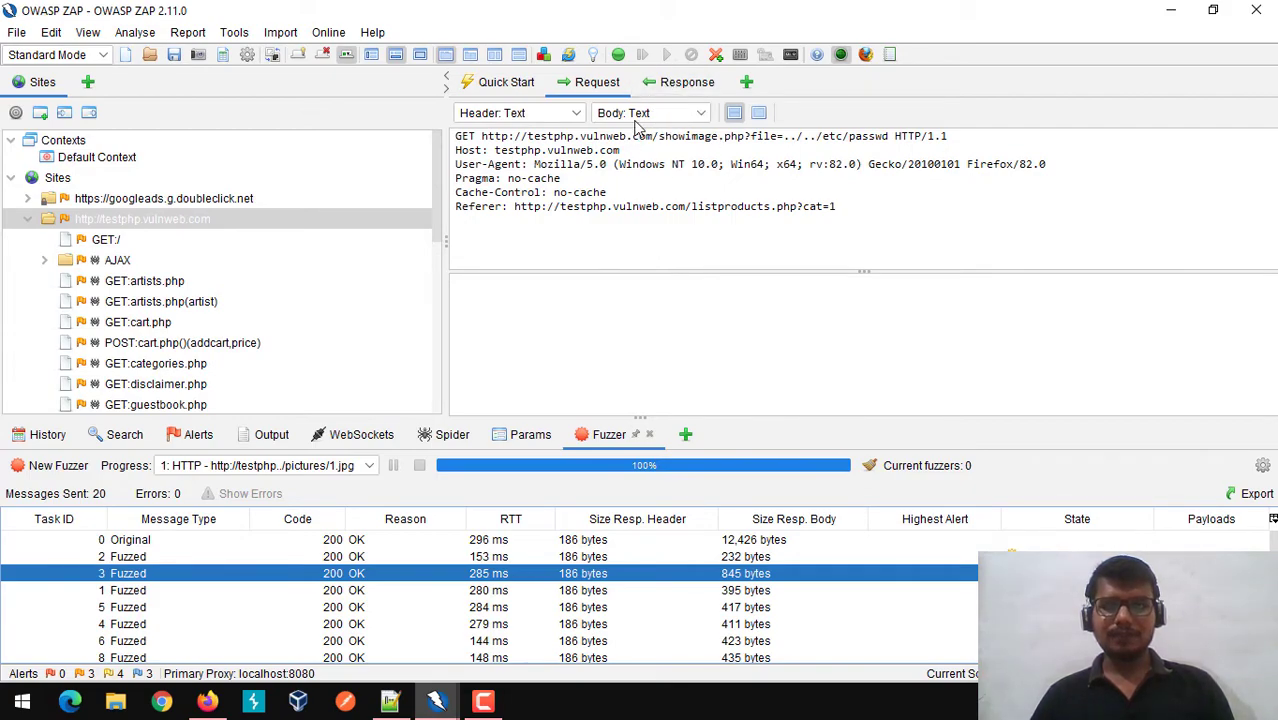
click(688, 82)
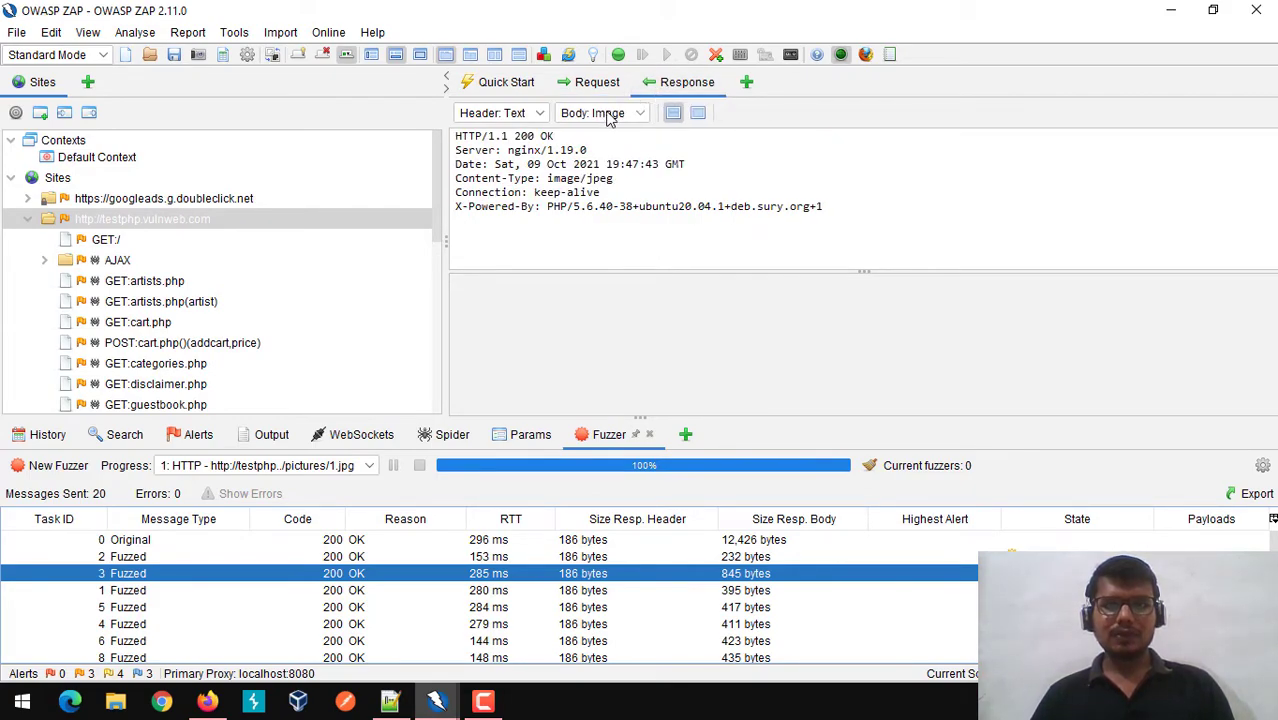
click(600, 112)
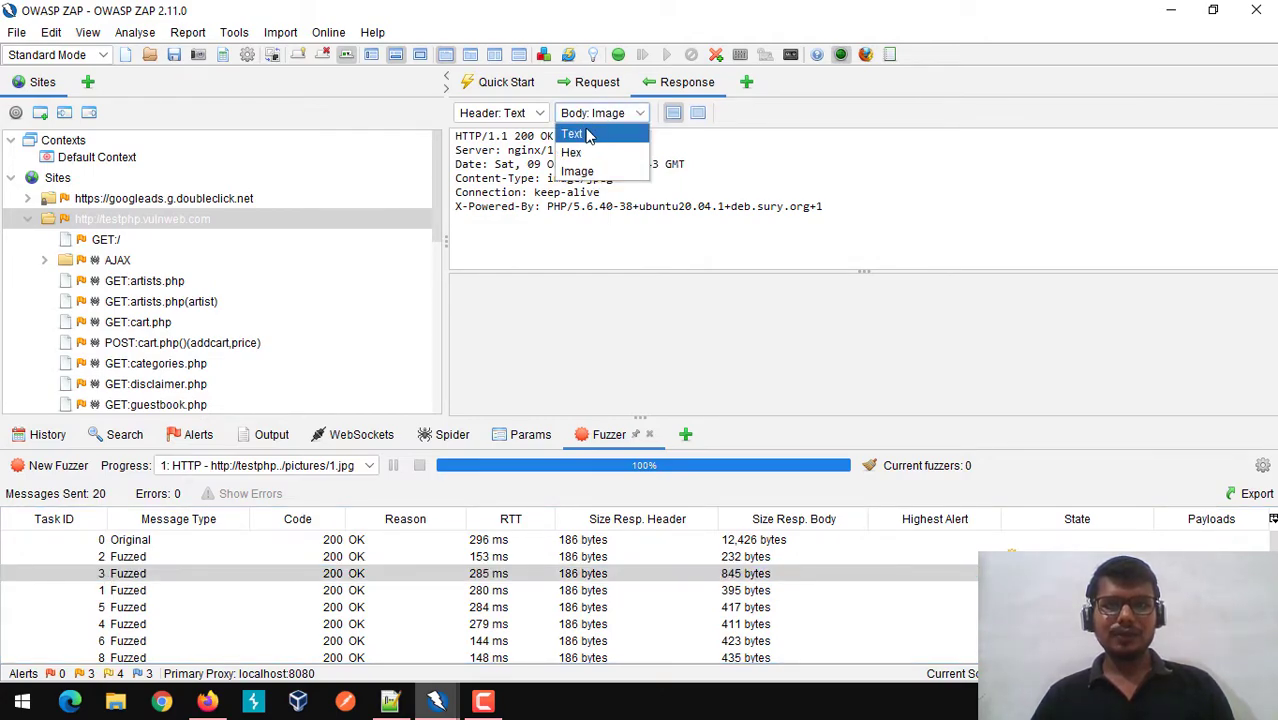
click(572, 132)
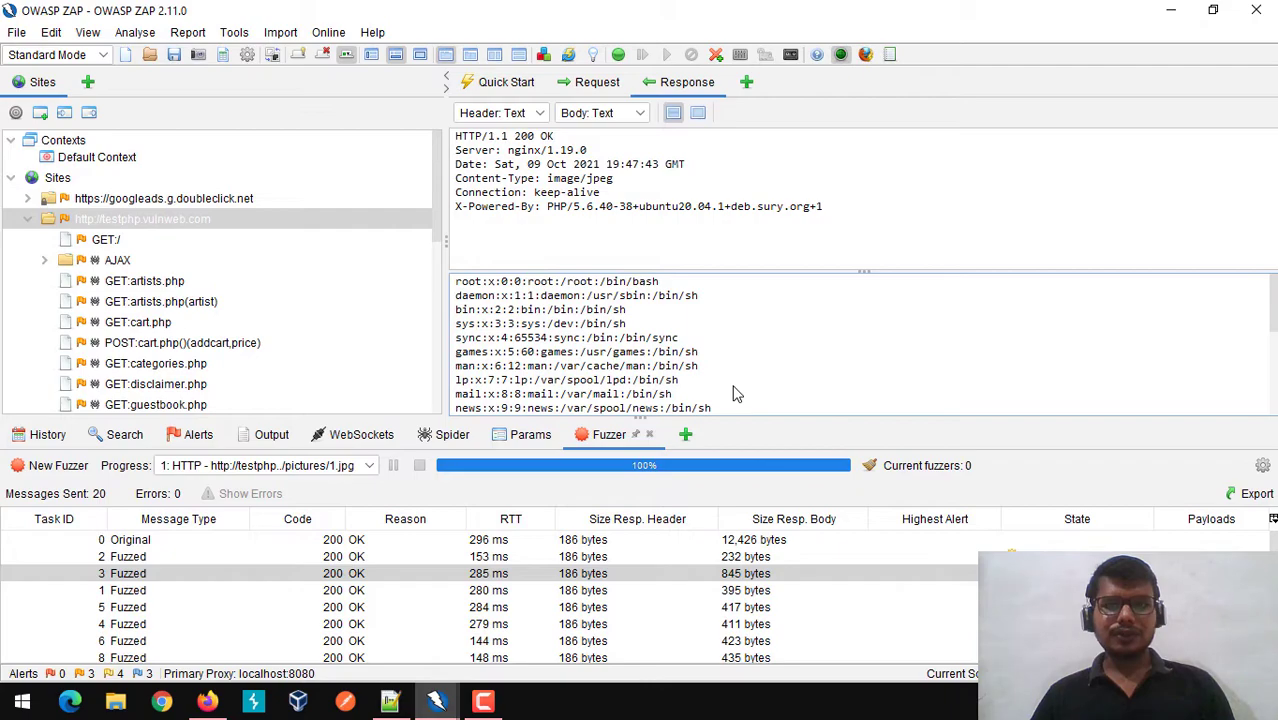
Select the leaked passwd entries and send the ../../etc/passwd request to the Request Editor.
drag(456, 280, 712, 392)
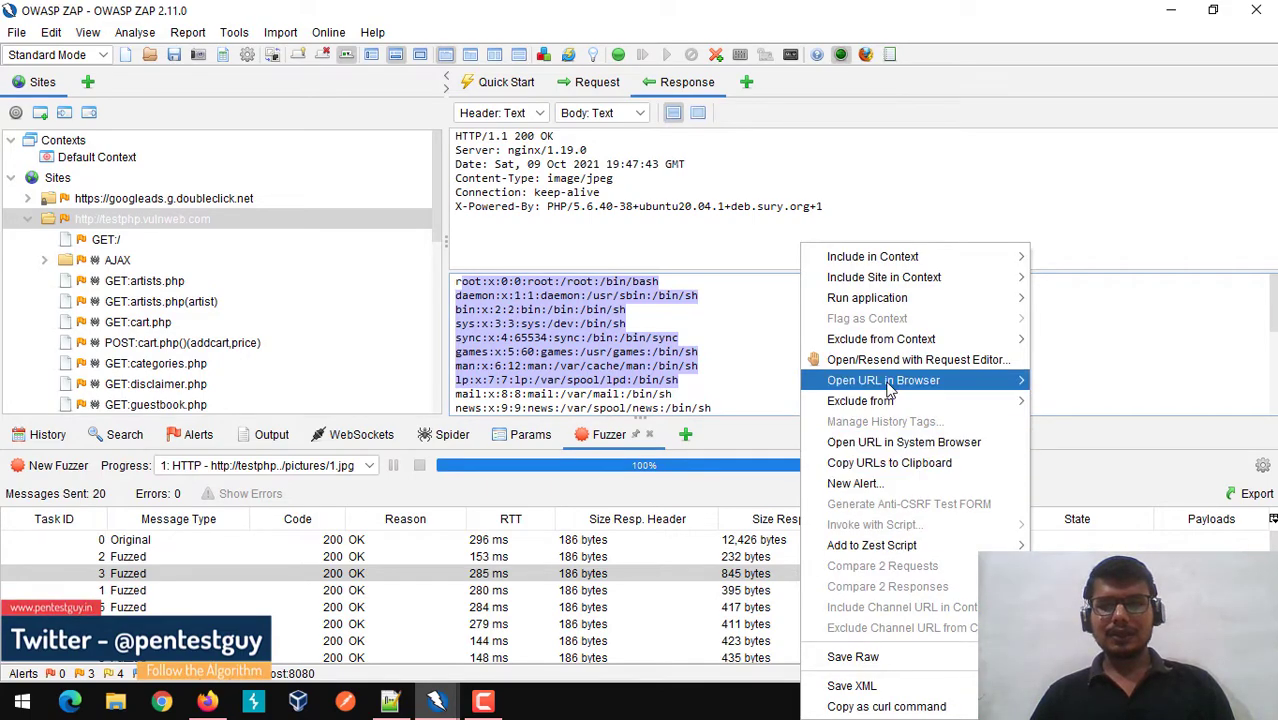
click(916, 360)
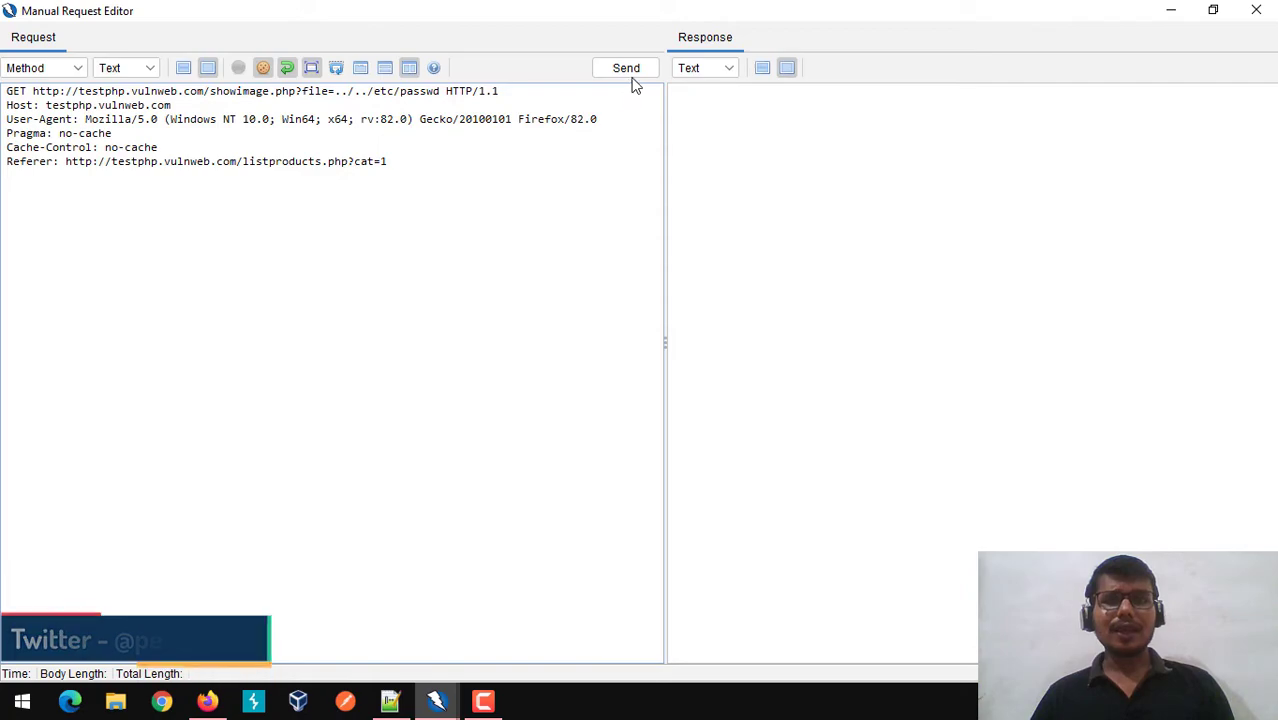
Send the ../../etc/passwd request from the Manual Request Editor.
click(624, 68)
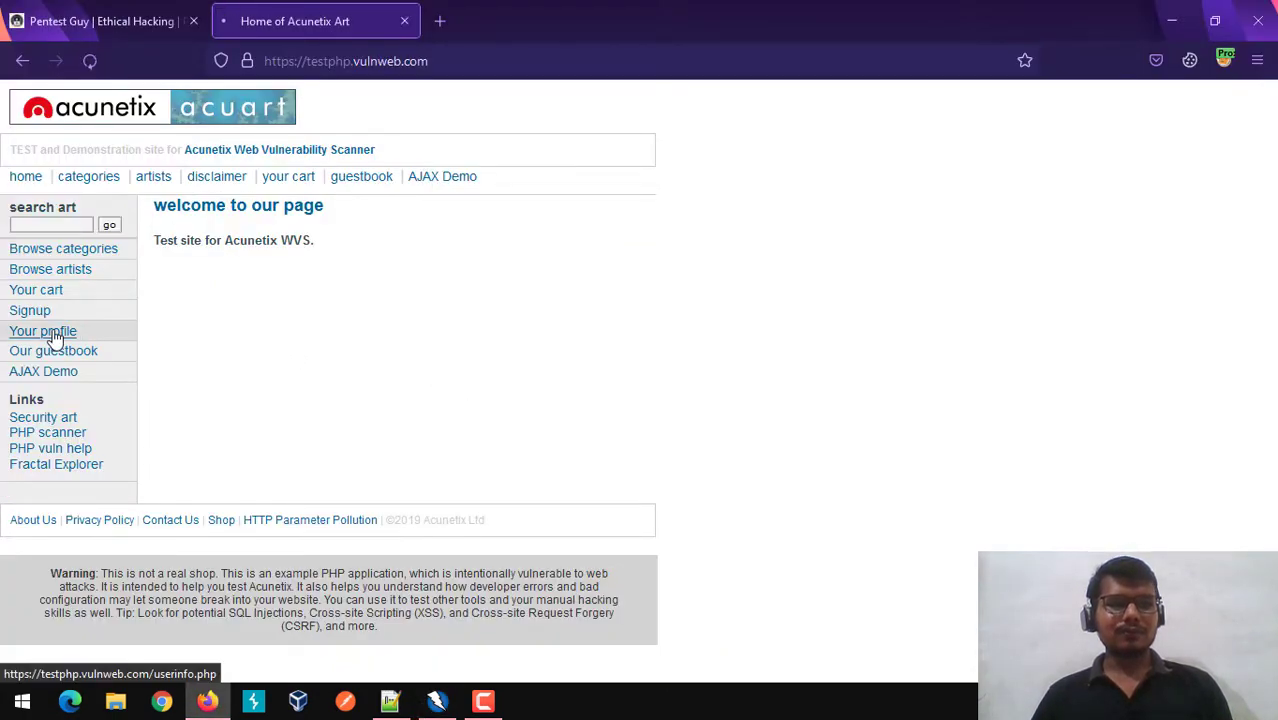
From Your profile, submit a login as username hacker with a password.
click(44, 332)
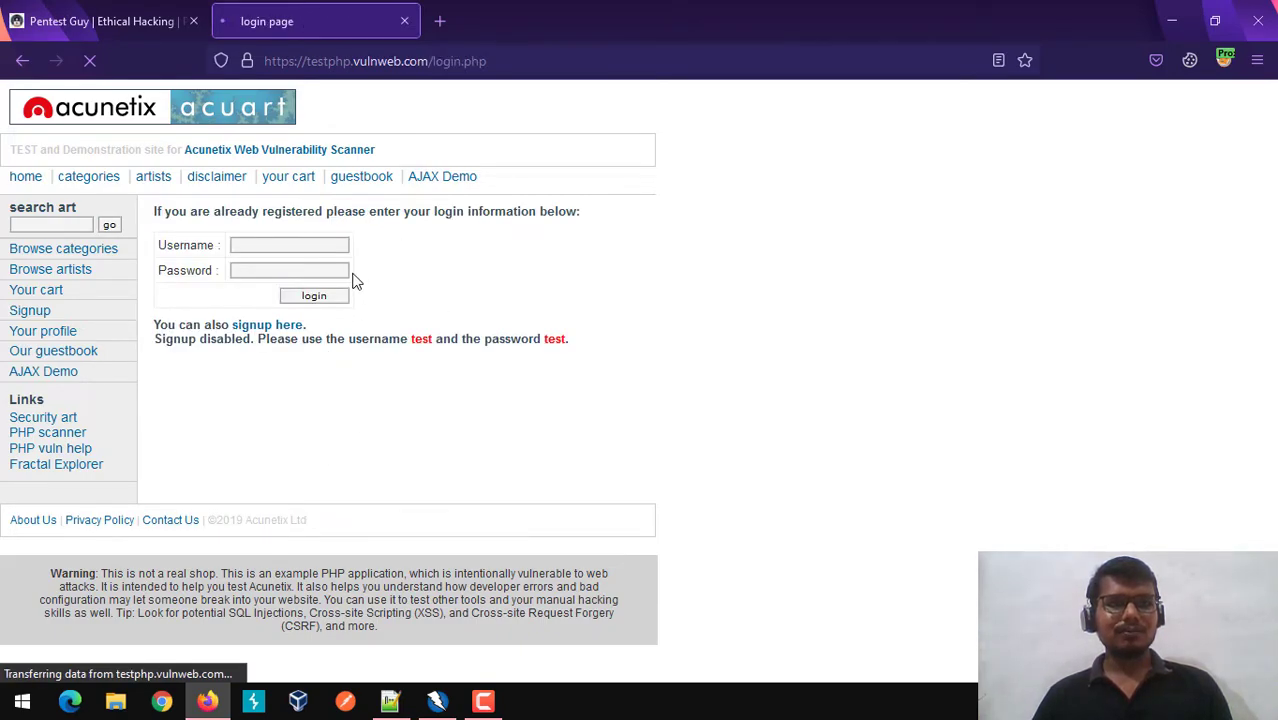
click(288, 244)
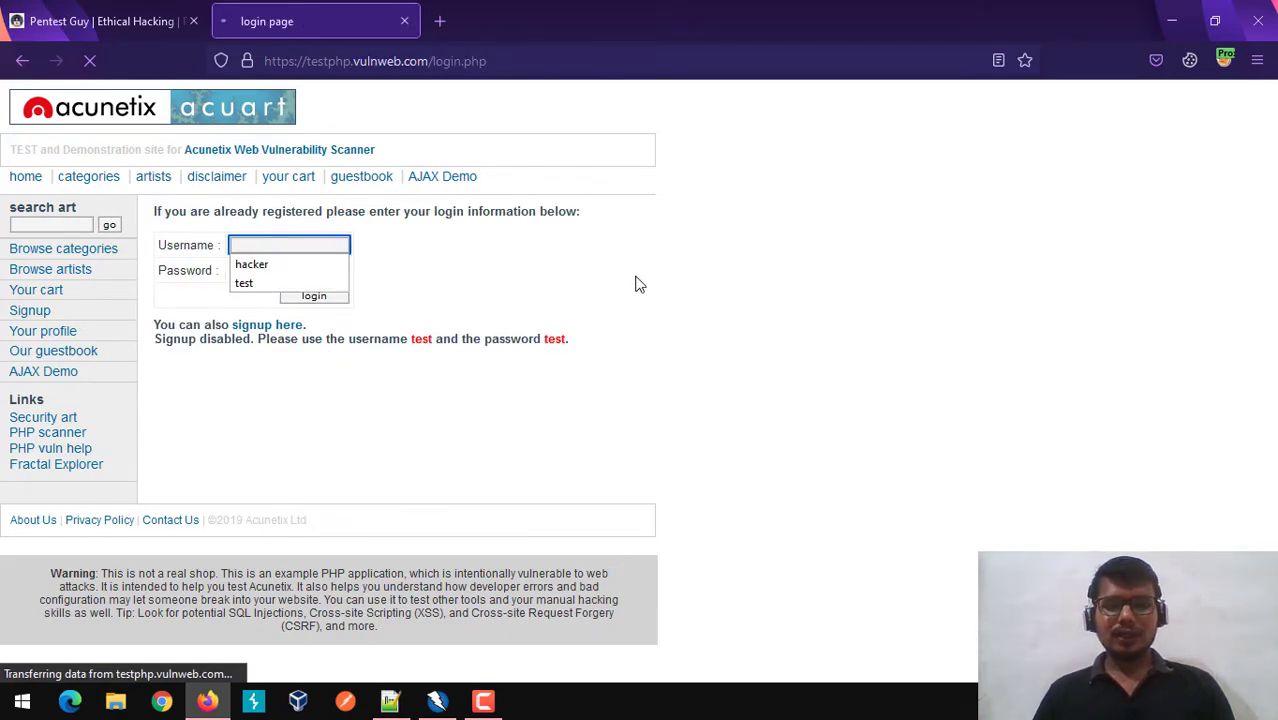
click(252, 266)
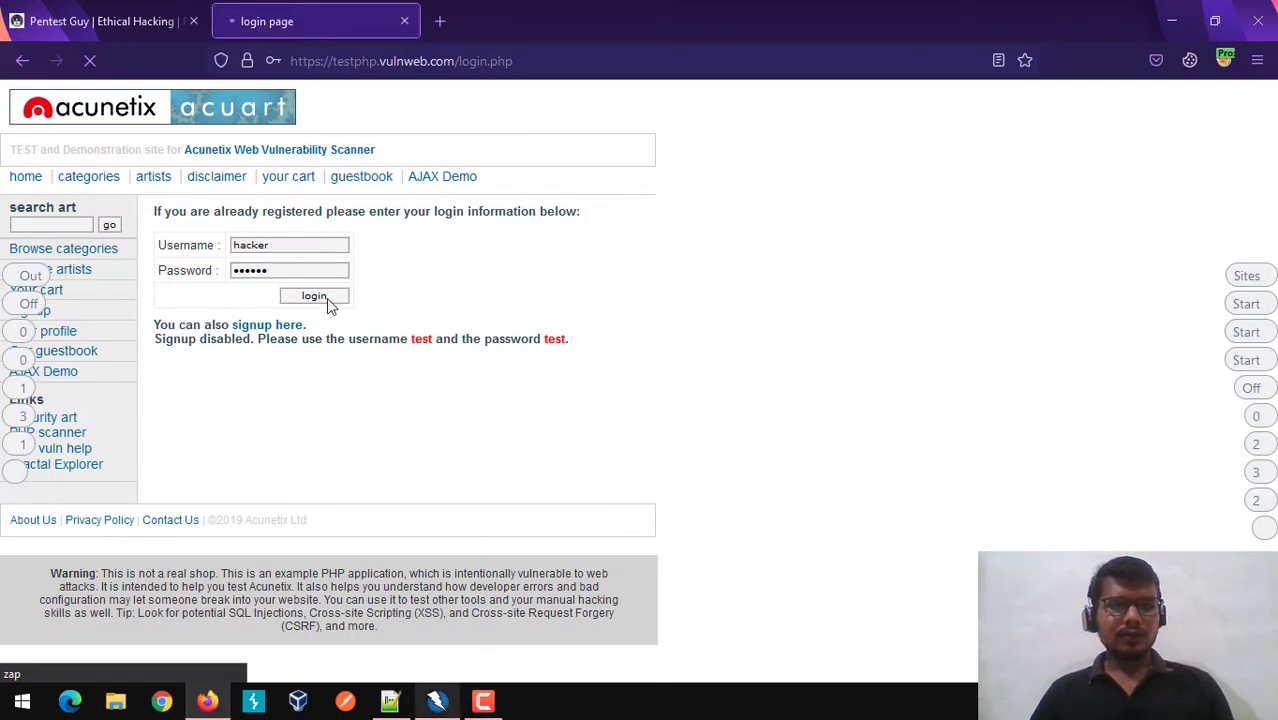
click(314, 296)
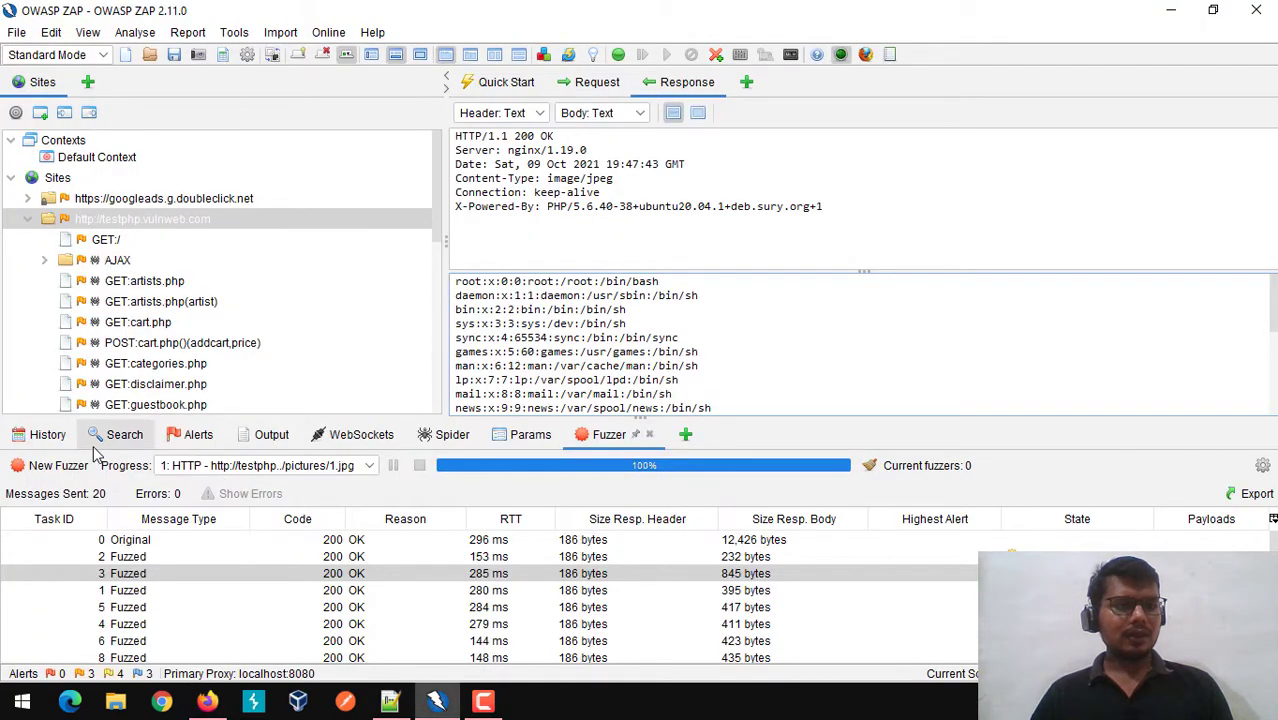
Find the login POST to userinfo.php in History and send it to the Manual Request Editor.
click(48, 434)
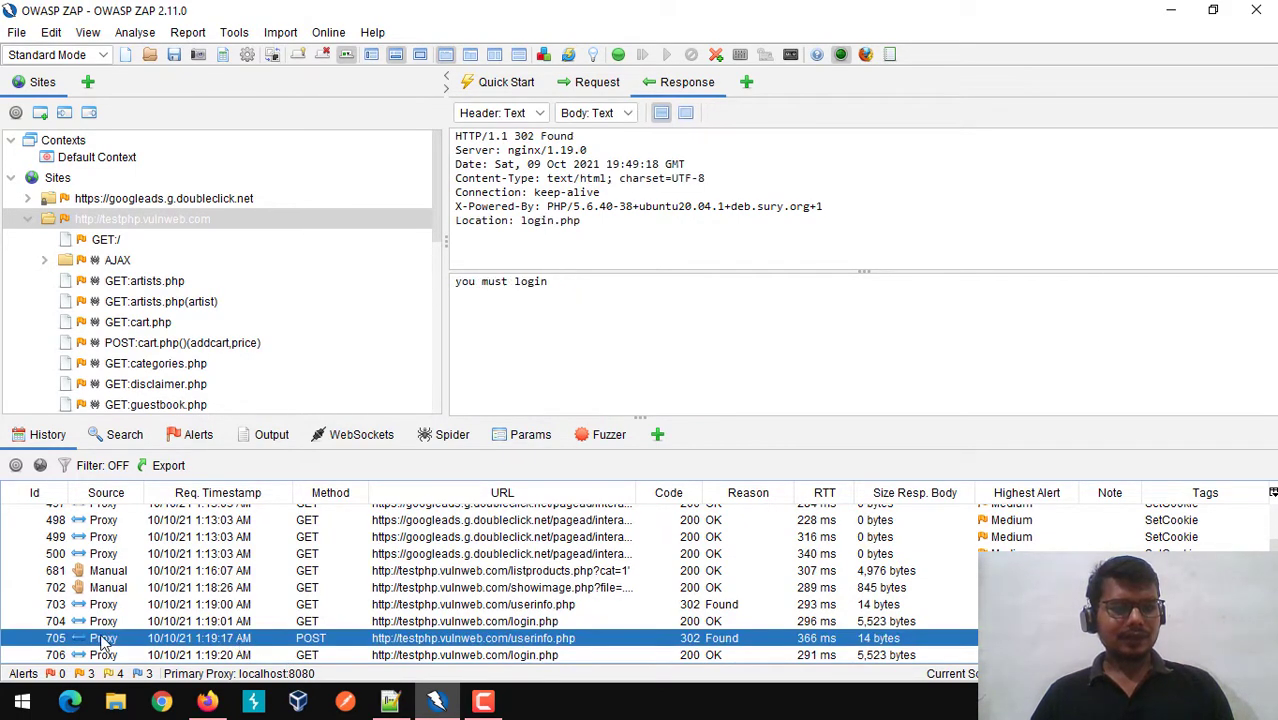
mouse_move(148, 648)
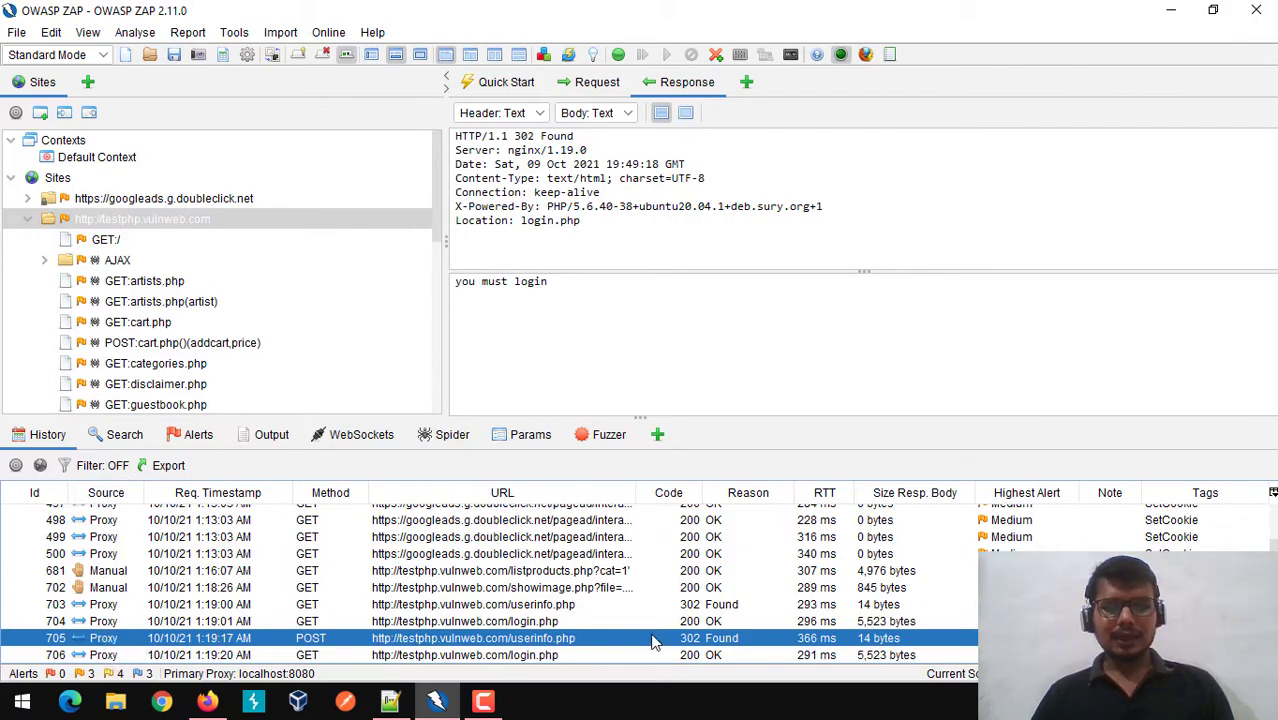
mouse_move(552, 646)
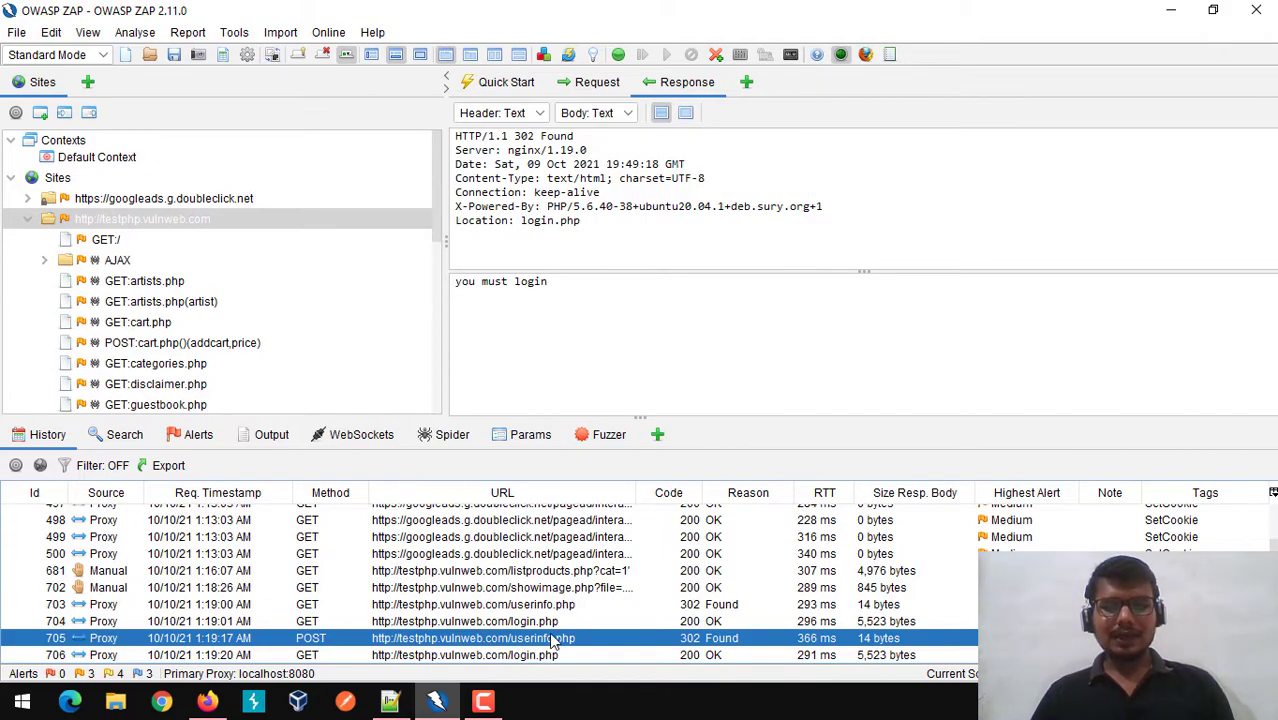
right_click(550, 638)
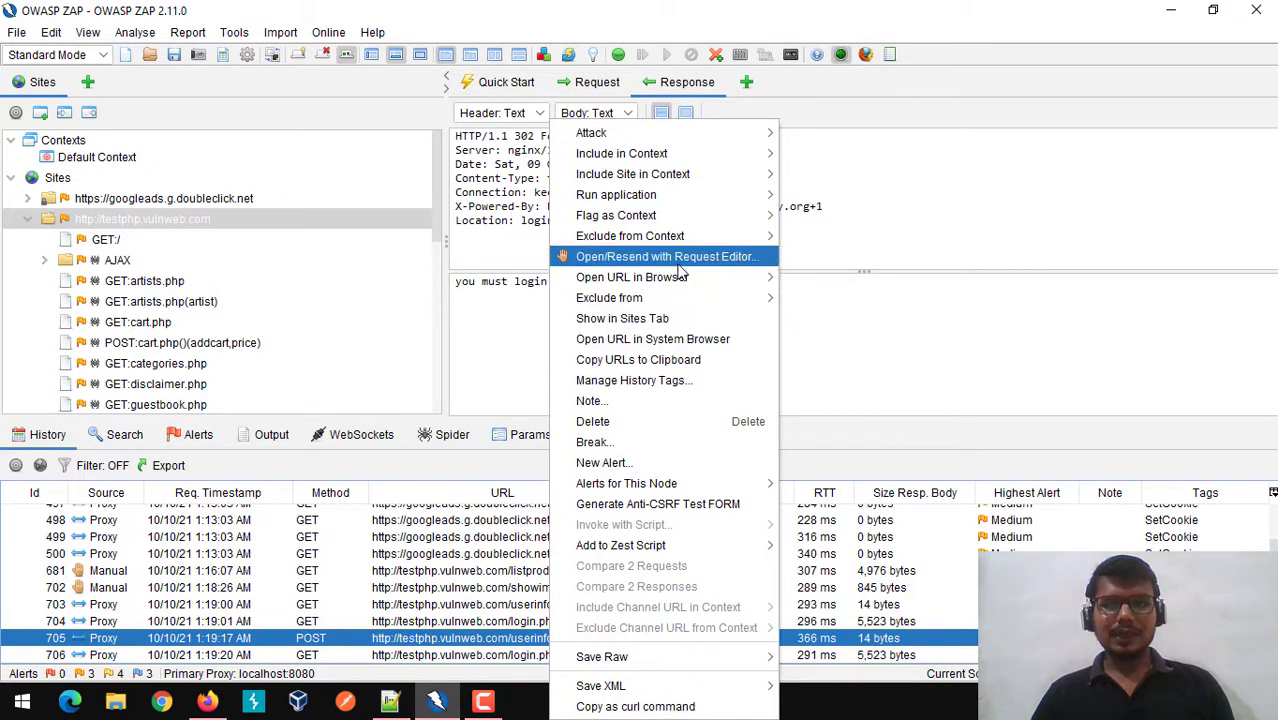
click(668, 256)
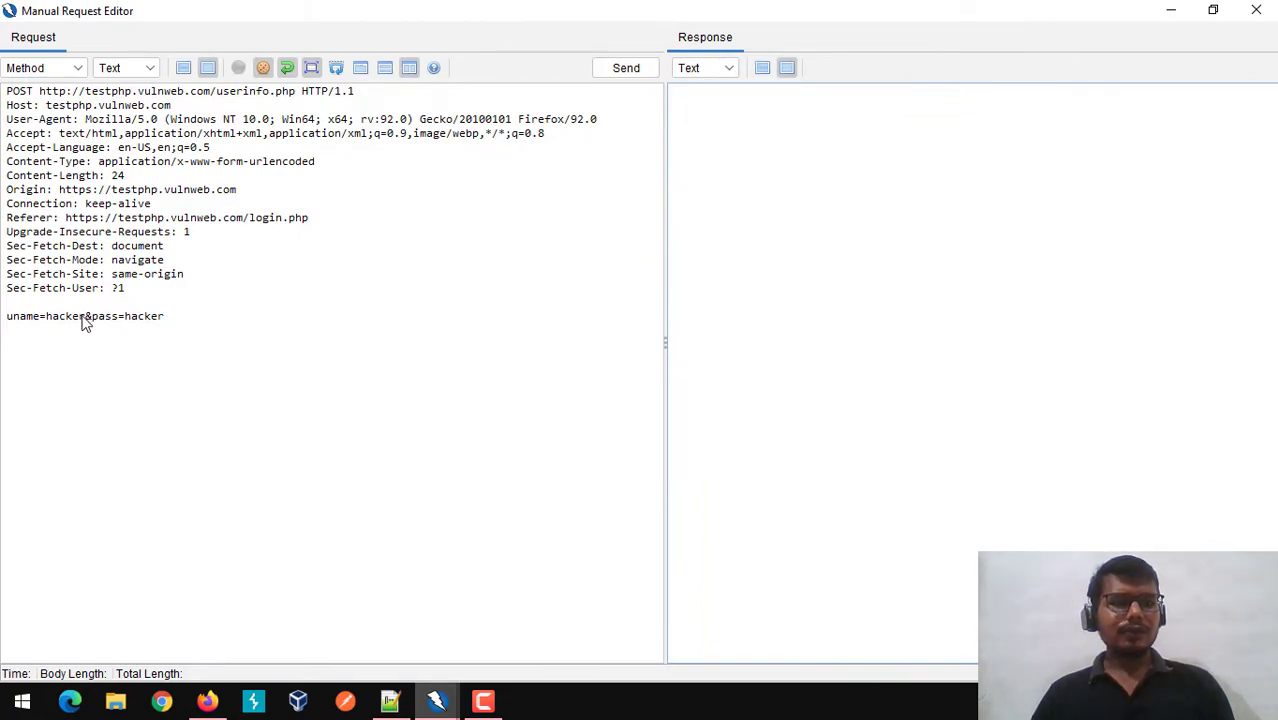
Select the uname value 'hacker' in the POST body and bring up its context actions.
double_click(62, 316)
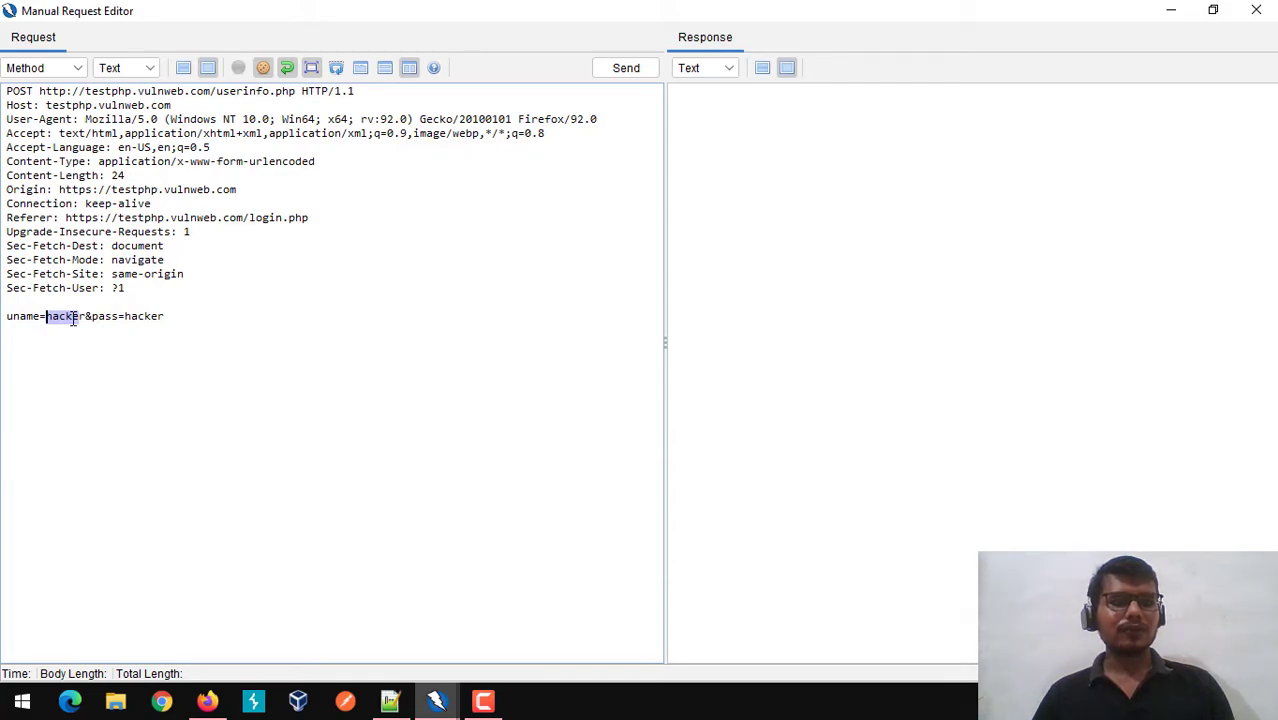
right_click(62, 316)
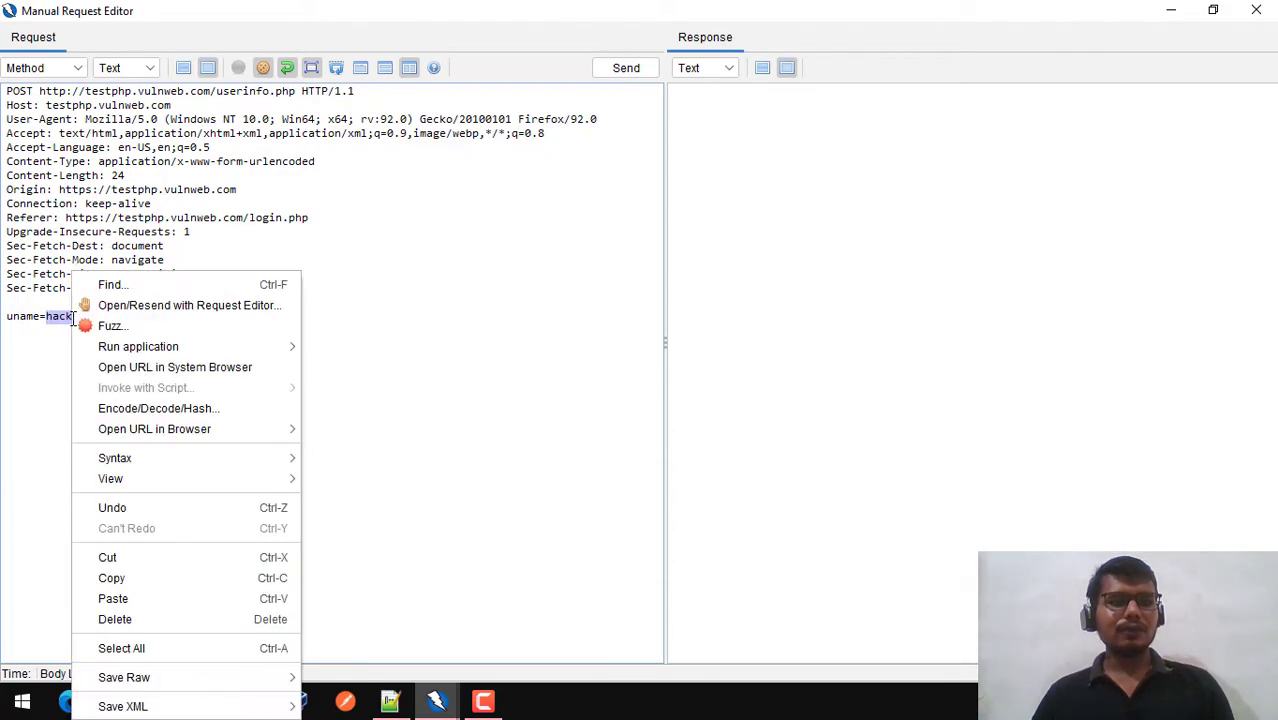
Start a Fuzz on the uname value and copy the common-passwords list from Notepad++.
click(112, 324)
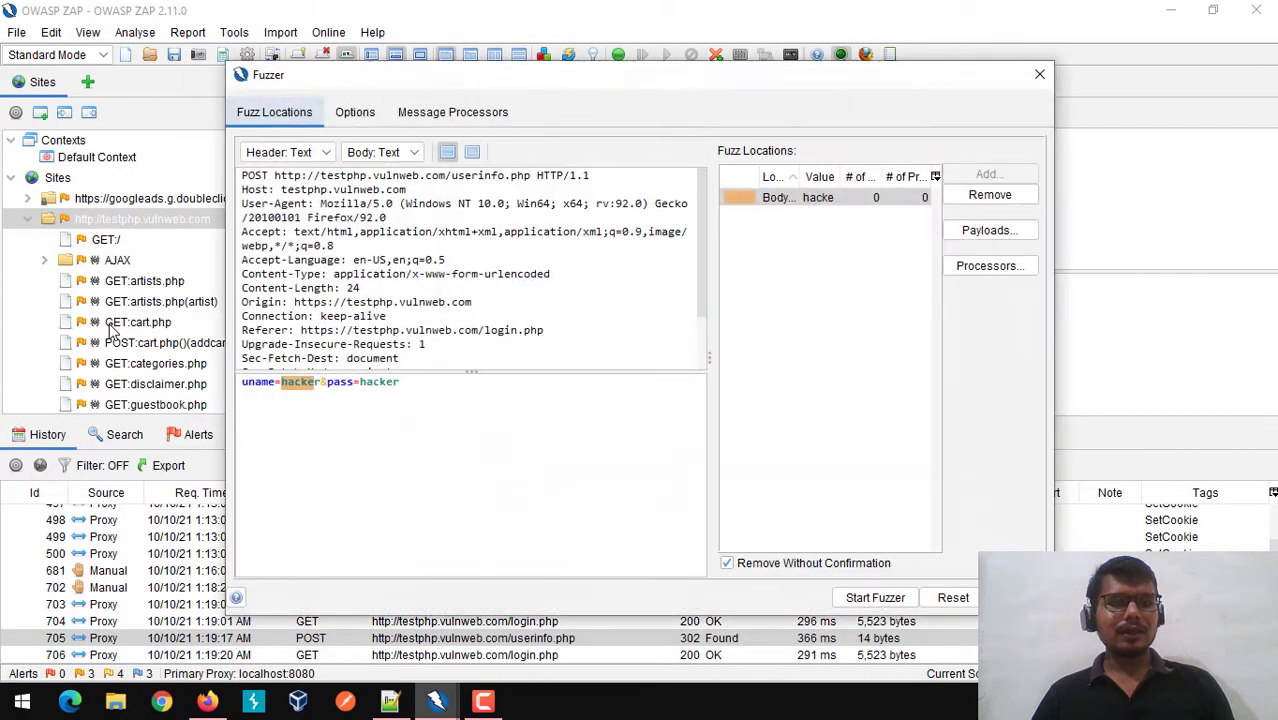
mouse_move(988, 230)
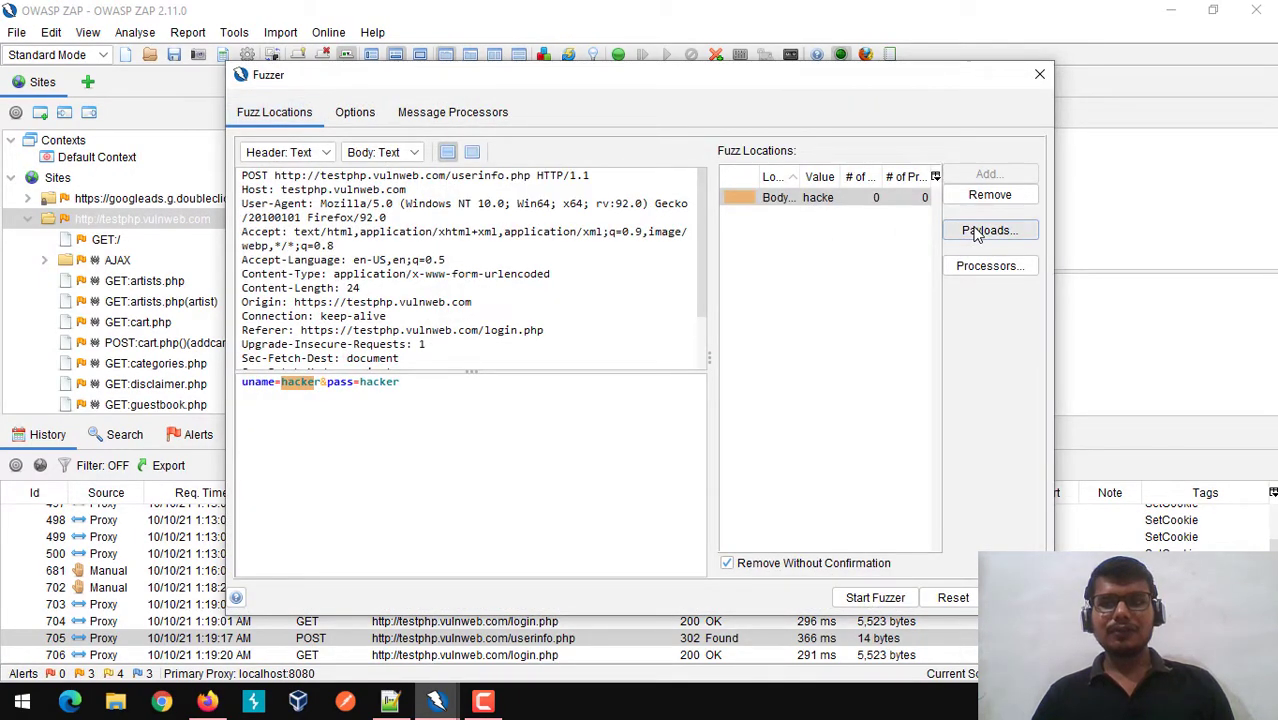
click(988, 230)
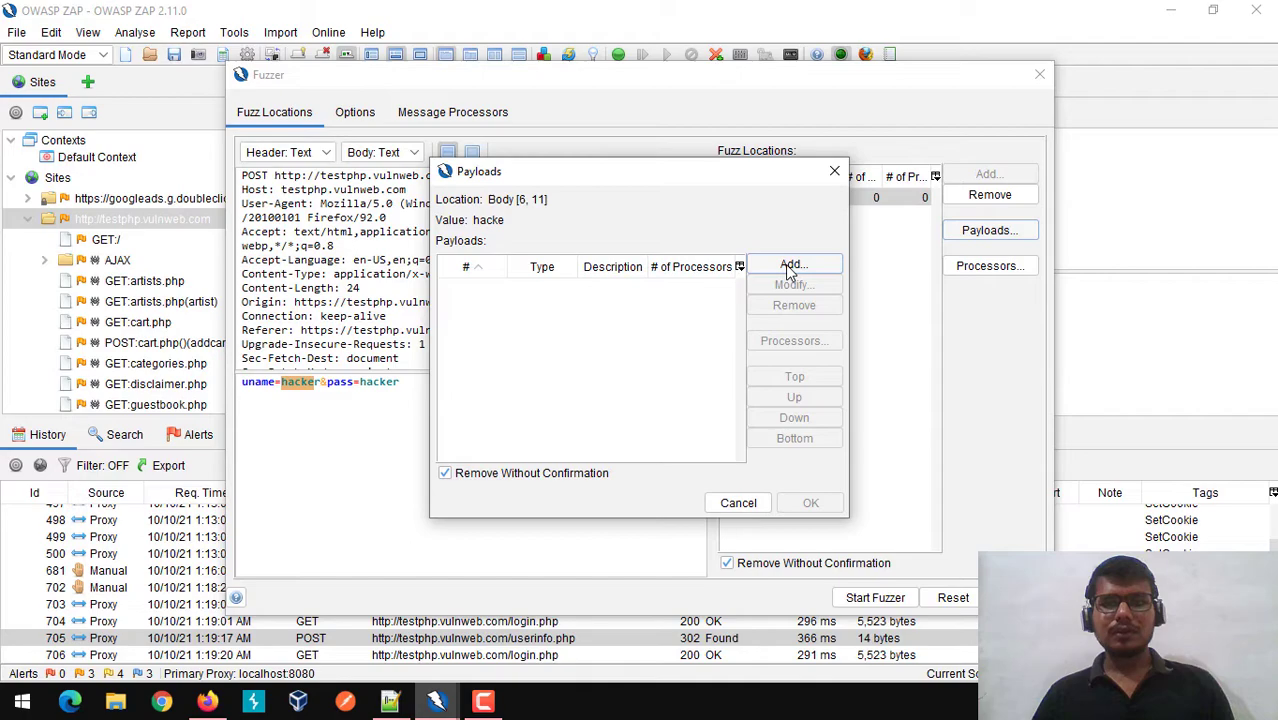
click(794, 264)
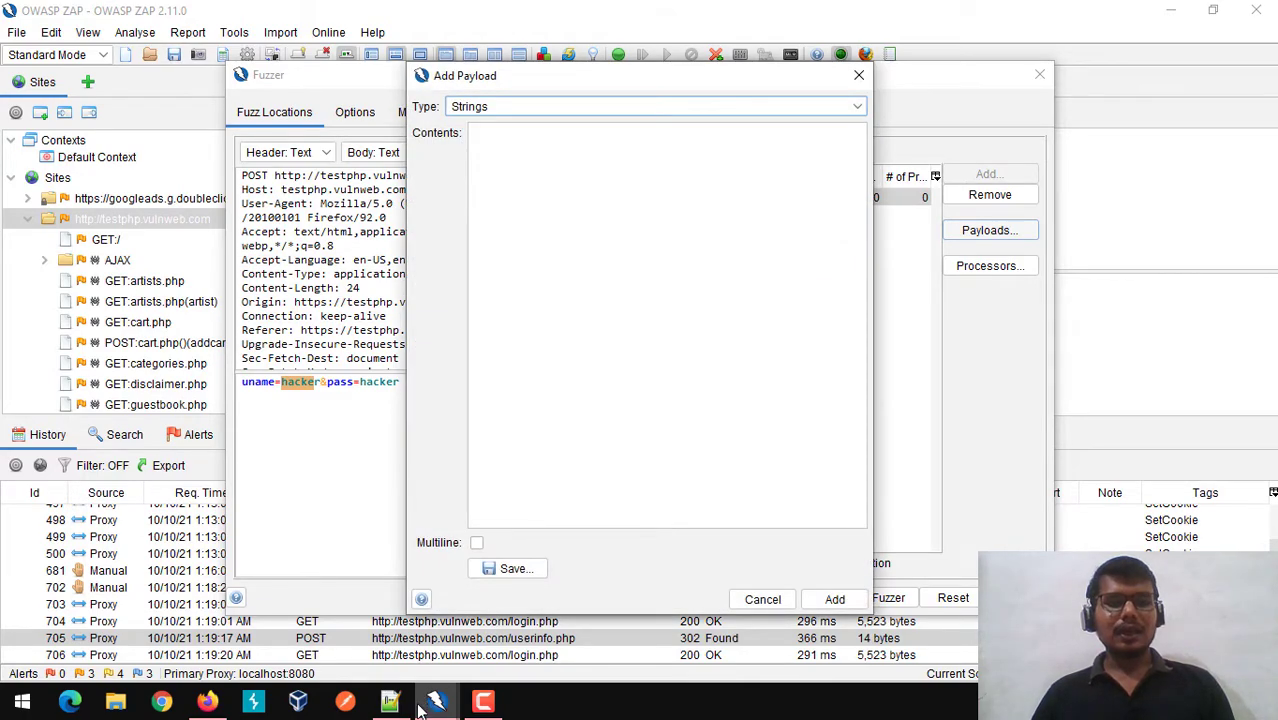
click(434, 700)
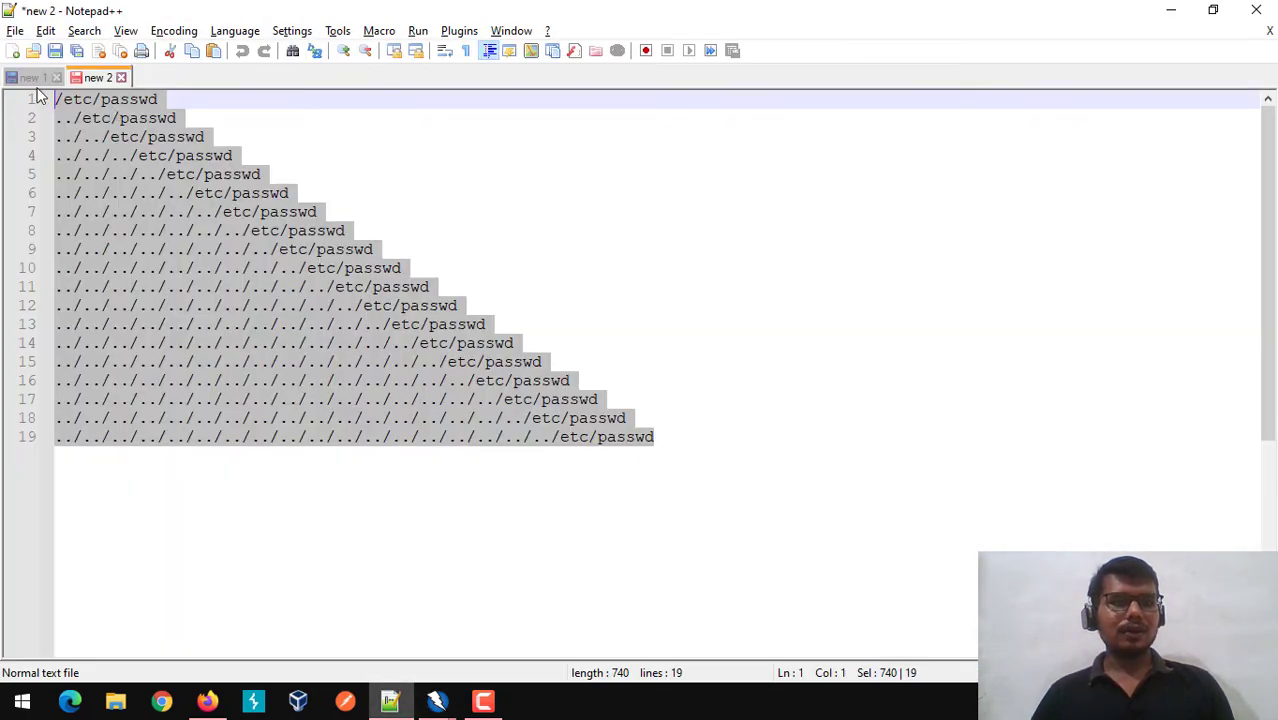
click(30, 76)
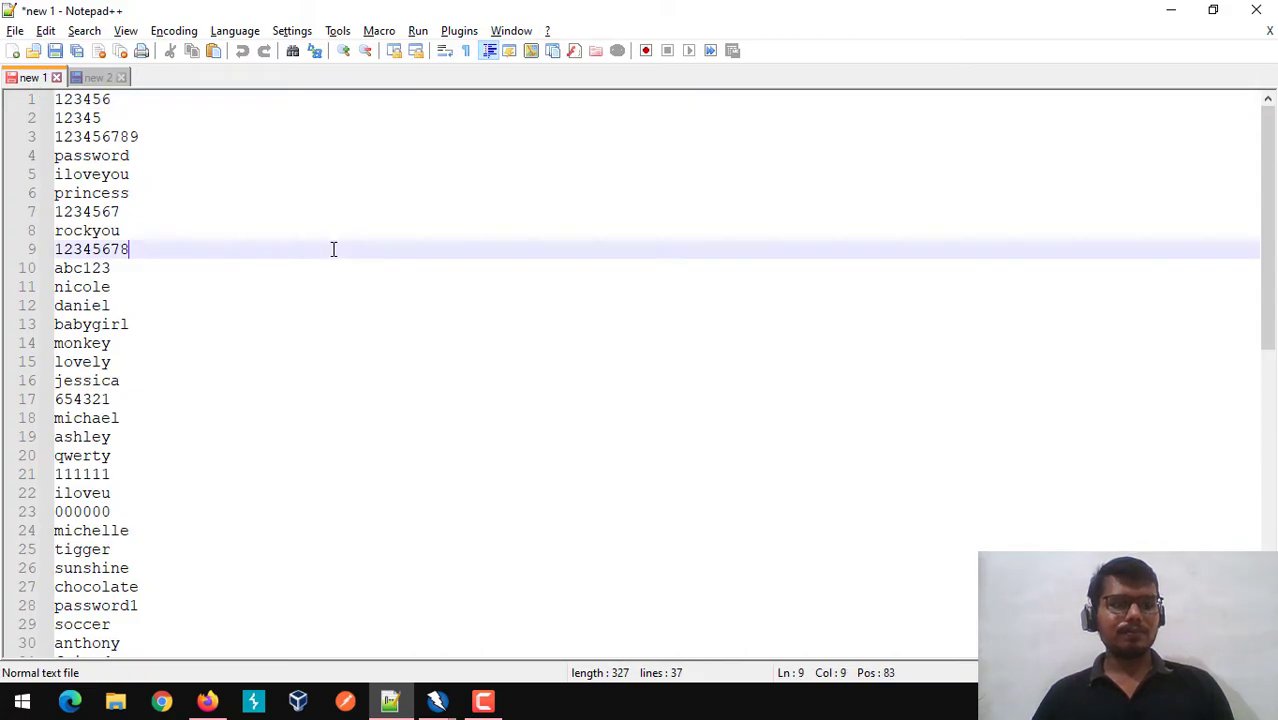
key(ctrl+a)
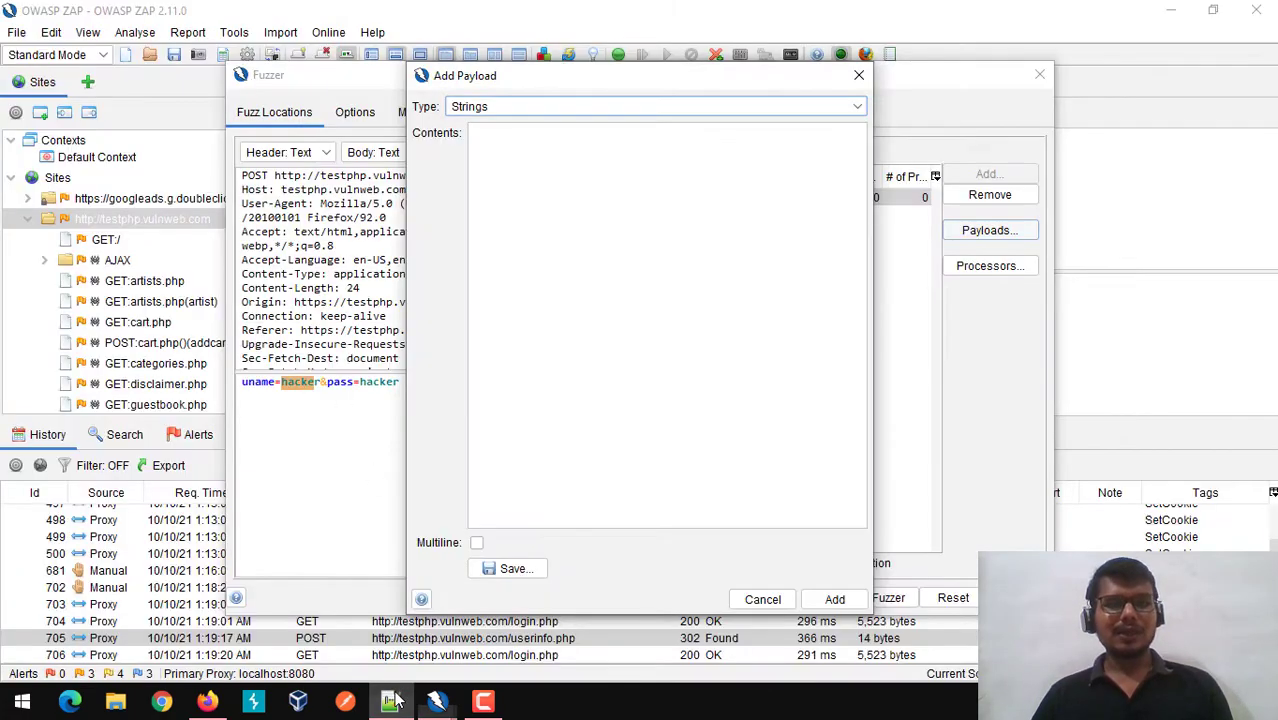
Paste the 37 common passwords as a Strings payload for the uname location and confirm.
click(618, 354)
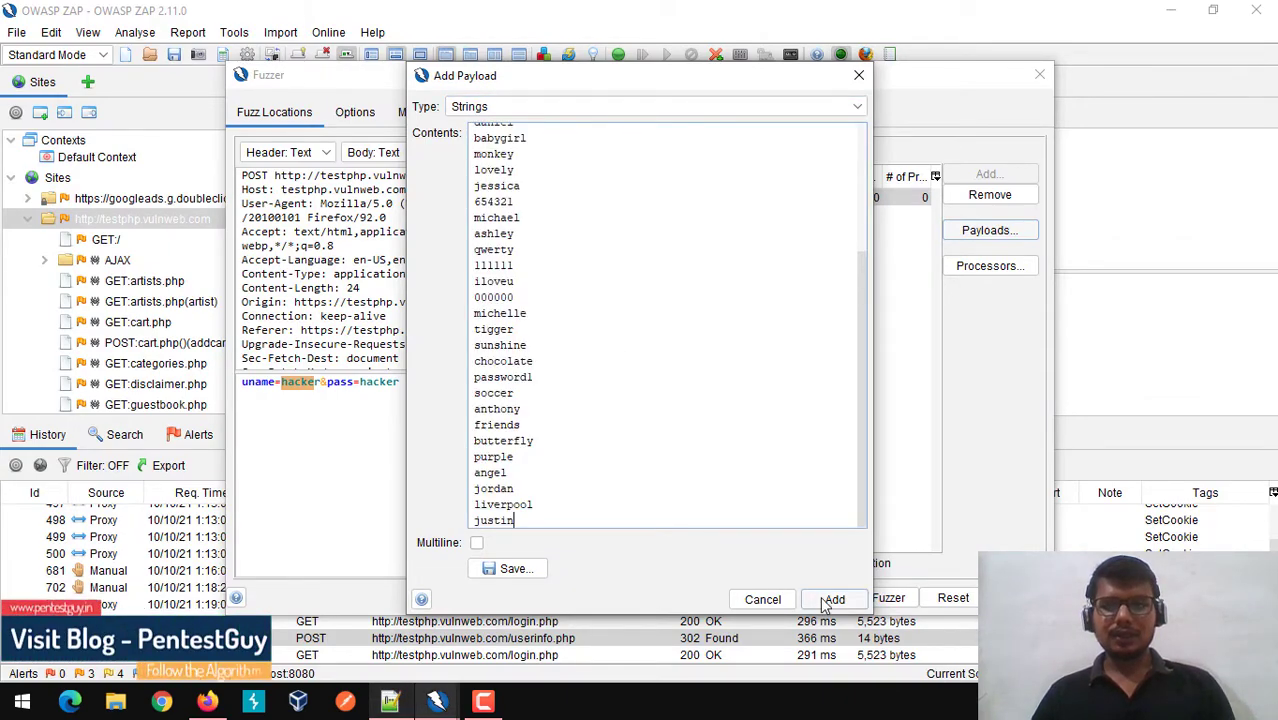
click(834, 598)
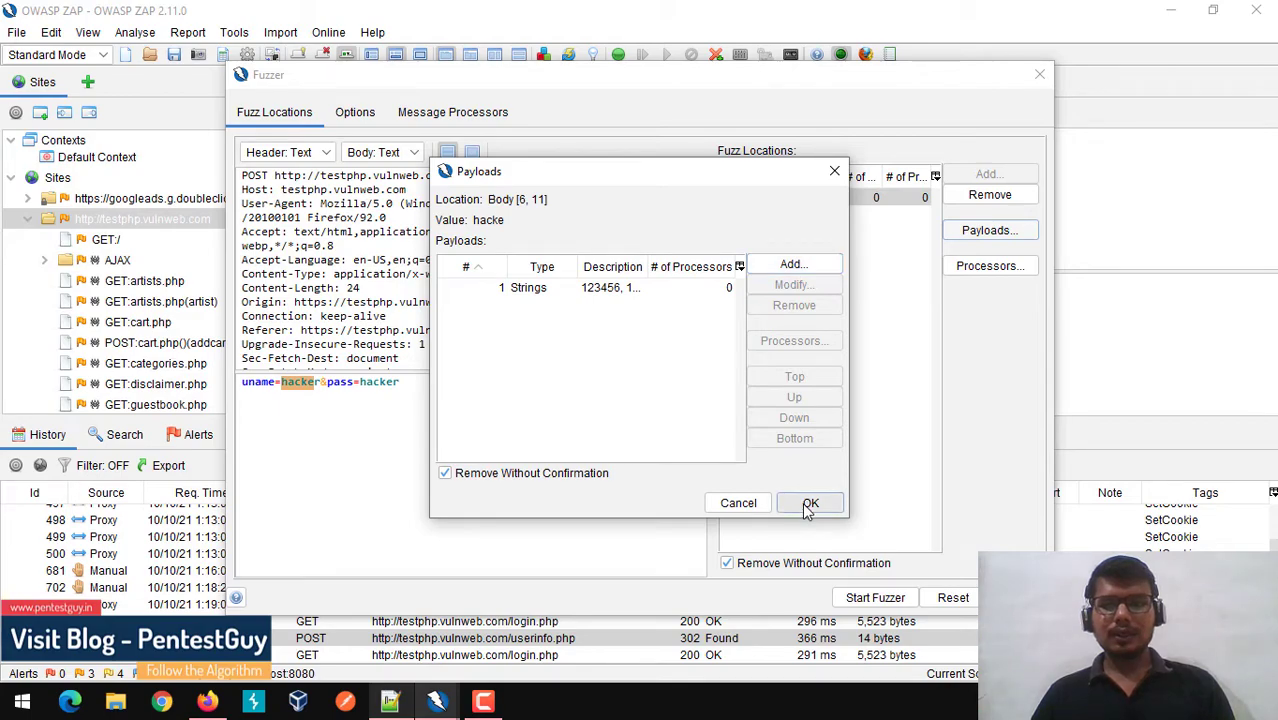
click(810, 504)
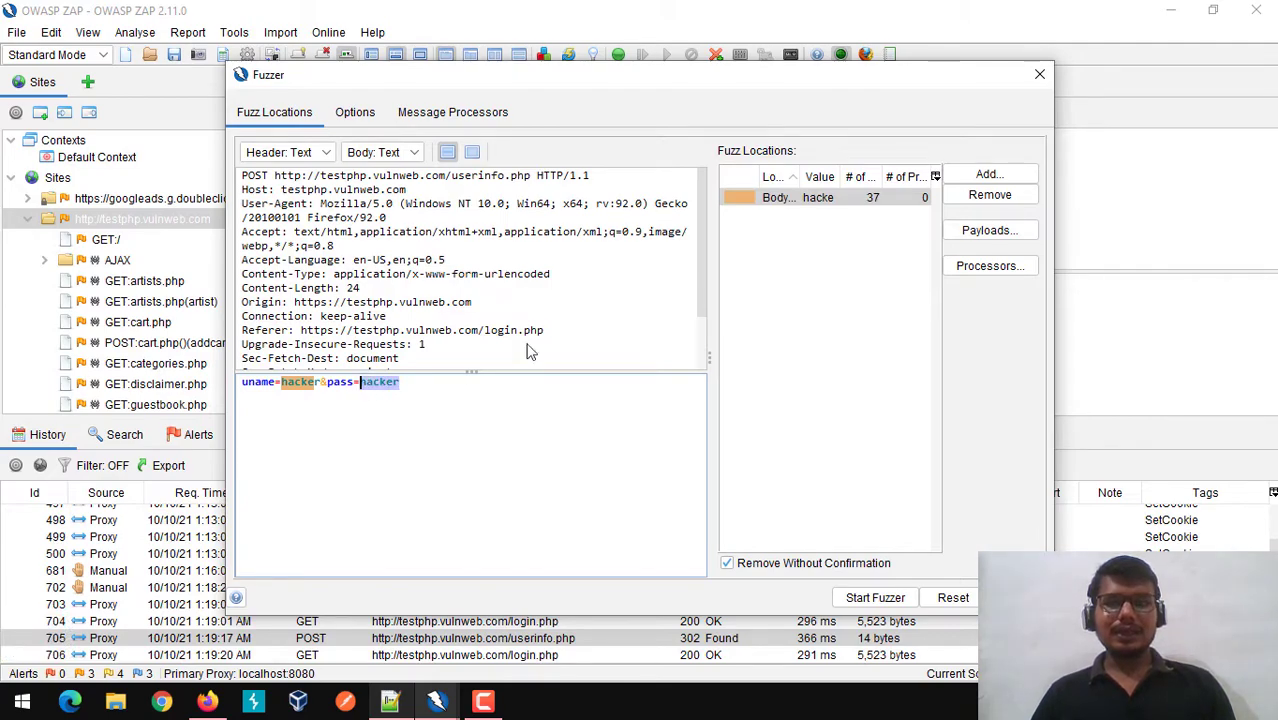
Add the pass value as a fuzz location with the common-password list plus 'test'.
click(988, 230)
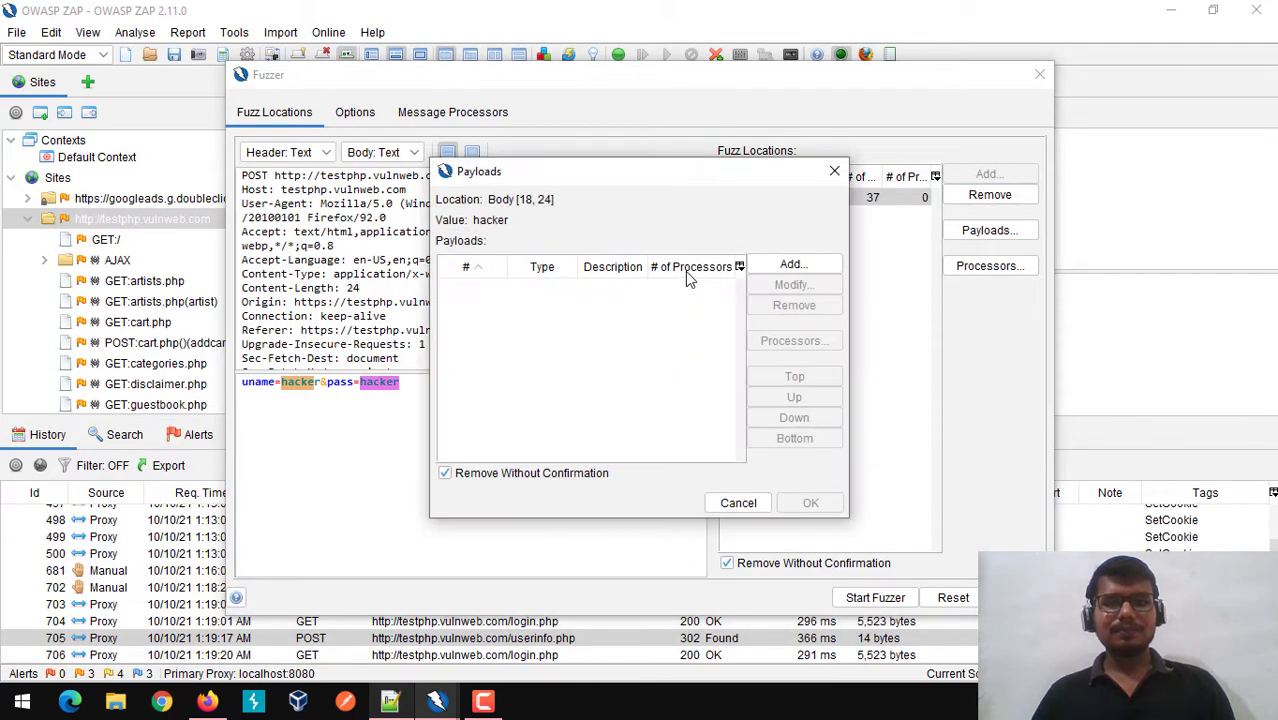
click(792, 264)
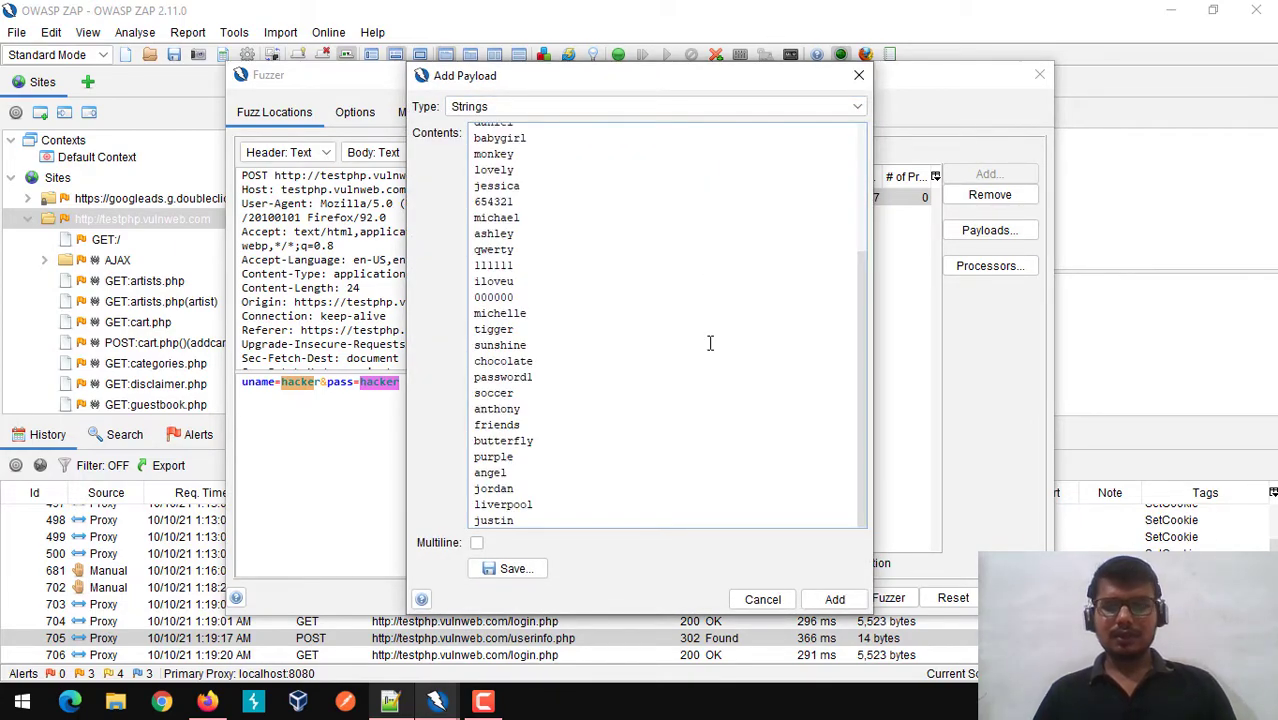
text(test)
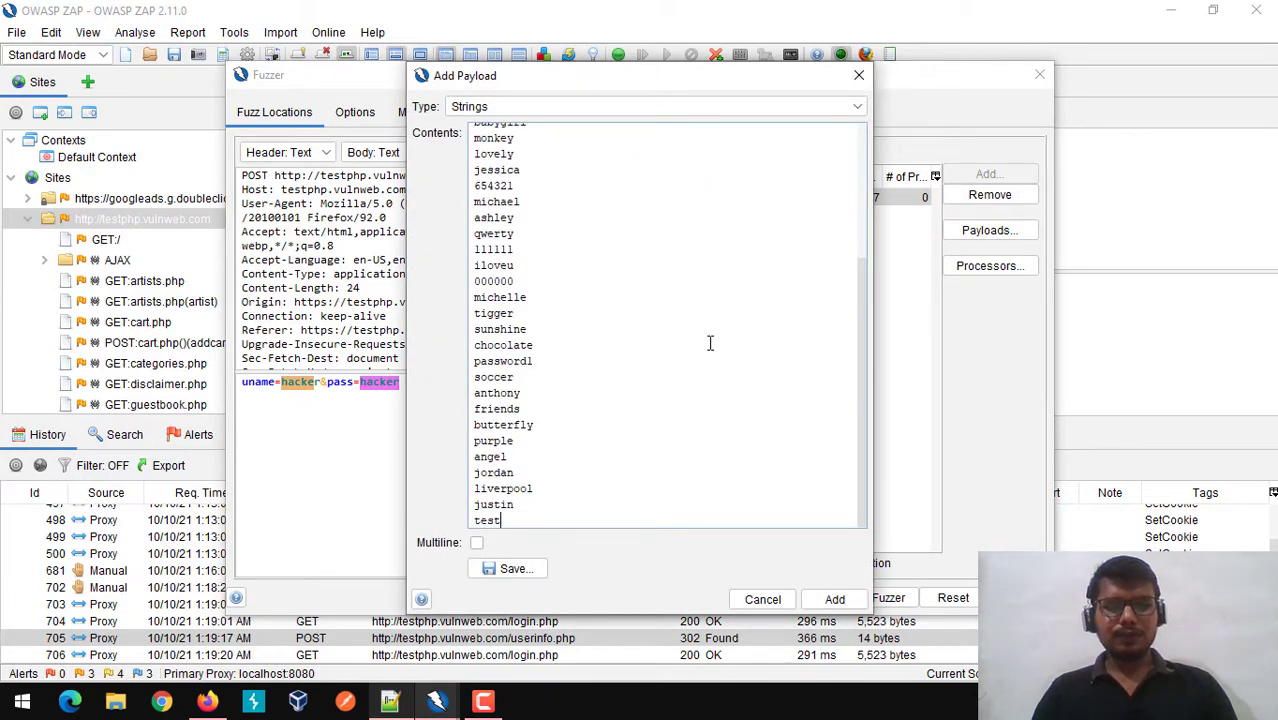
key(ctrl+a)
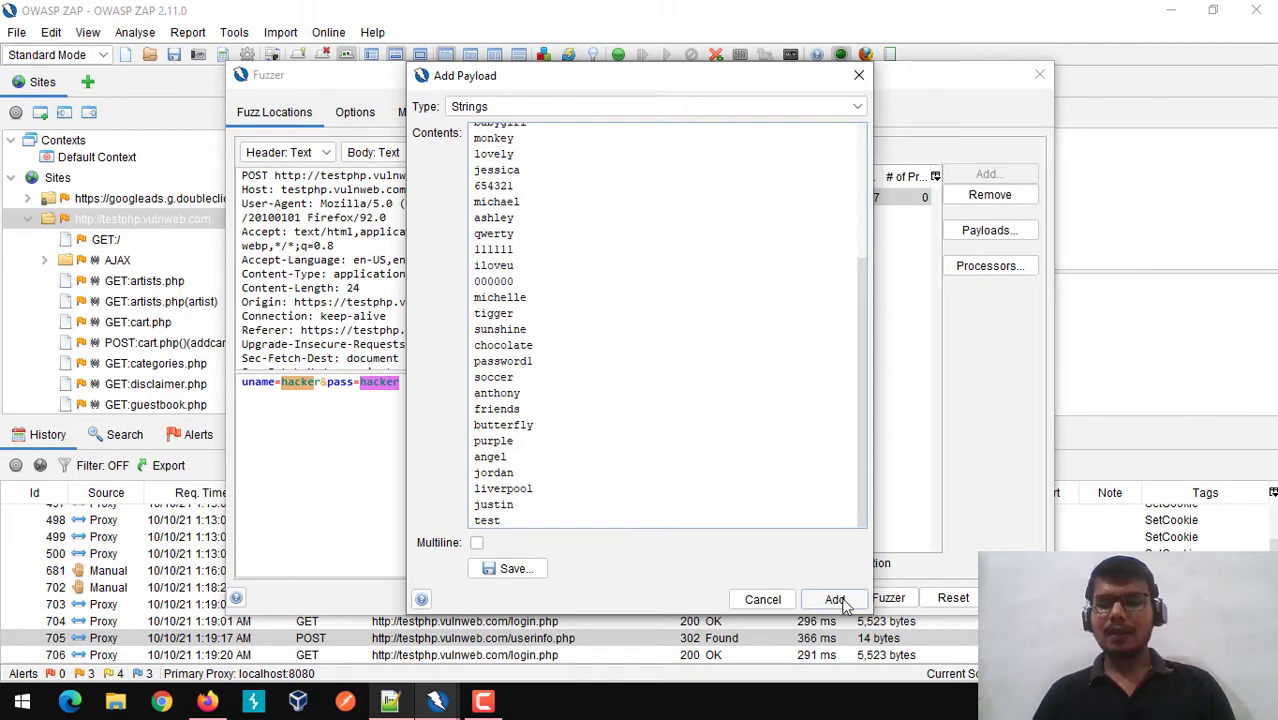
click(832, 598)
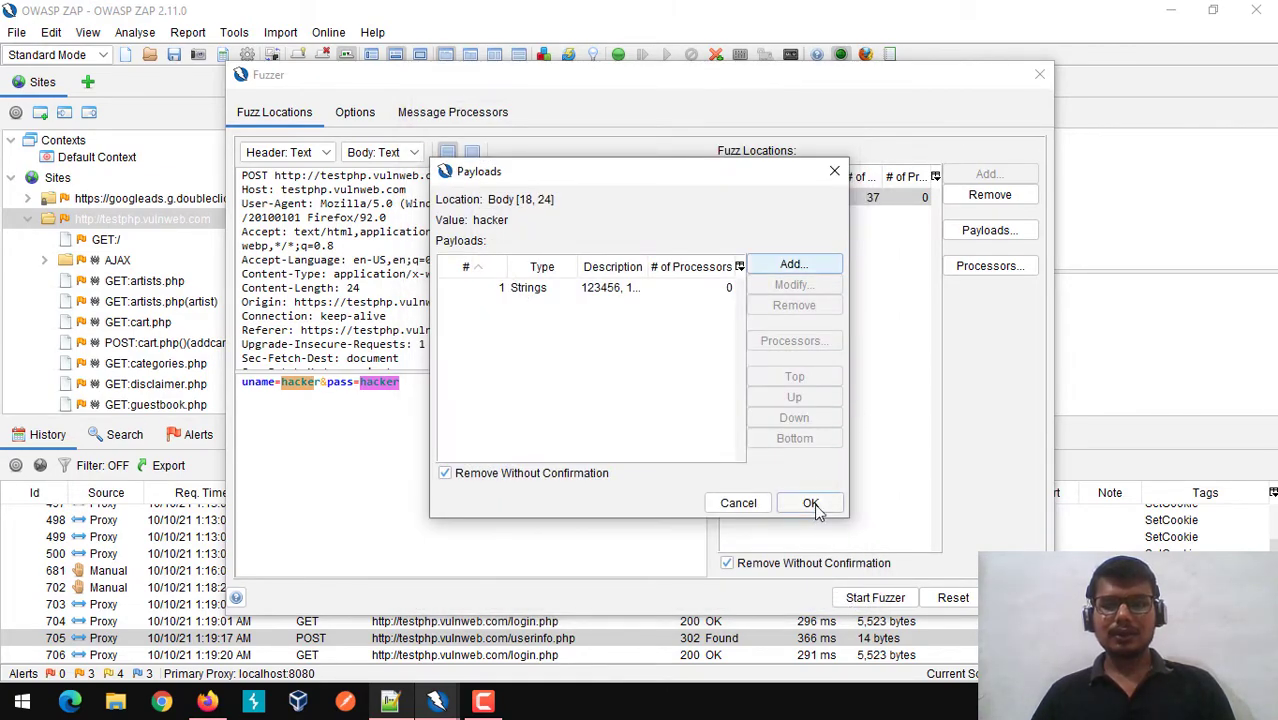
click(810, 502)
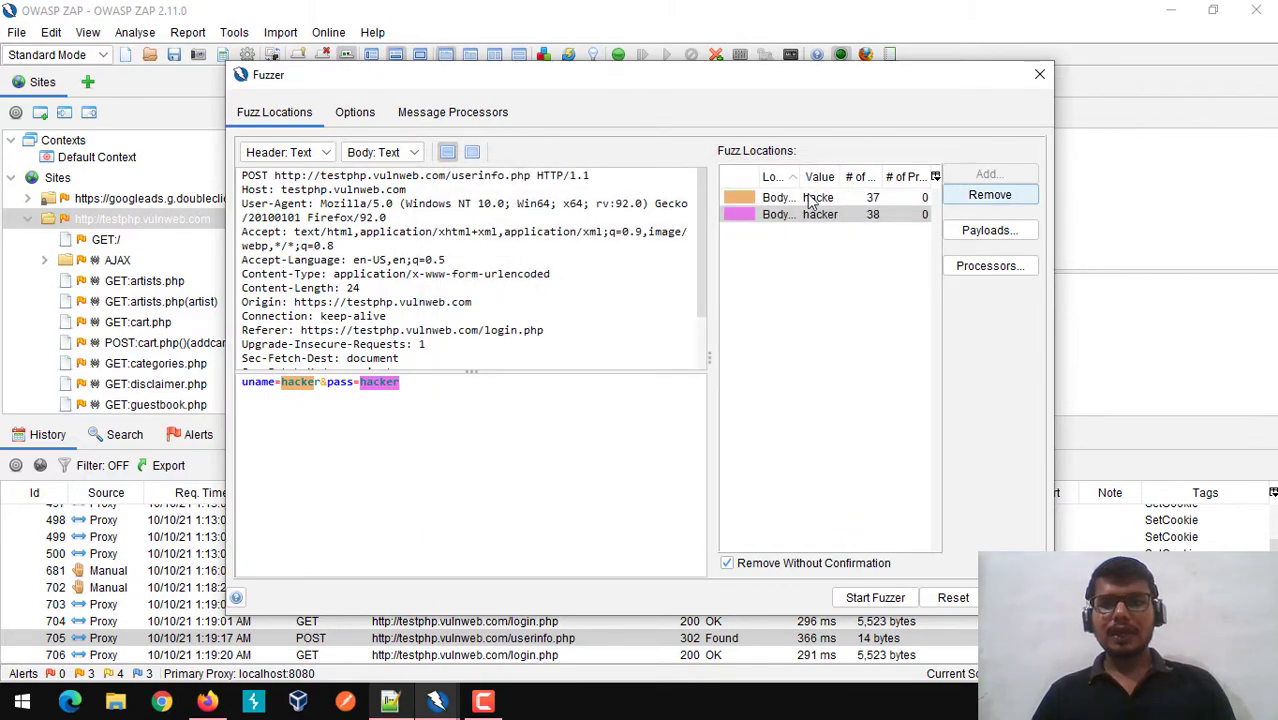
Replace the earlier uname location with one using the same list including 'test'.
click(818, 198)
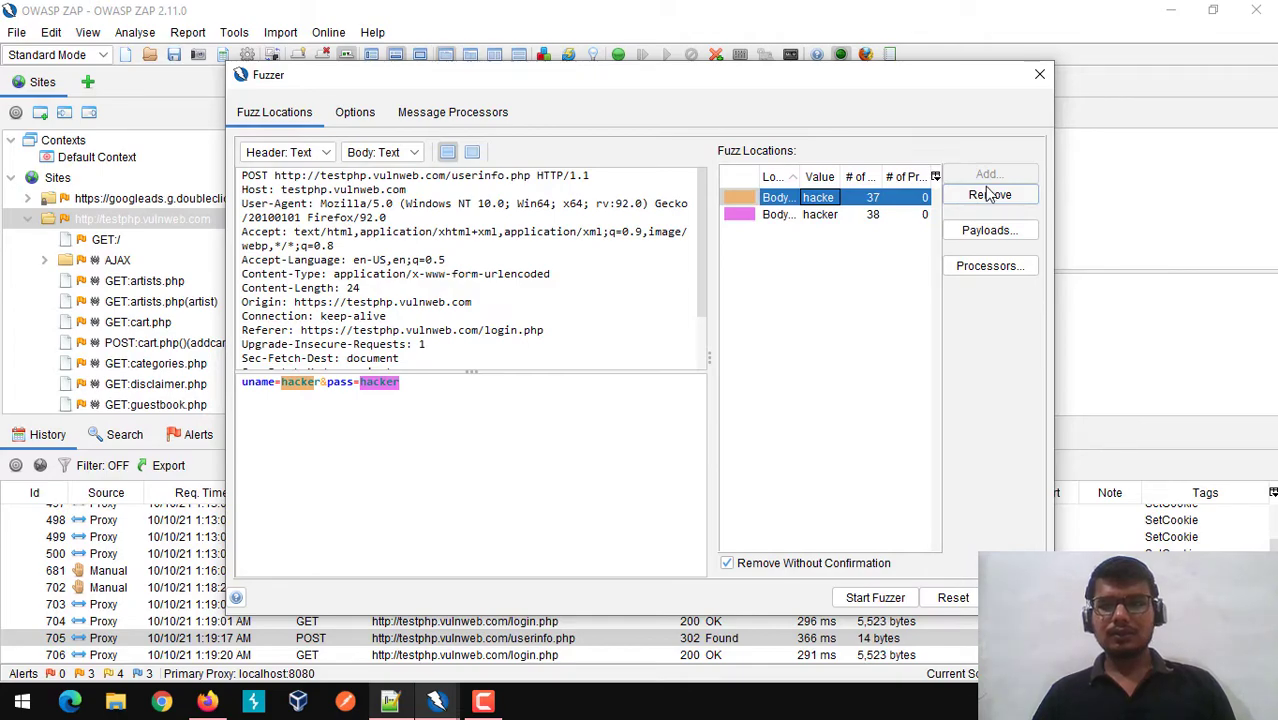
mouse_move(828, 268)
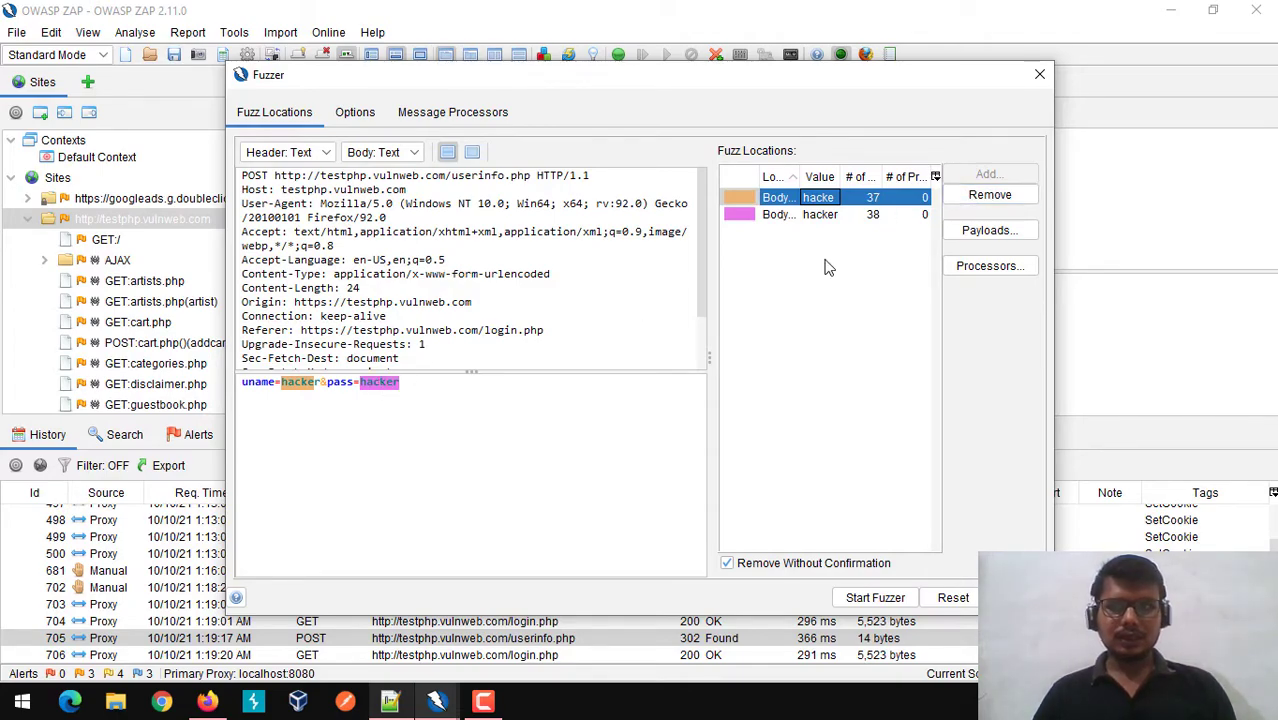
click(990, 194)
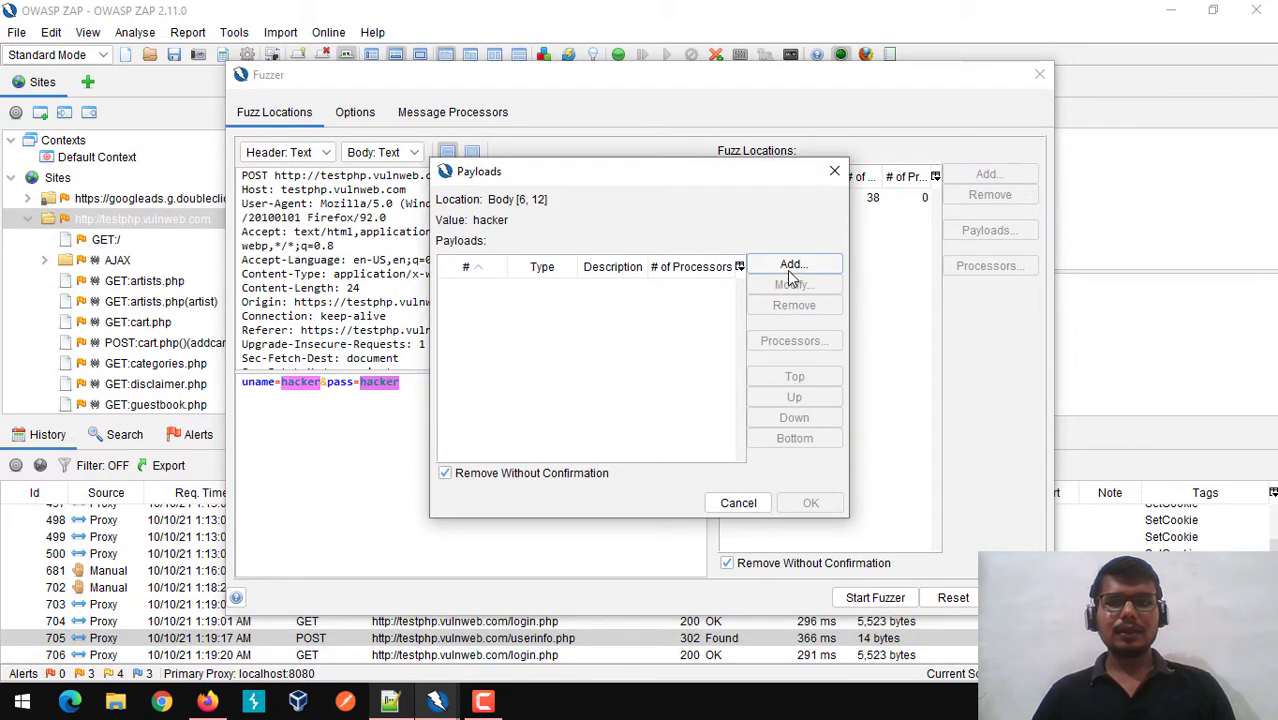
click(792, 264)
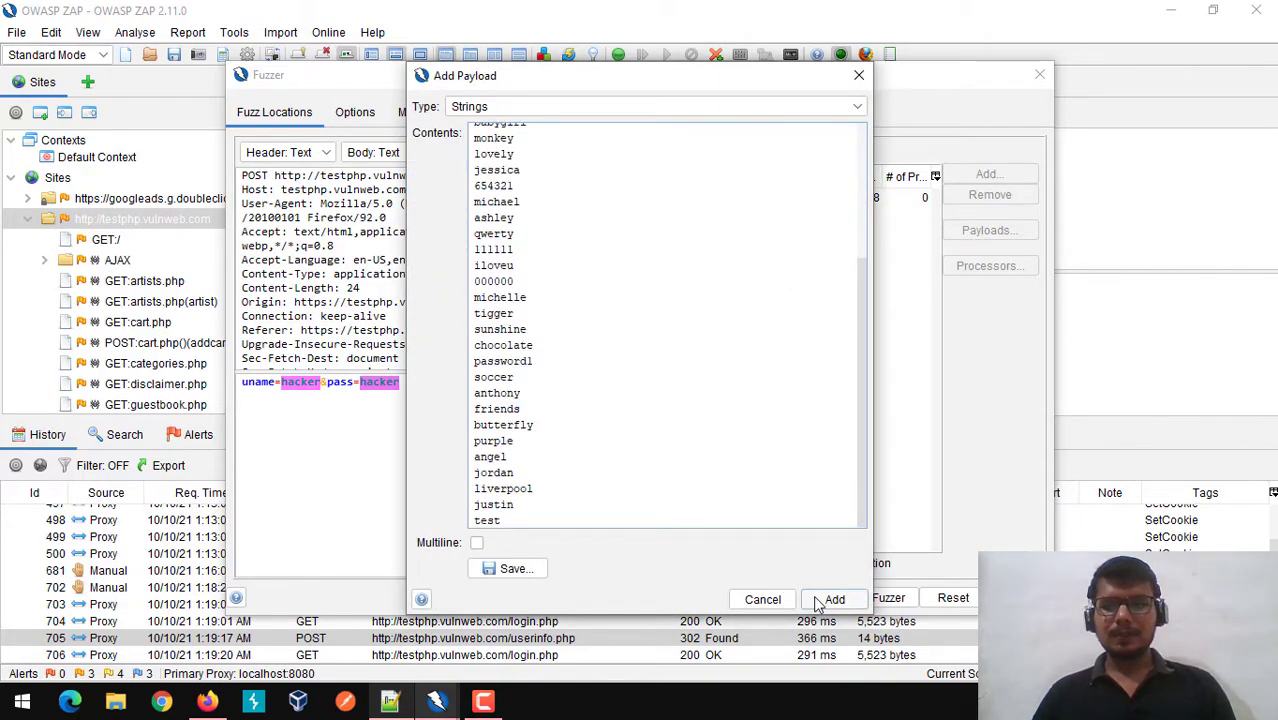
click(834, 600)
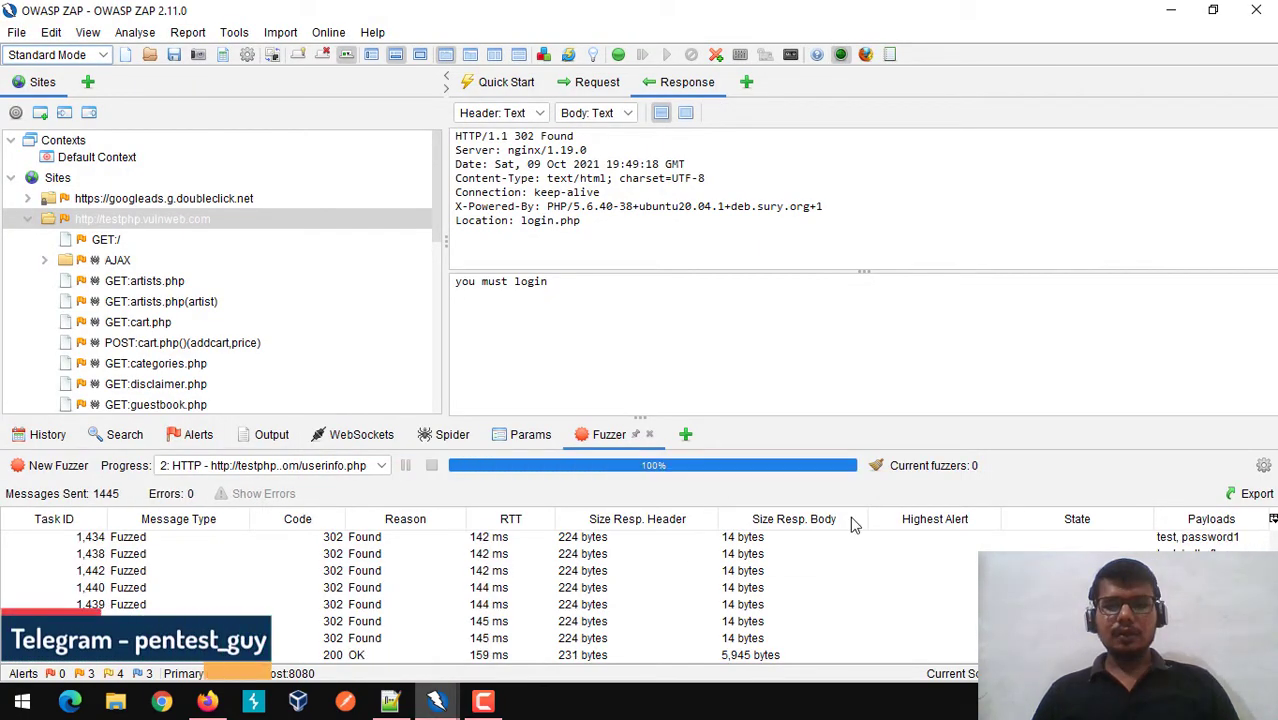
mouse_move(798, 536)
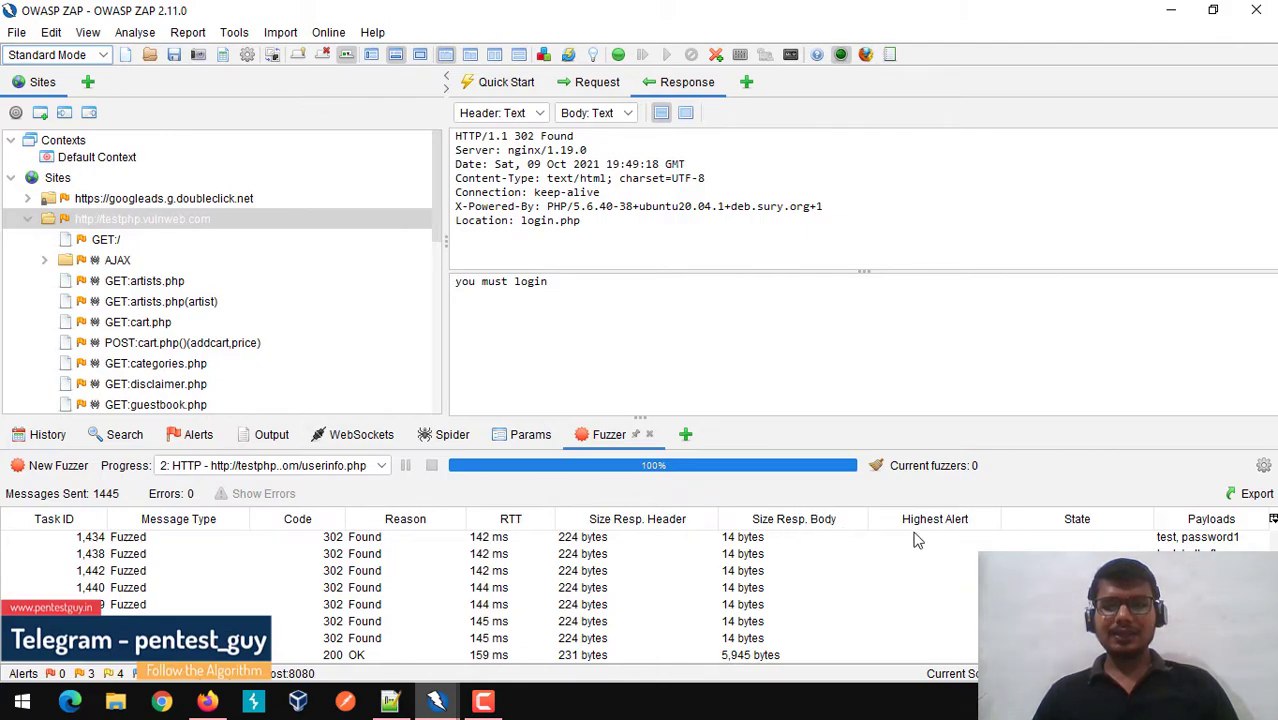
mouse_move(824, 524)
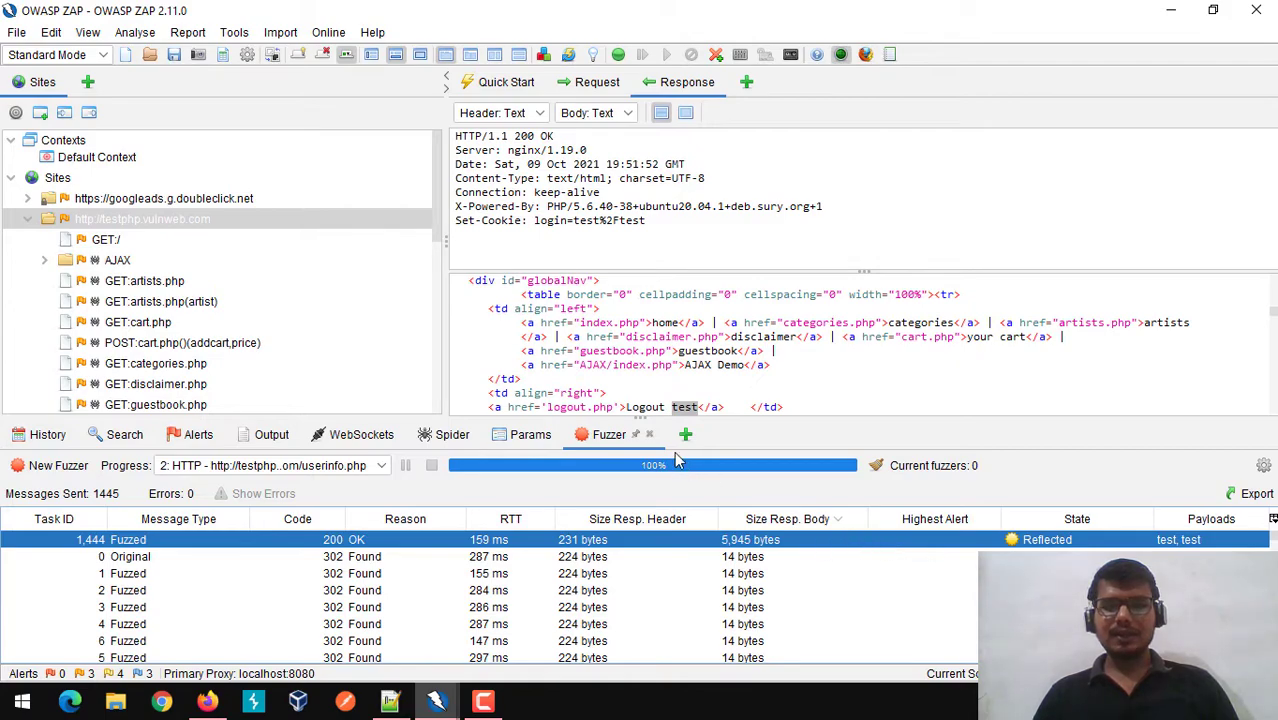
mouse_move(684, 408)
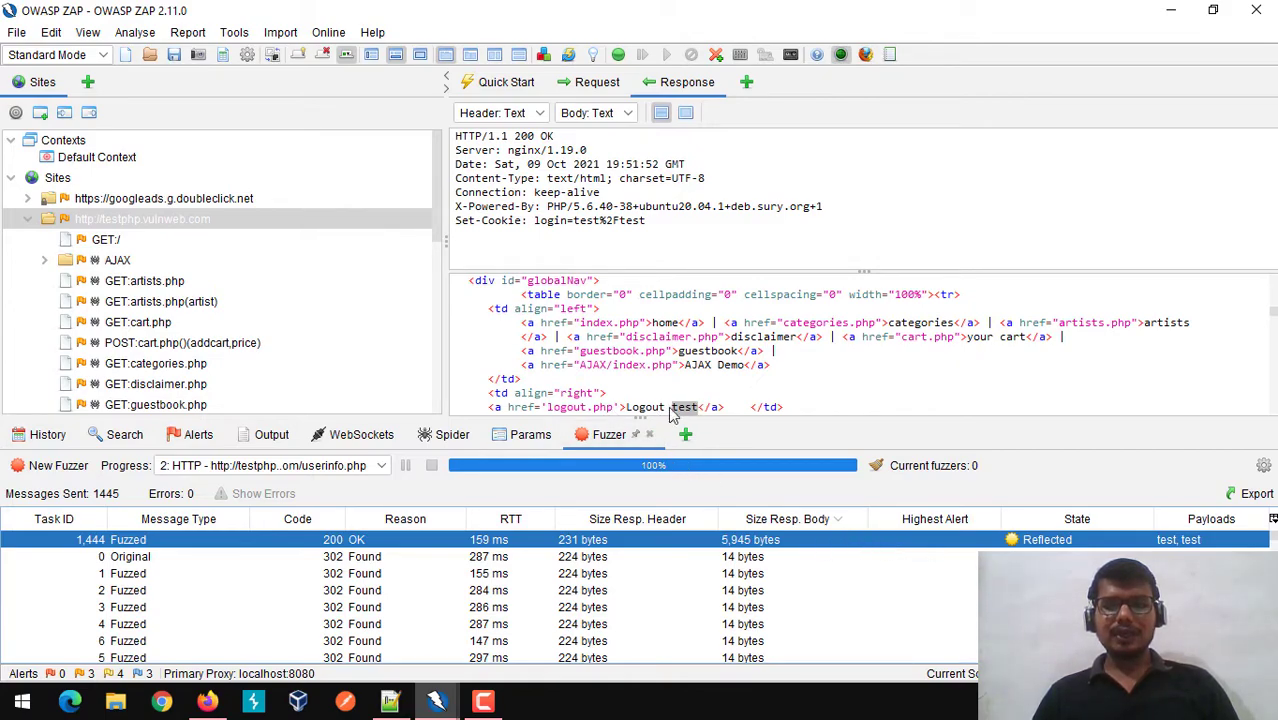
mouse_move(778, 616)
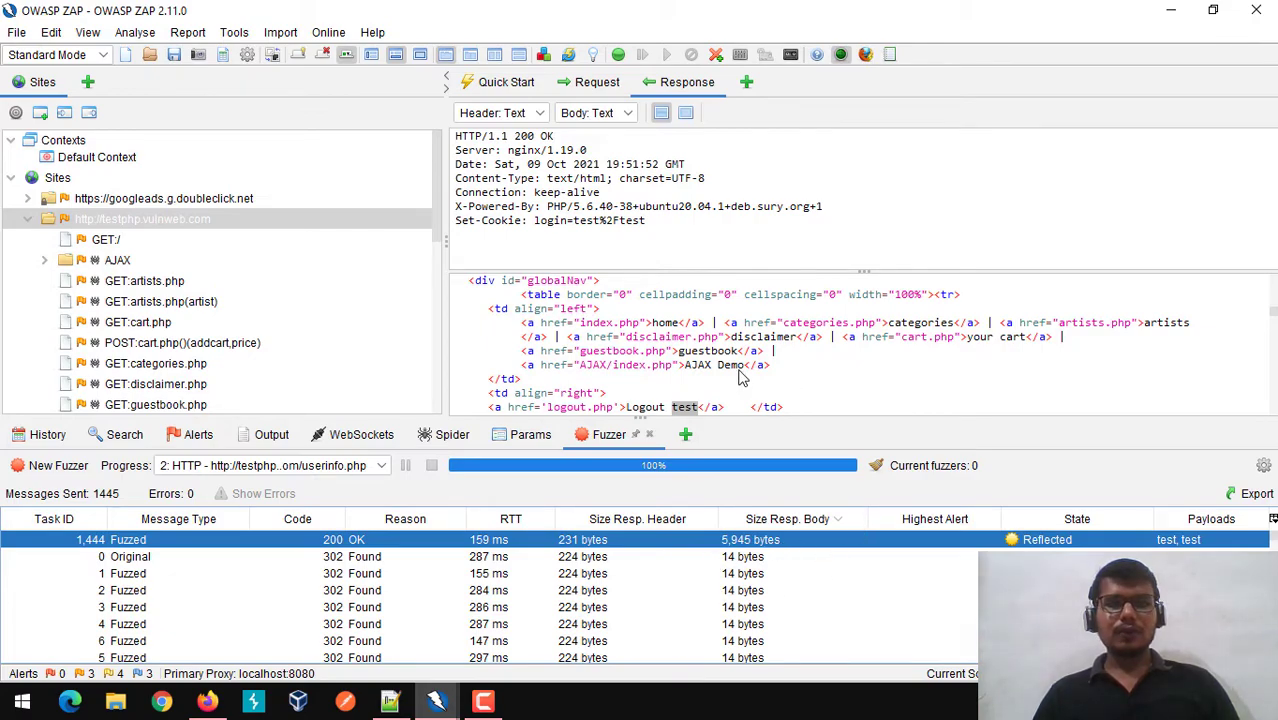
mouse_move(802, 248)
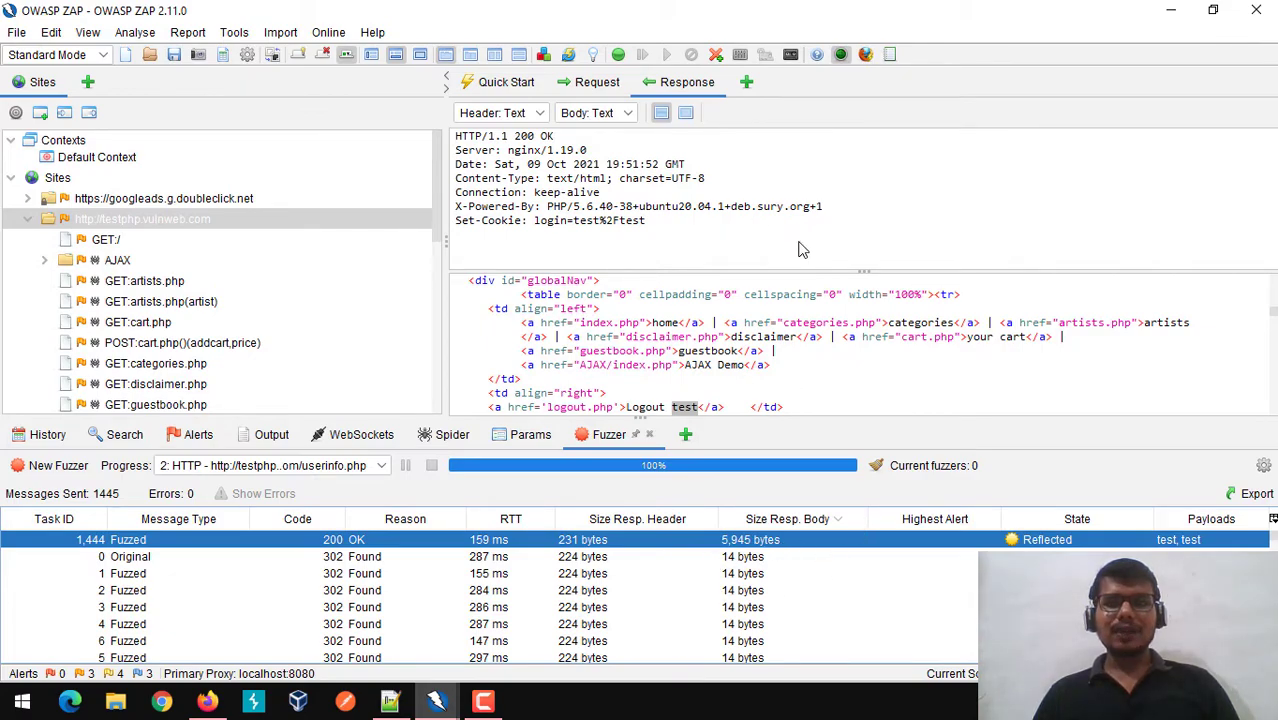
mouse_move(670, 248)
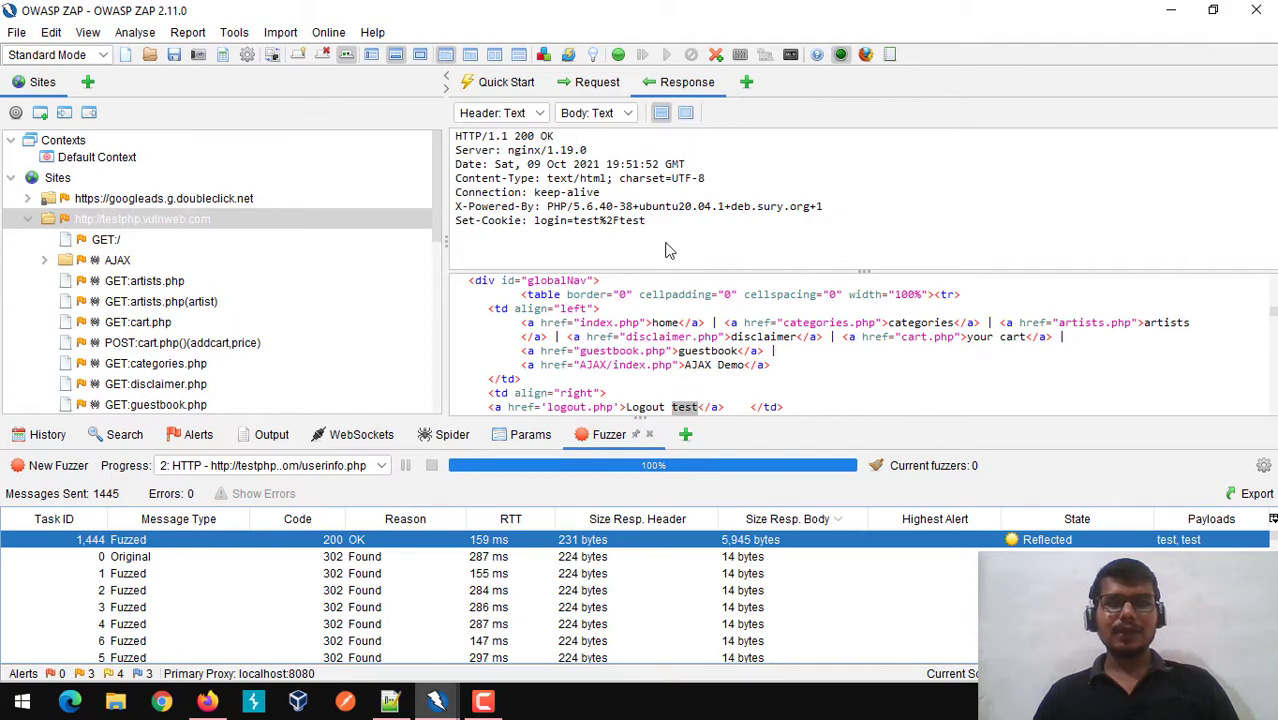
mouse_move(696, 238)
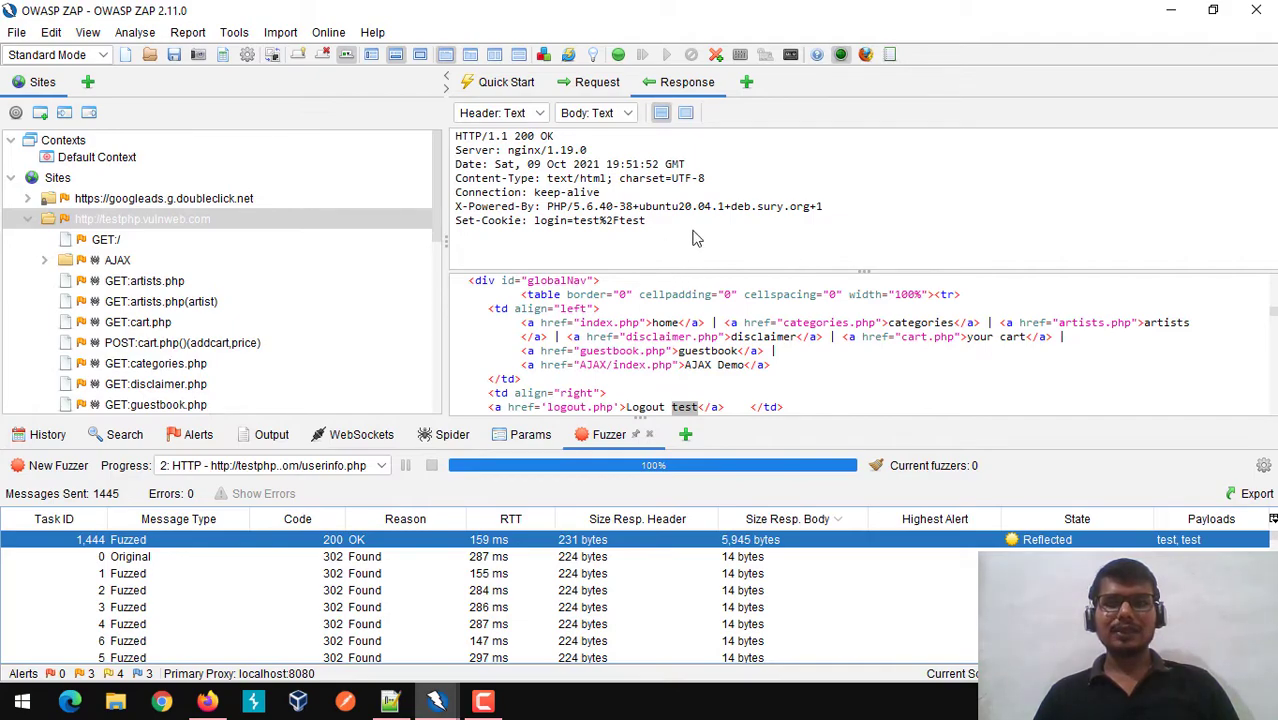